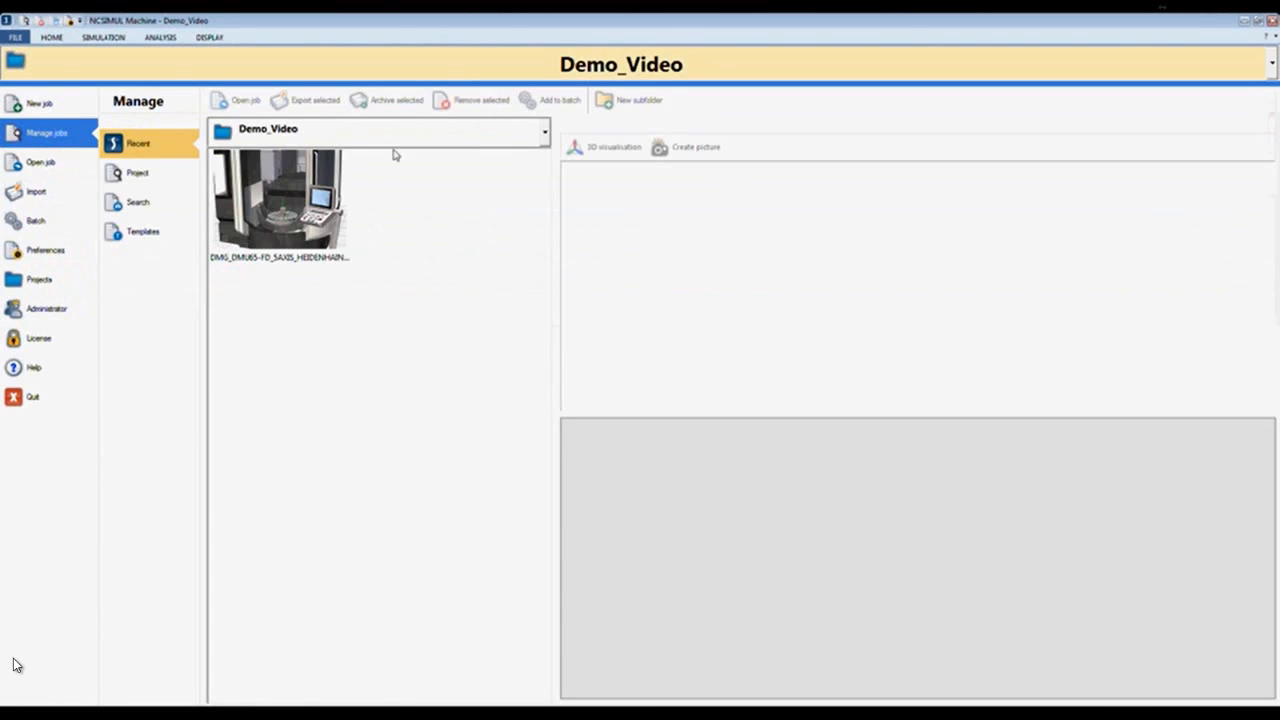
# Preview the DMG_DMU65-FD_5AXIS_HEIDENHAIN job thumbnail from the Recent list
pyautogui.click(280, 200)
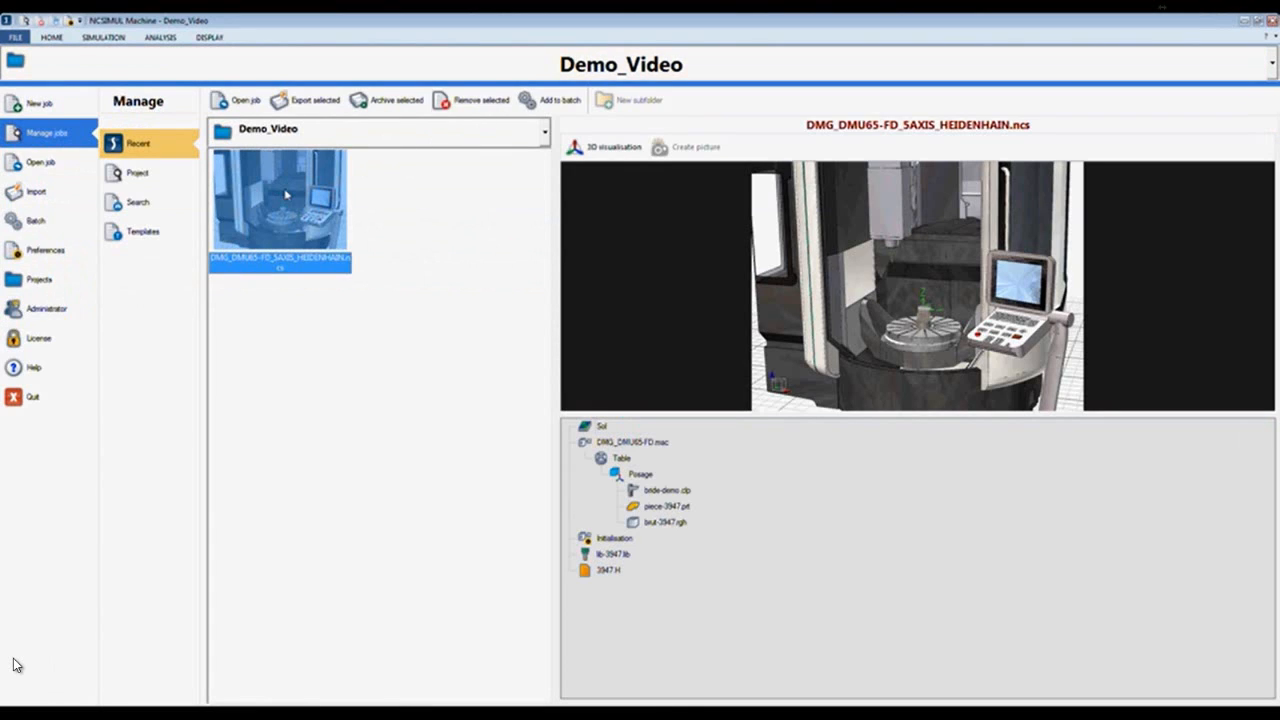
pyautogui.moveTo(672, 280)
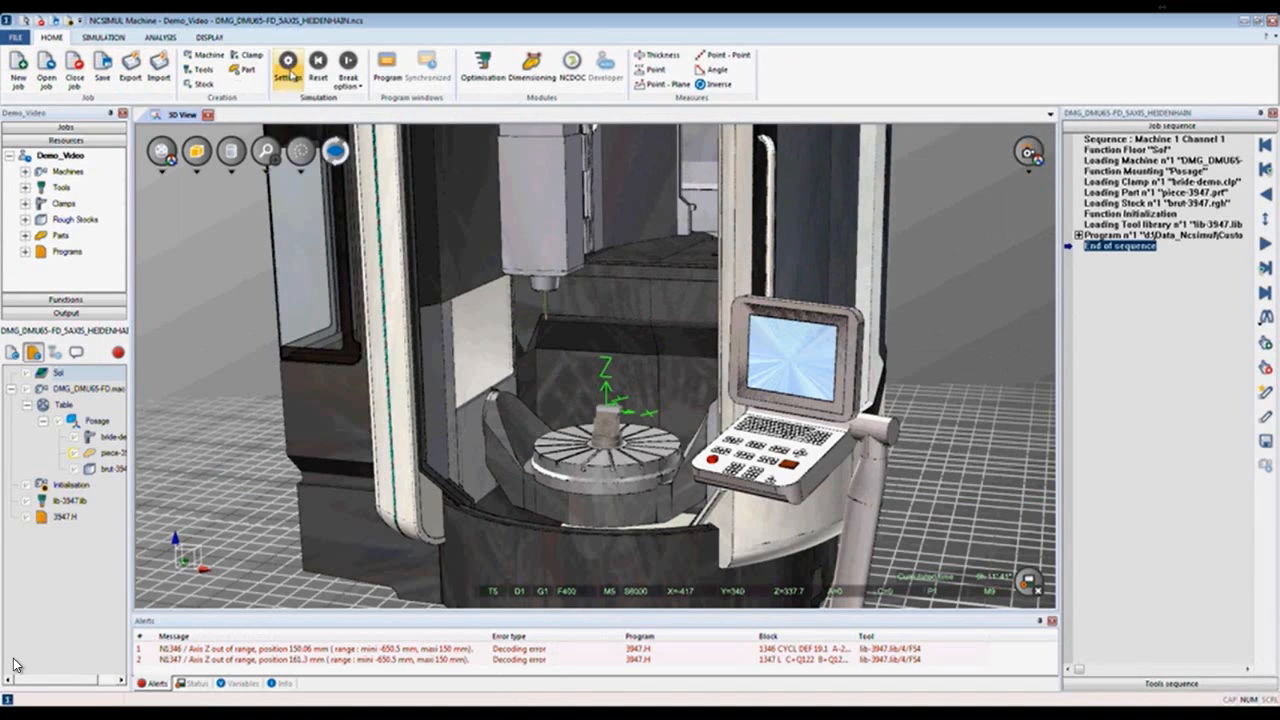
pyautogui.moveTo(156, 182)
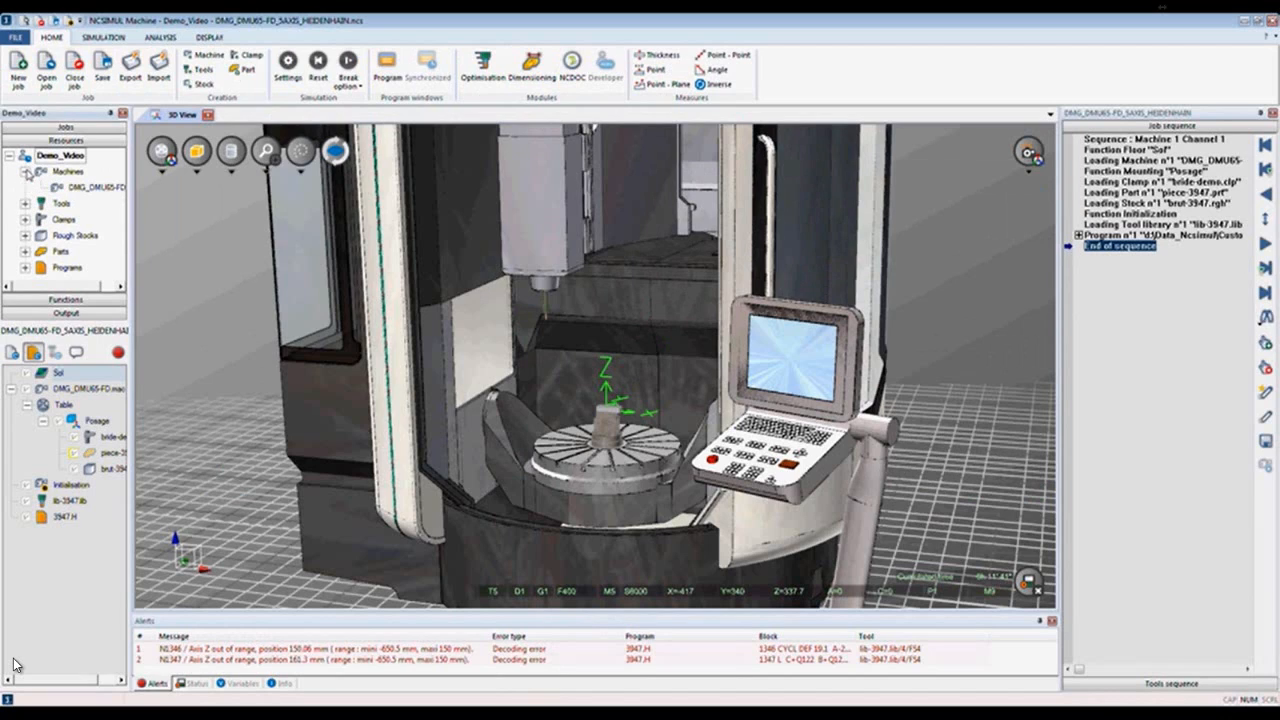
# Open the job, check its NC controller and clamp files, then reset the simulation to the start
pyautogui.click(24, 172)
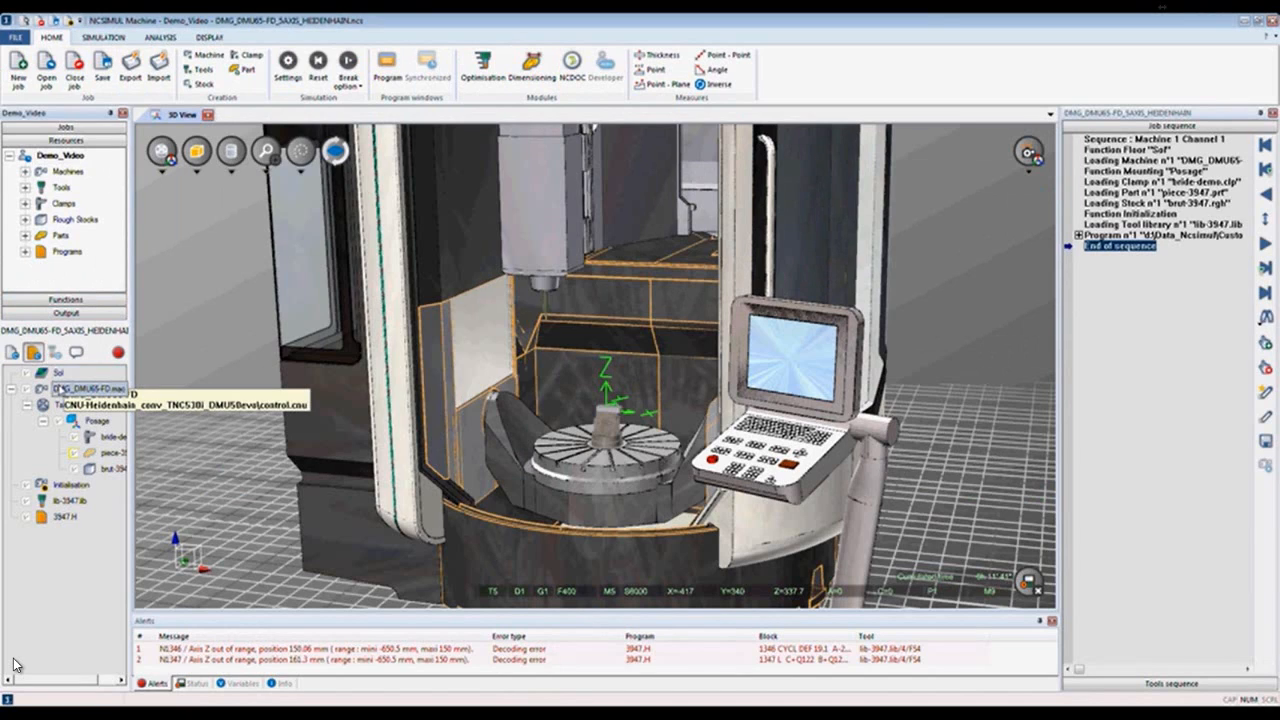
pyautogui.click(44, 404)
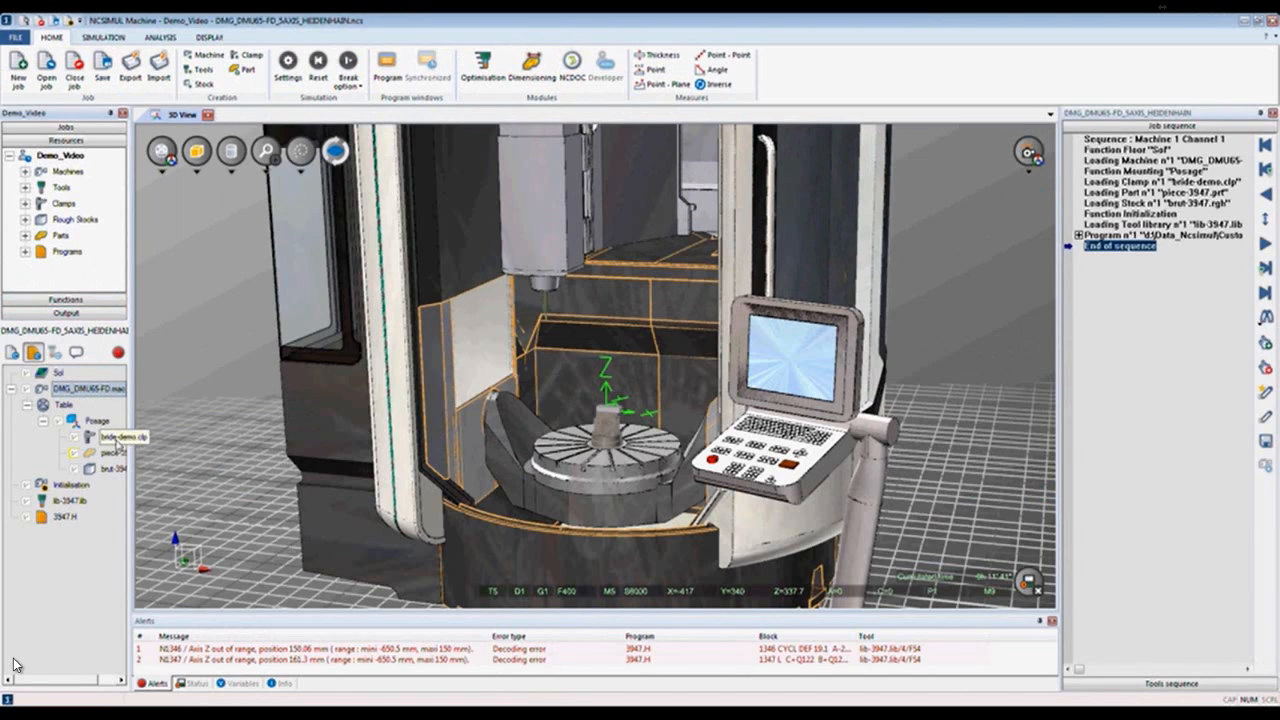
pyautogui.click(76, 468)
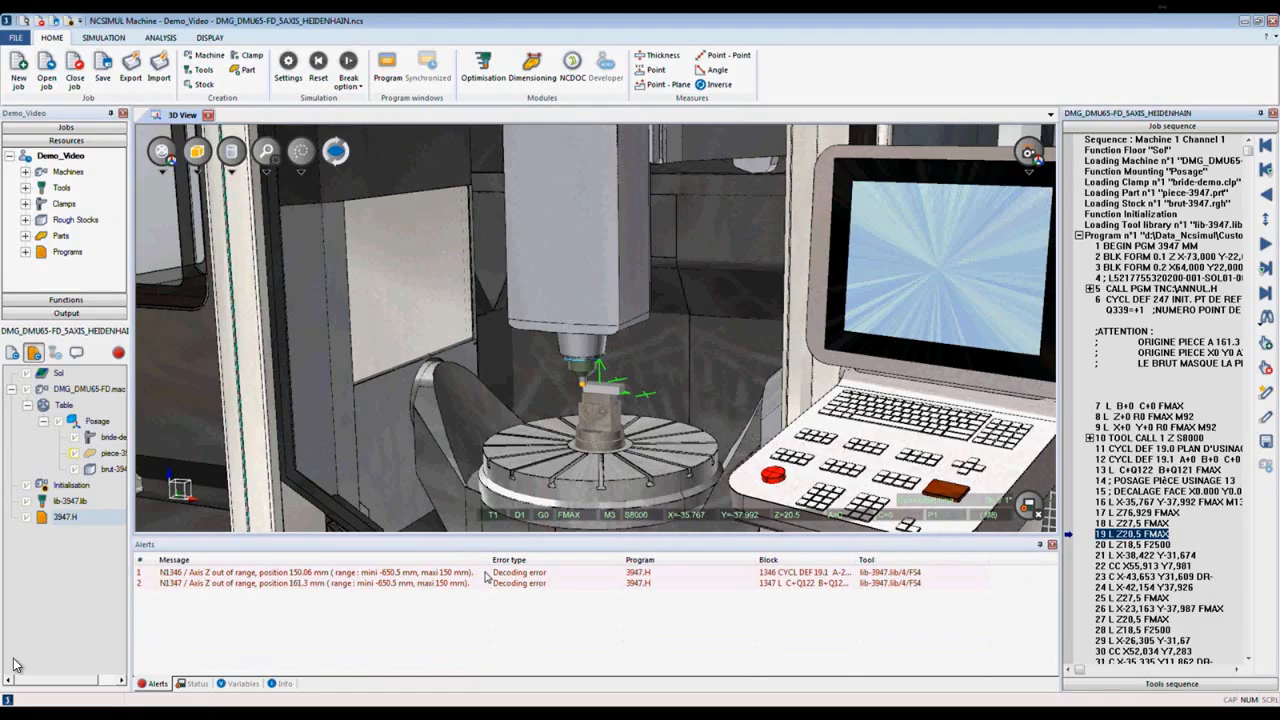
pyautogui.click(318, 64)
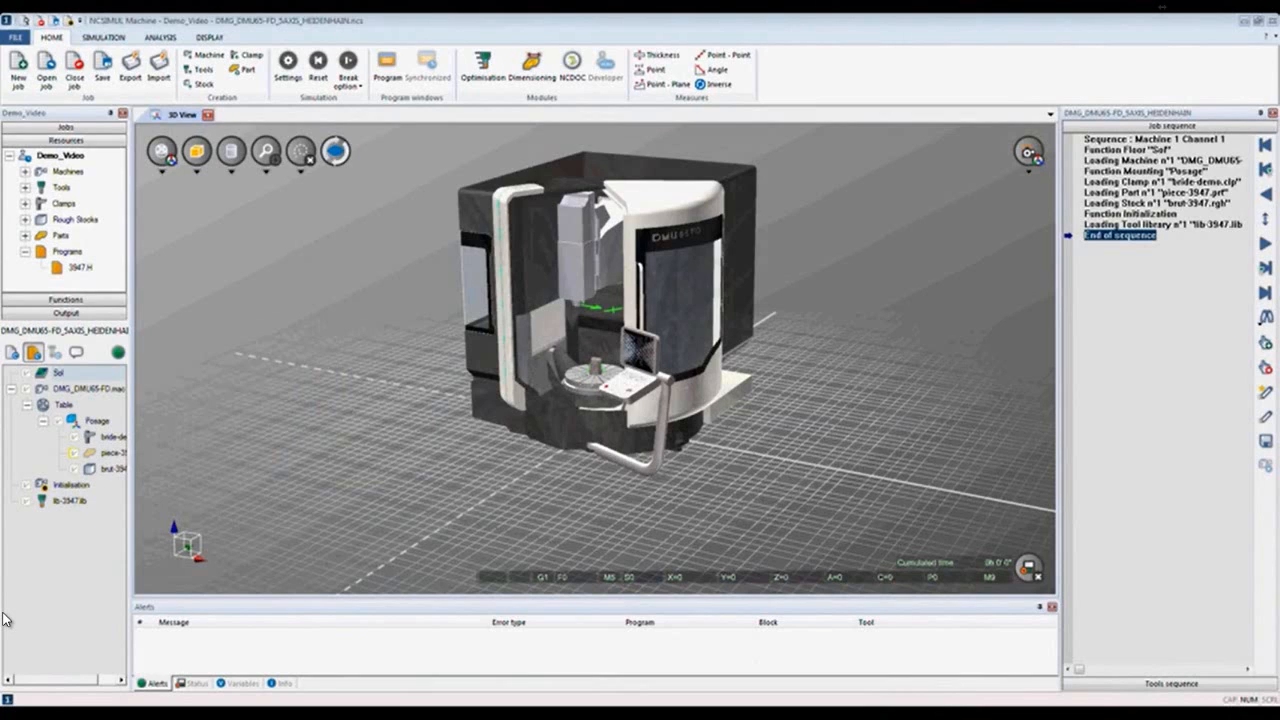
# Run the whole 3947.H simulation and show the Status details of the current block
pyautogui.click(80, 268)
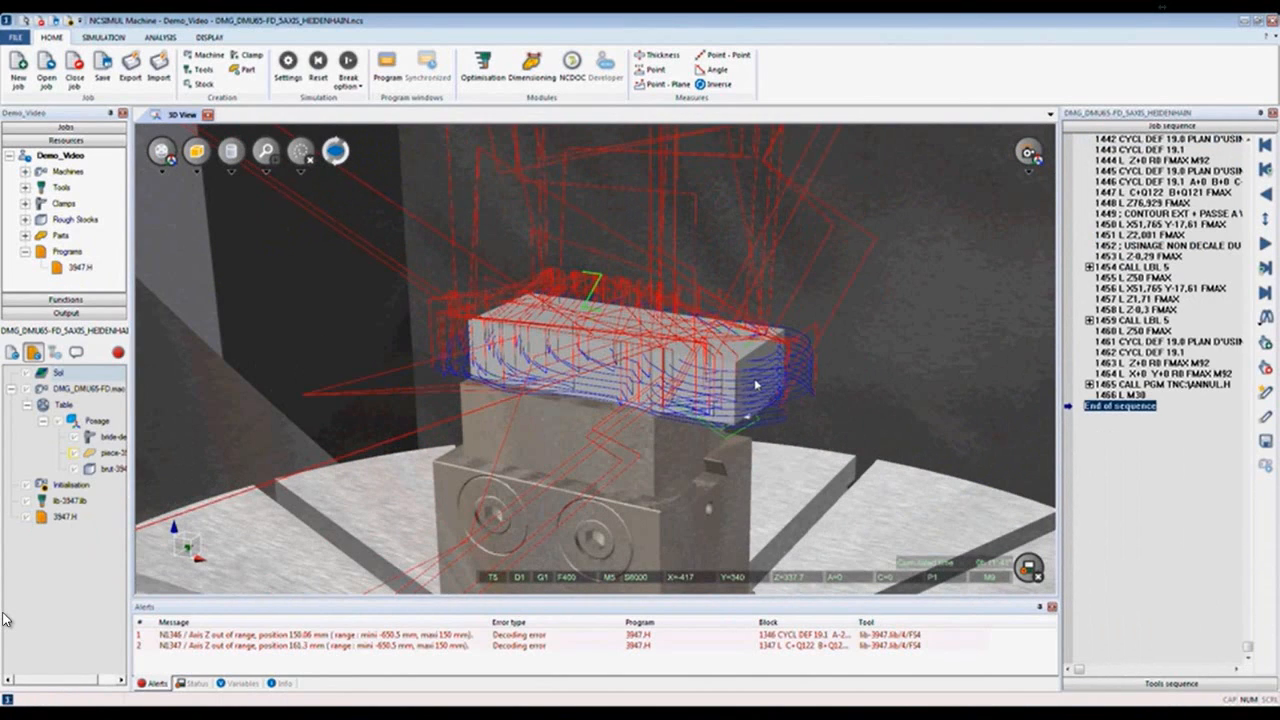
pyautogui.moveTo(722, 434)
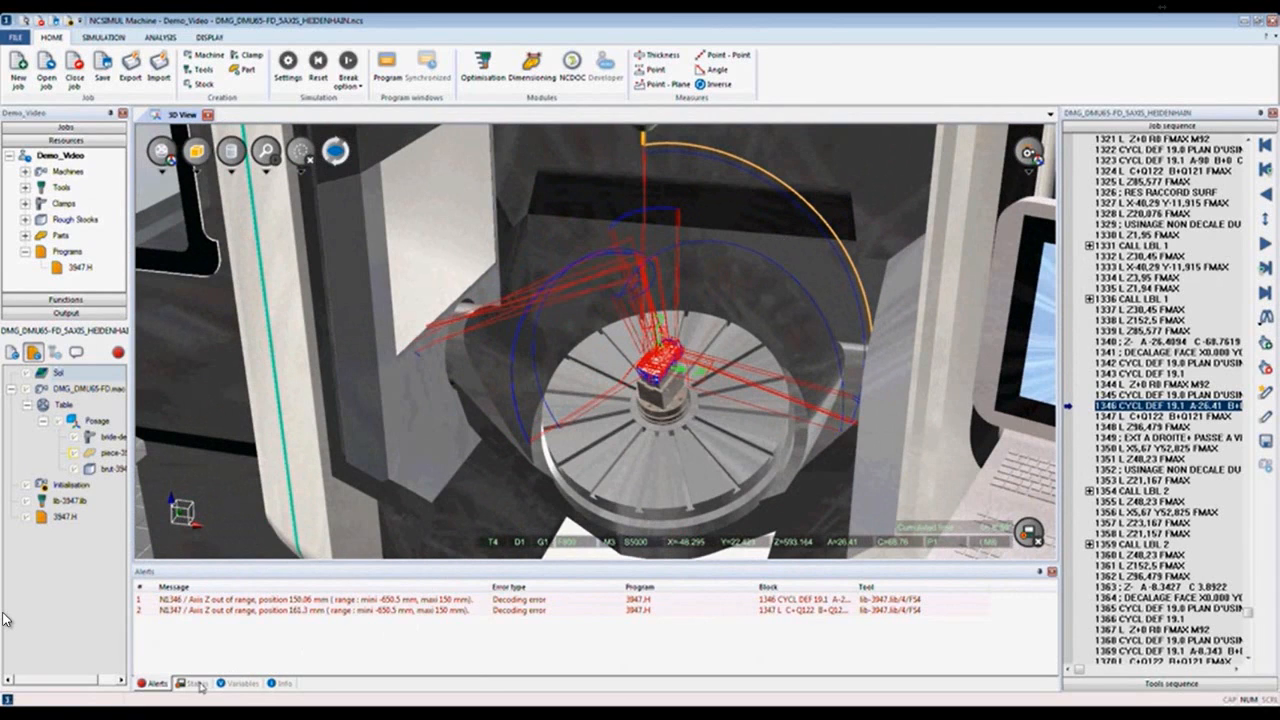
pyautogui.click(196, 684)
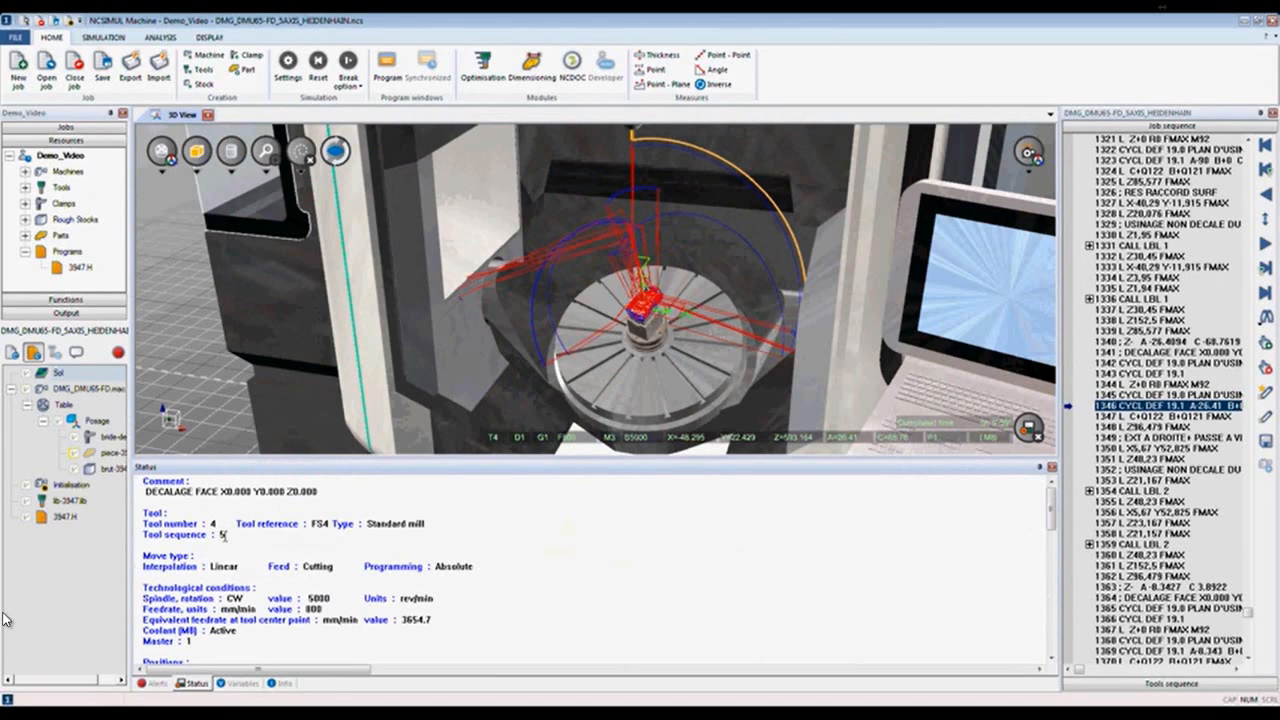
# Edit a Status value of the current block and accept the change to the program
pyautogui.click(154, 684)
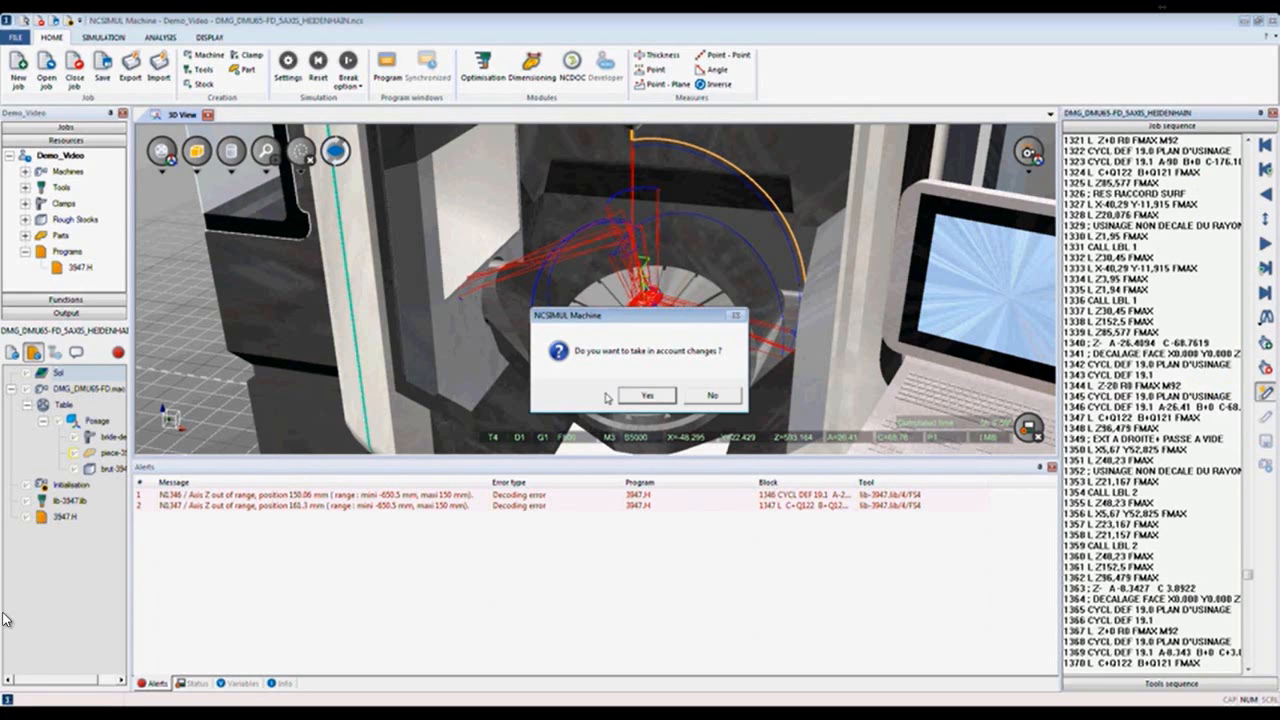
pyautogui.click(648, 394)
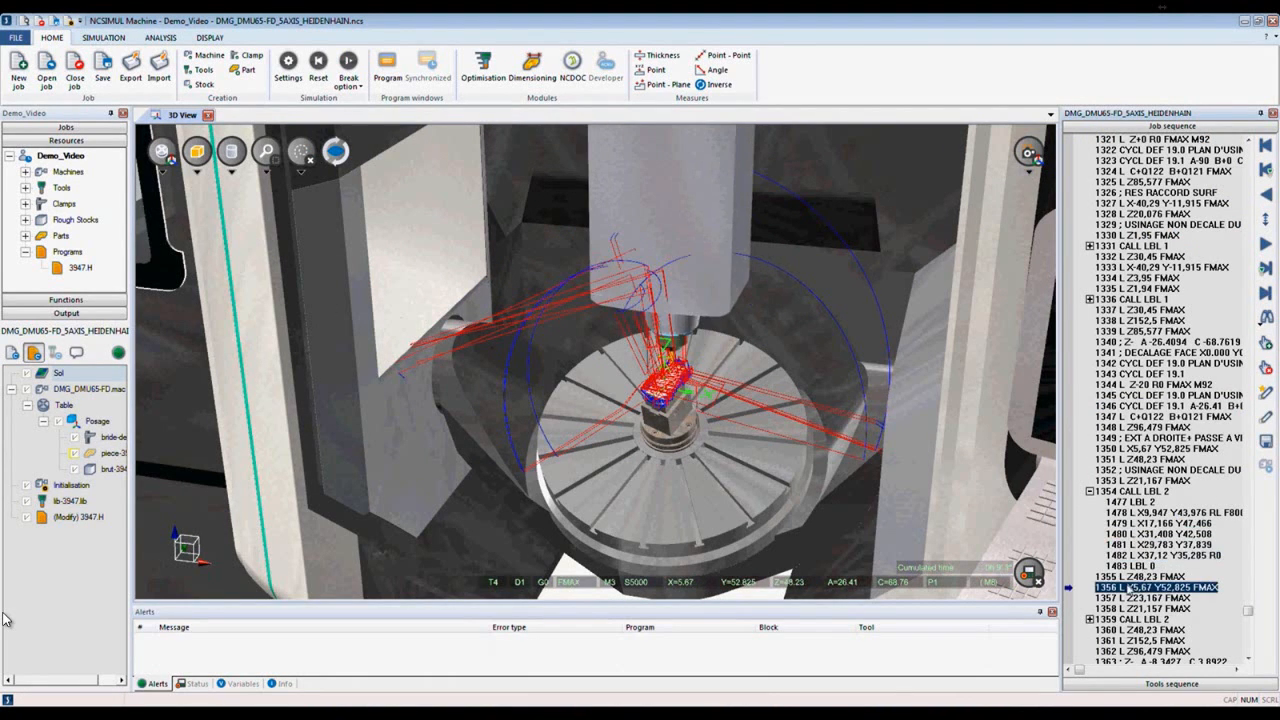
pyautogui.click(318, 64)
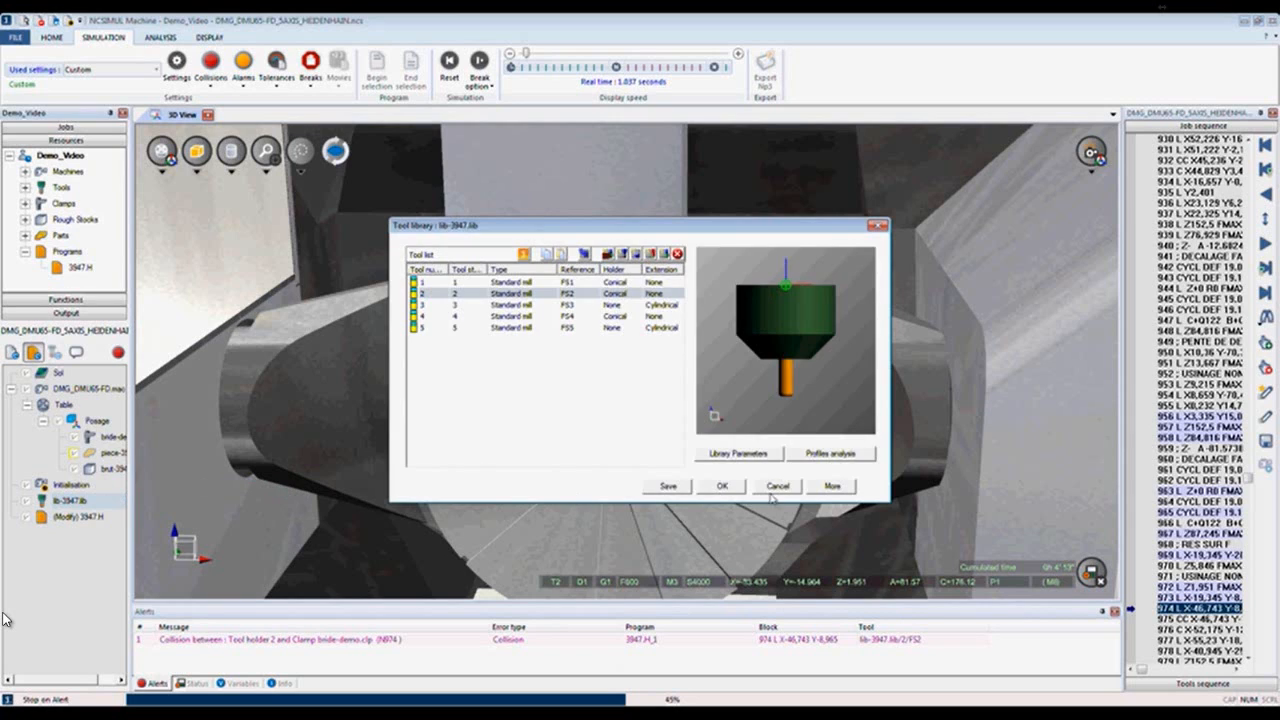
# Confirm the tool library, then restart simulation from collision block 974 with rebuilt stock
pyautogui.click(832, 486)
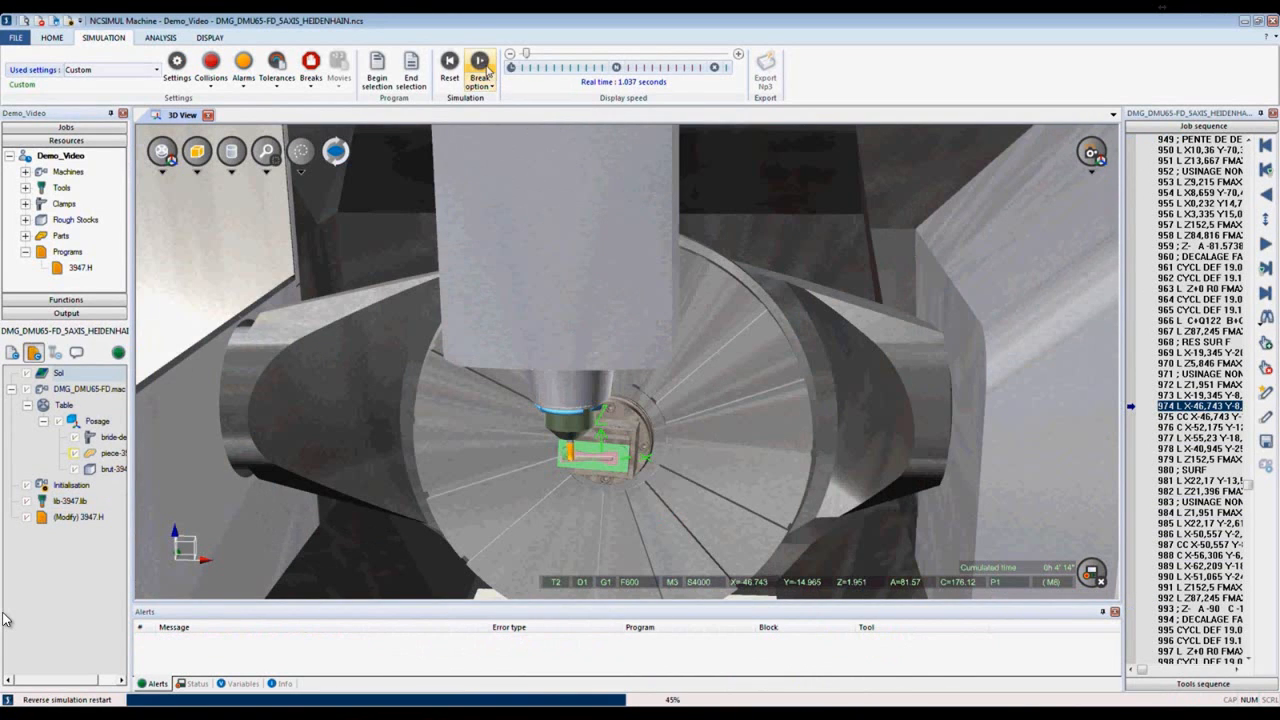
pyautogui.click(480, 64)
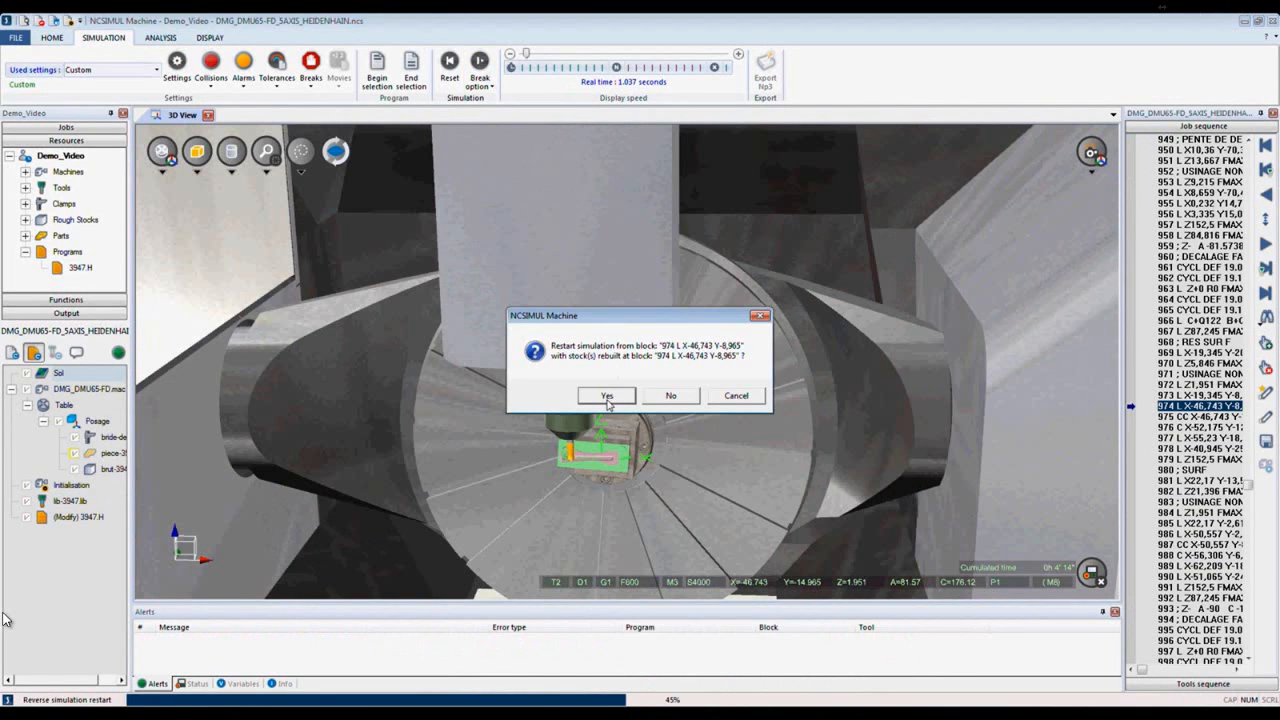
pyautogui.click(606, 396)
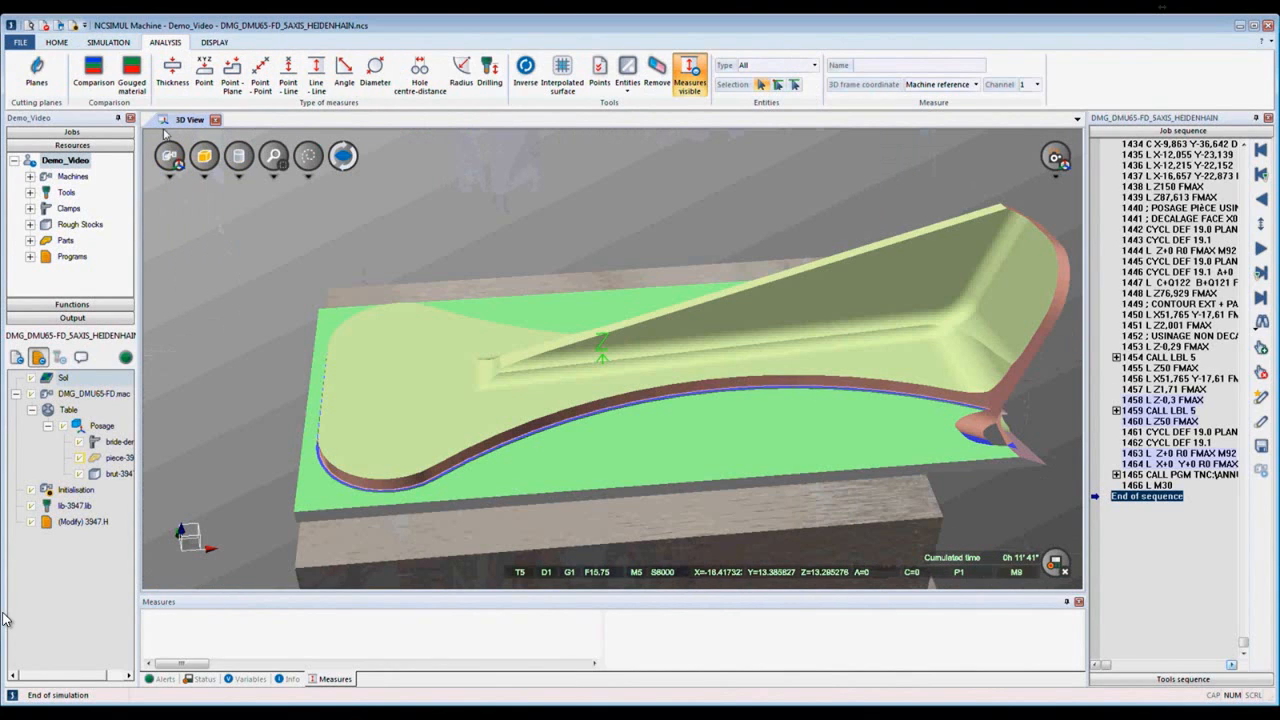
# Measure the thin wall thickness (0.06156 in), try Angle, then launch the stock-versus-part comparison
pyautogui.click(172, 76)
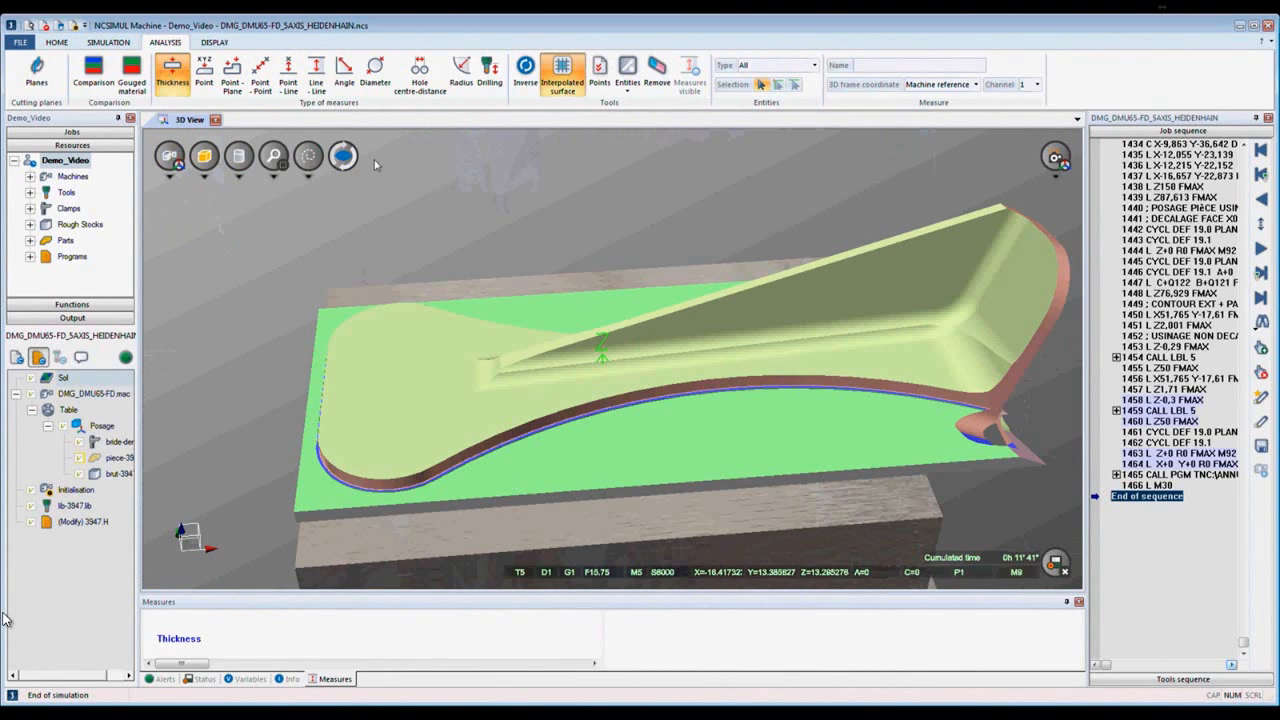
pyautogui.click(790, 310)
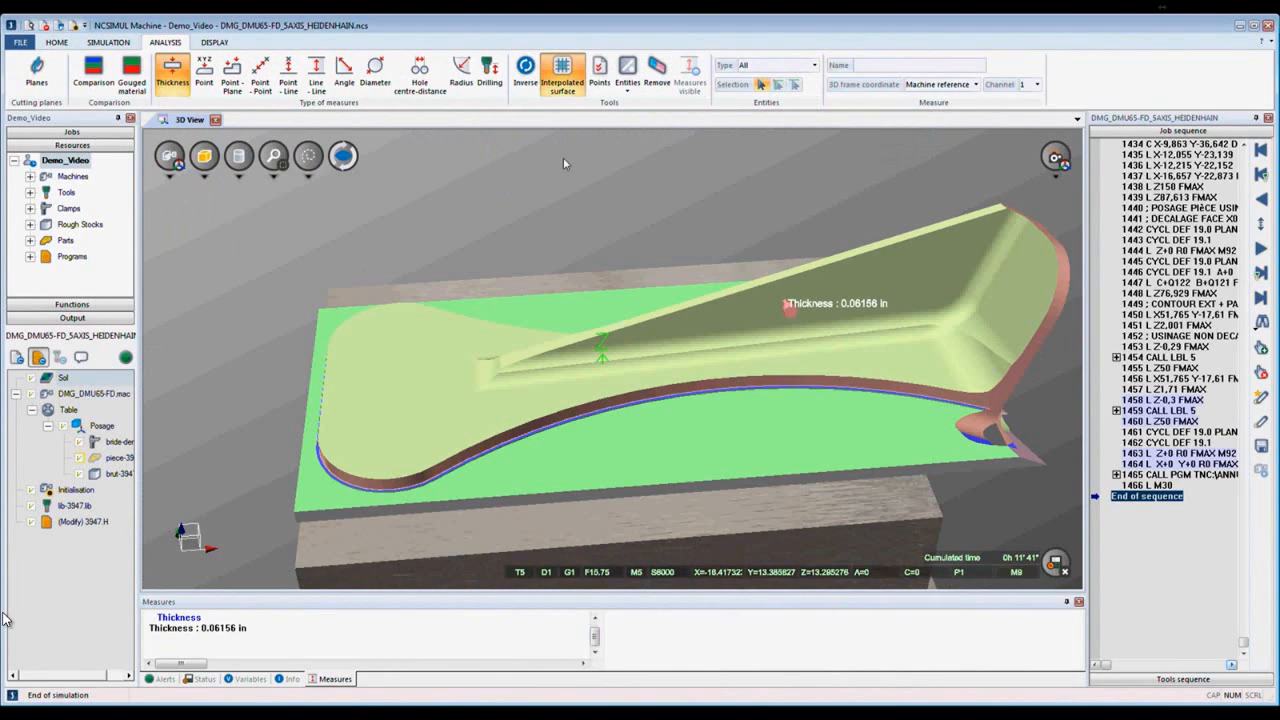
pyautogui.click(344, 70)
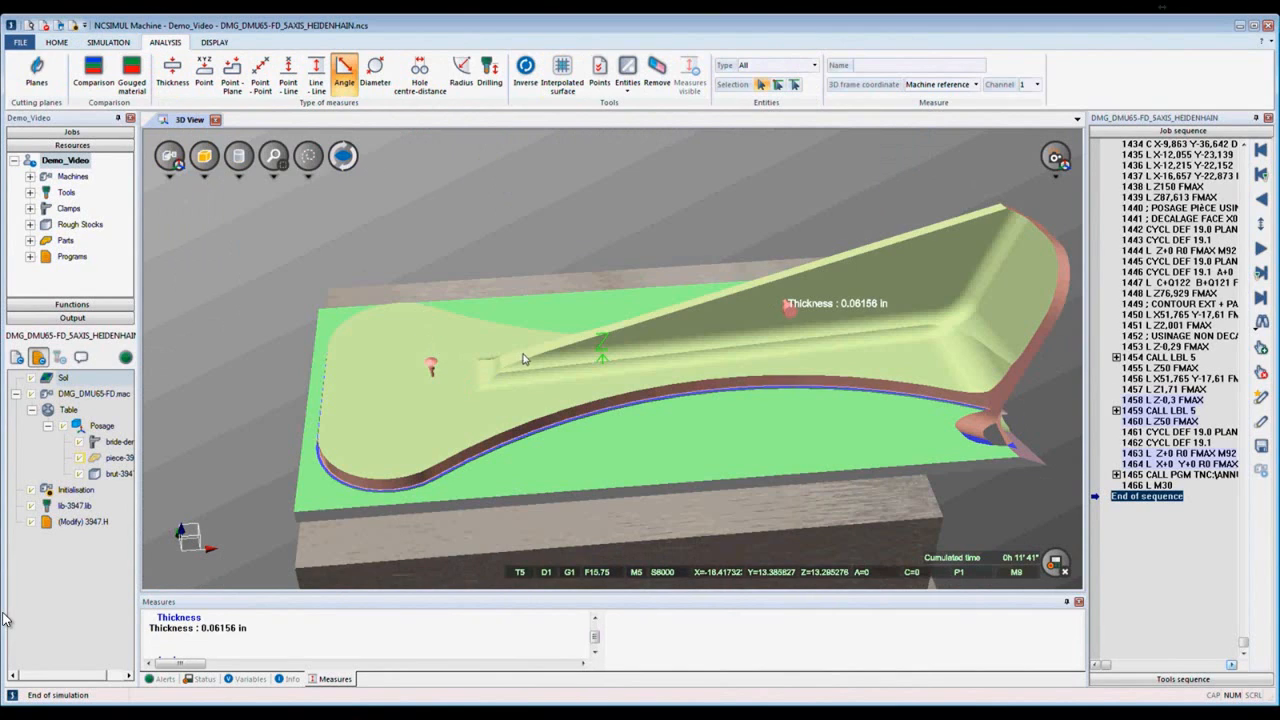
pyautogui.click(344, 72)
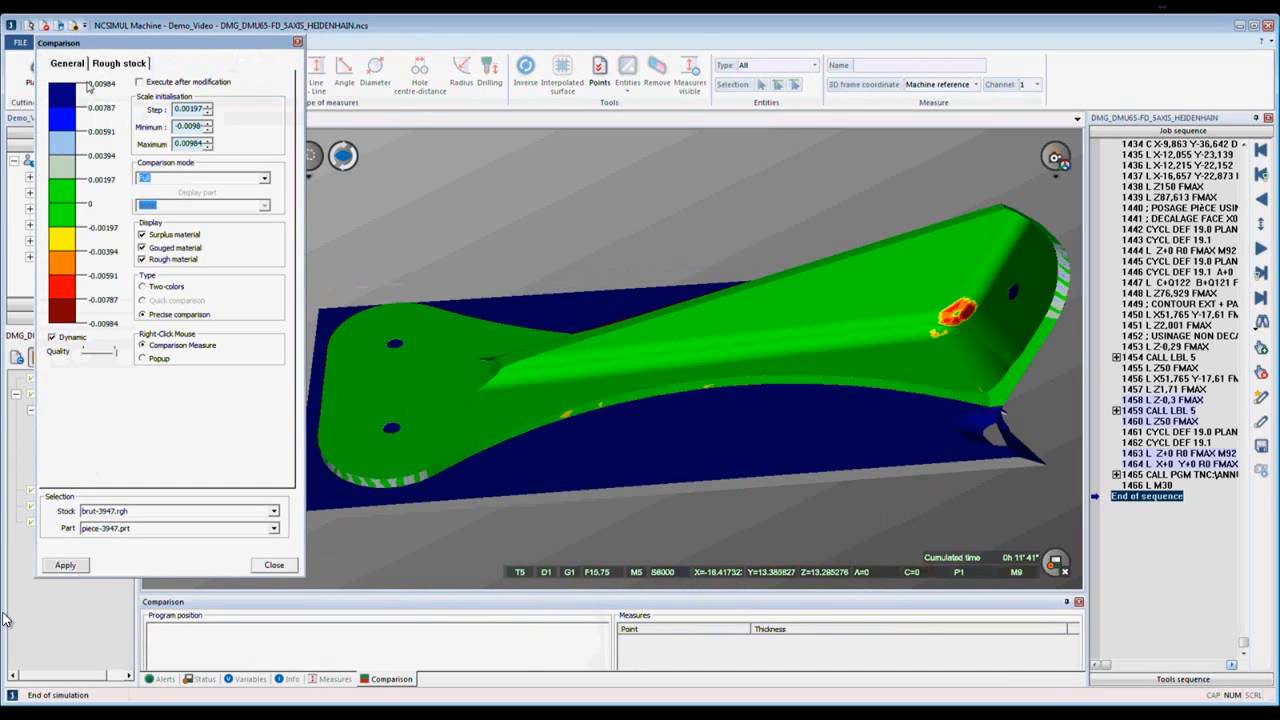
pyautogui.moveTo(60, 330)
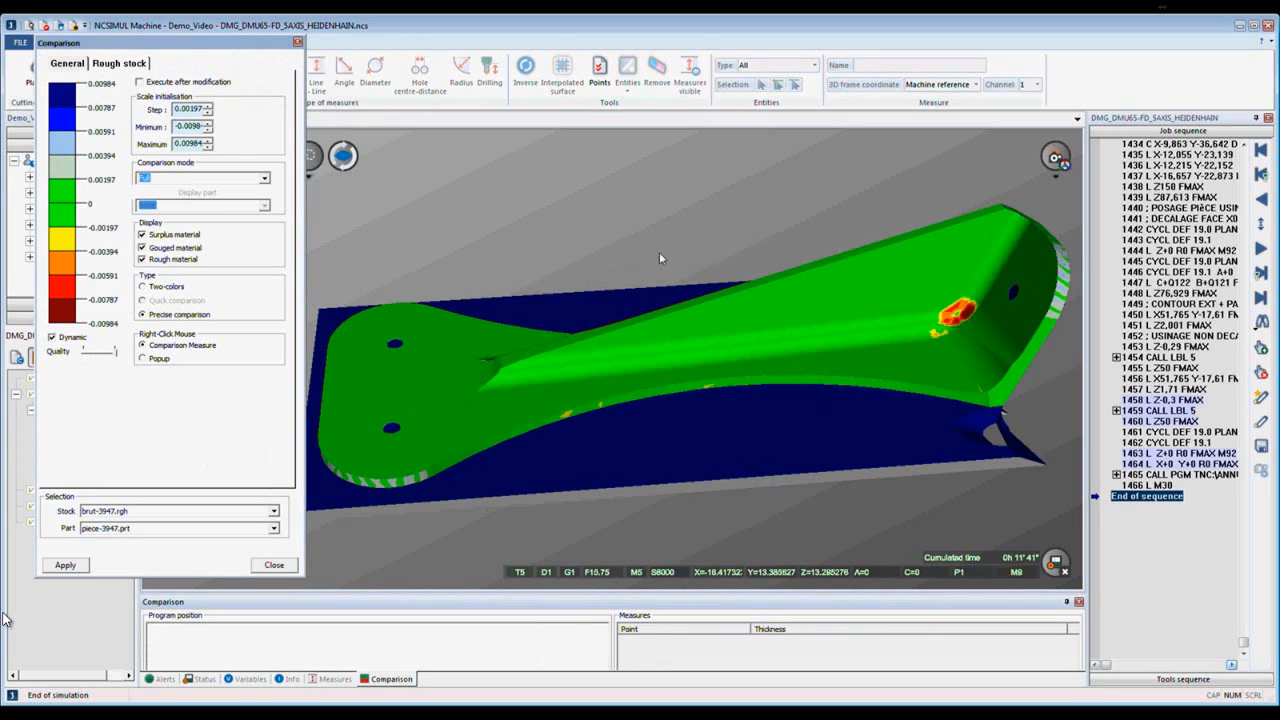
# Rotate the part to inspect the colour-coded deviations, then close the Comparison dialog
pyautogui.moveTo(660, 258); pyautogui.dragTo(944, 376)
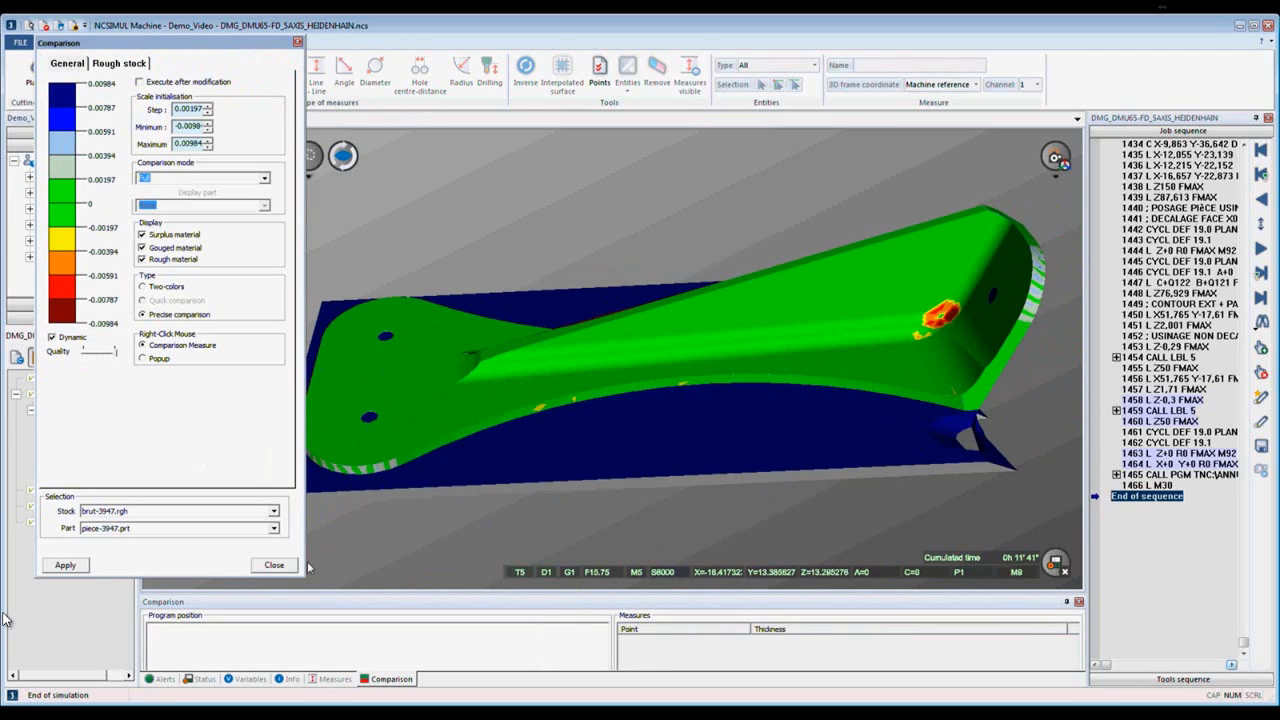
pyautogui.click(272, 564)
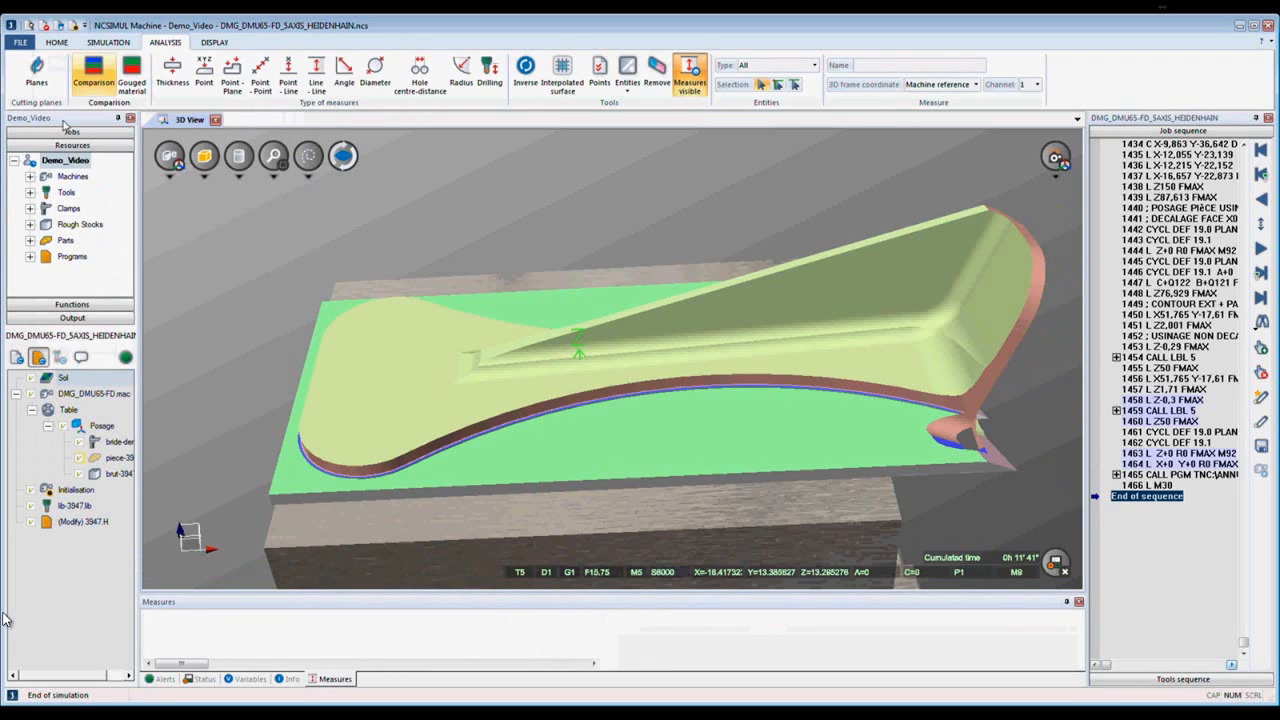
# Add a section plane through the machined part, close its settings and return to Simulation functions
pyautogui.click(36, 76)
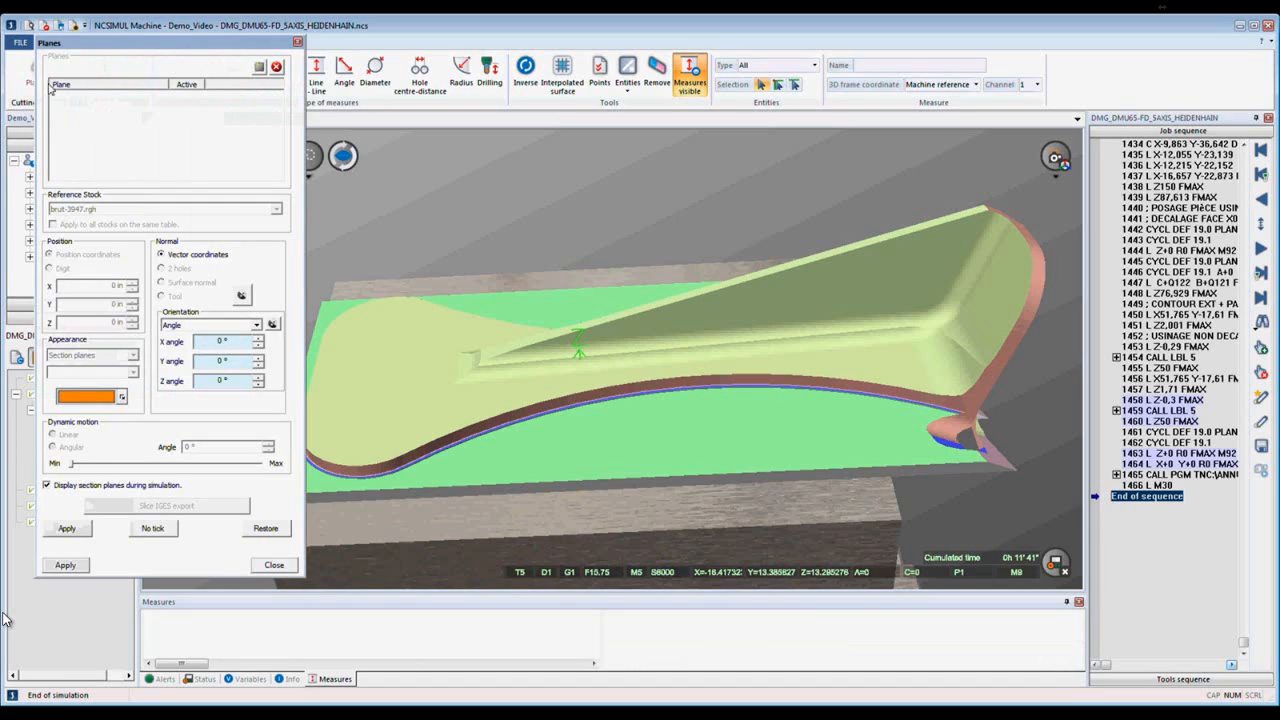
pyautogui.click(260, 66)
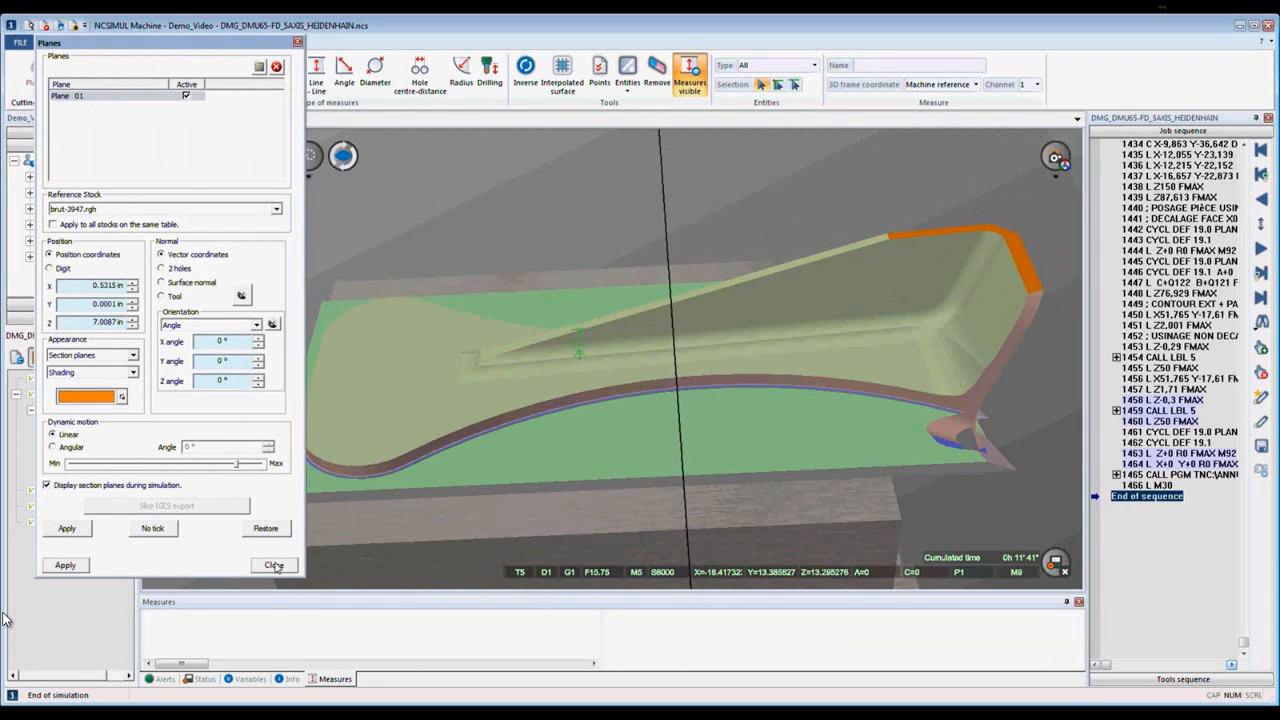
pyautogui.click(272, 564)
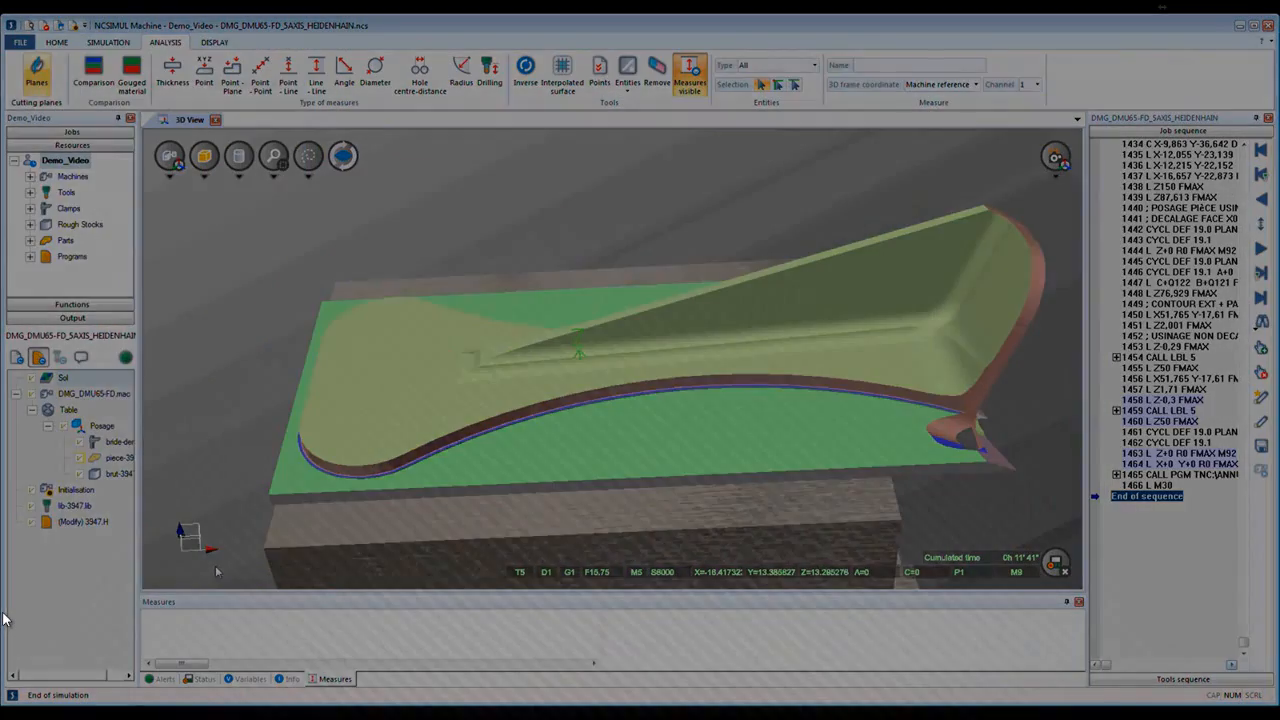
pyautogui.click(104, 36)
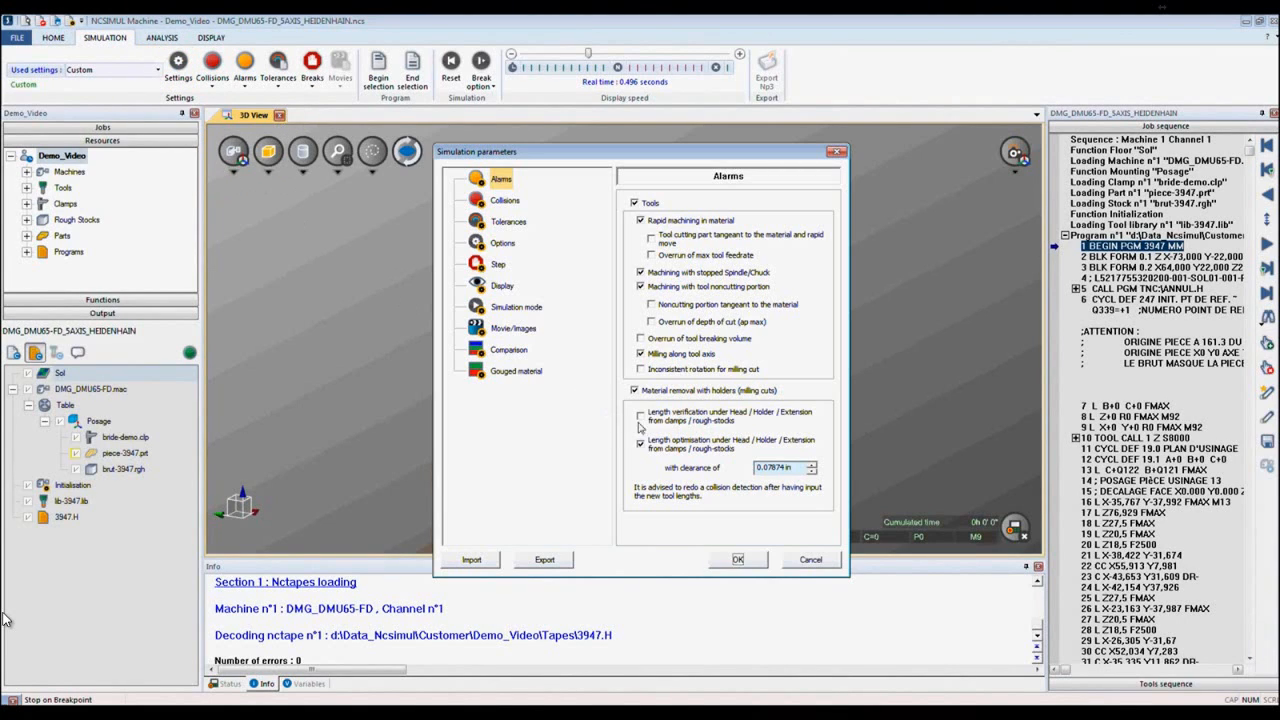
# Enable Length optimisation under Head/Holder in the Tools settings
pyautogui.click(640, 444)
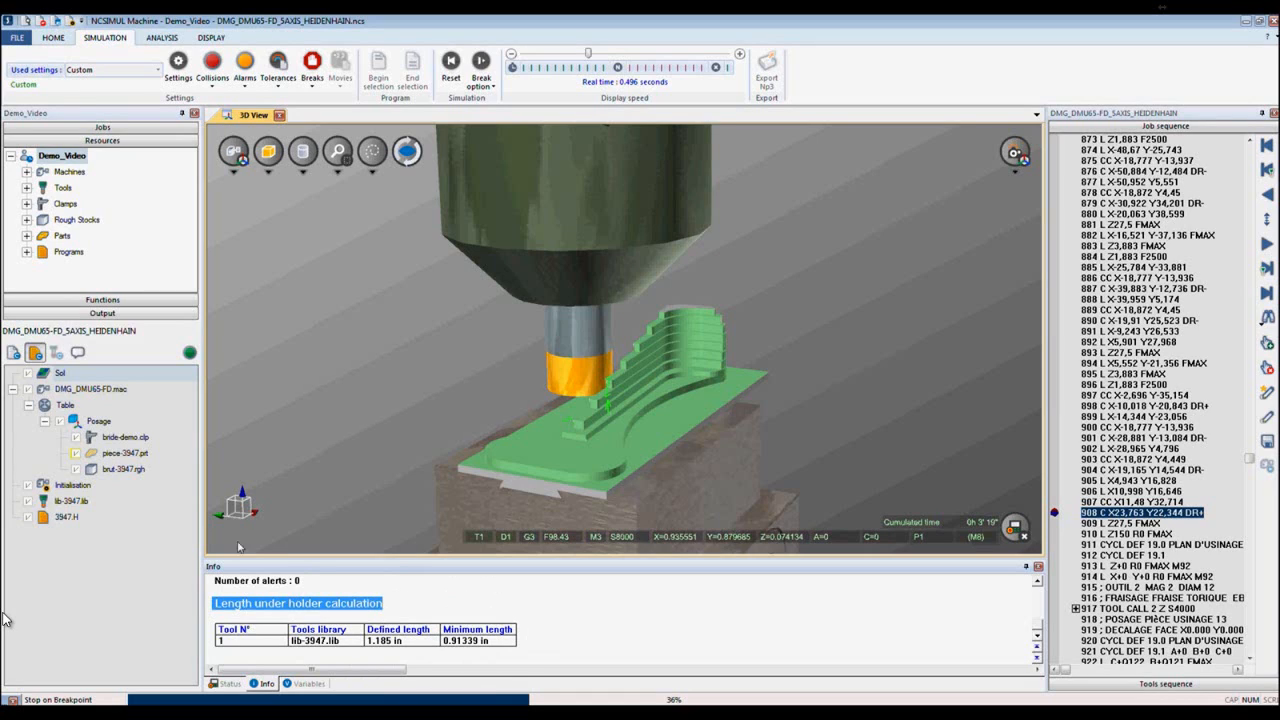
# In lib-3947.tlb, select tool 1's Length under holder value on the Compensation tab for editing
pyautogui.doubleClick(72, 500)
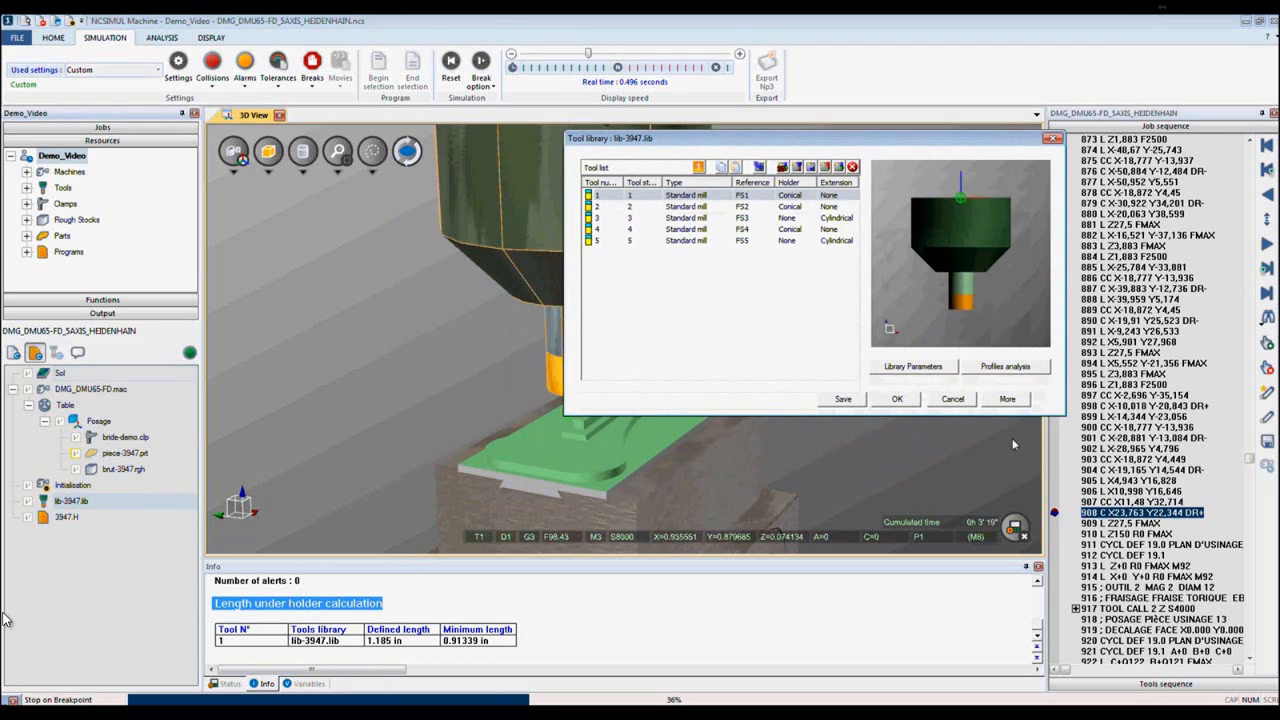
pyautogui.click(1006, 398)
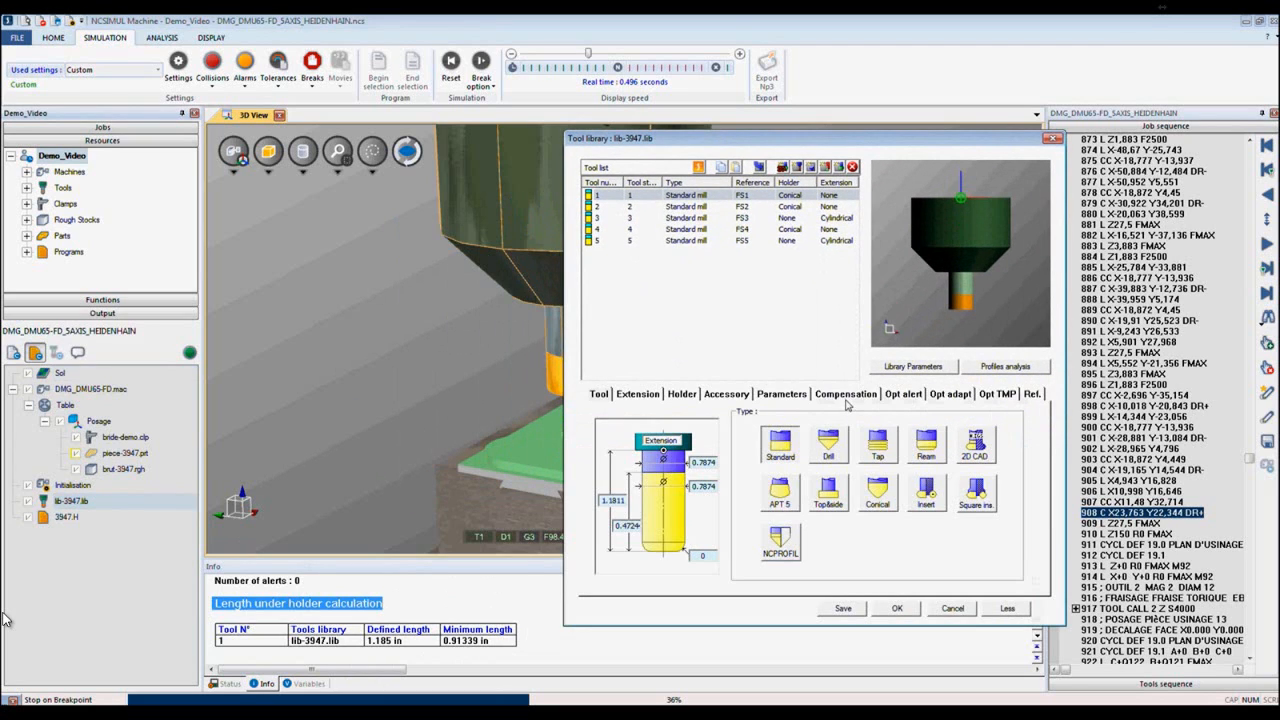
pyautogui.click(780, 392)
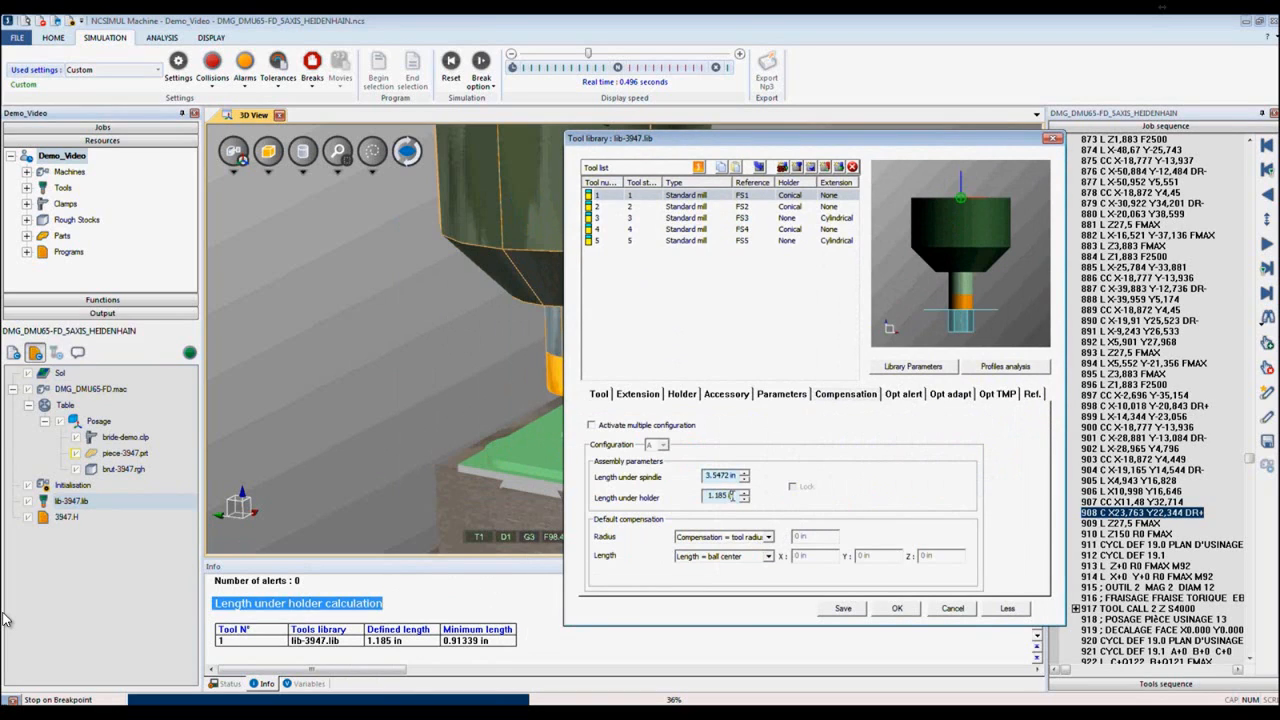
pyautogui.tripleClick(720, 496)
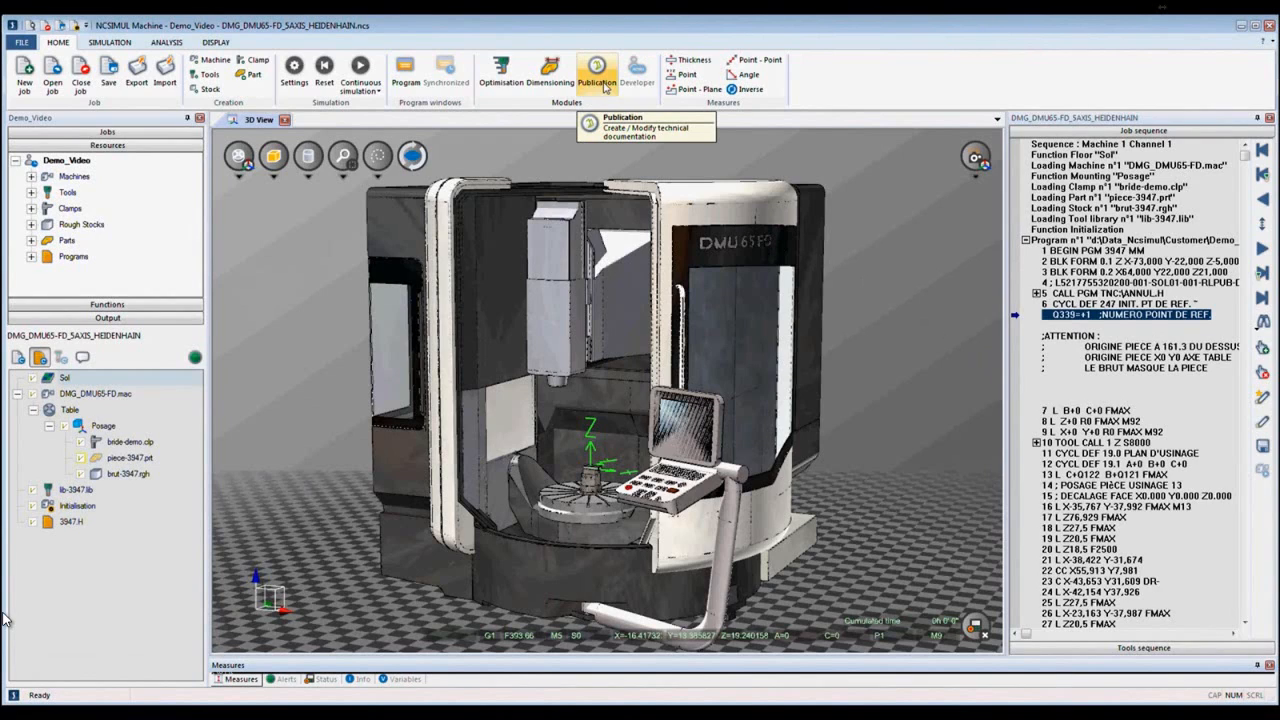
# Launch NCDOC and correct the sheet title to 'NCDOC Example'
pyautogui.click(596, 70)
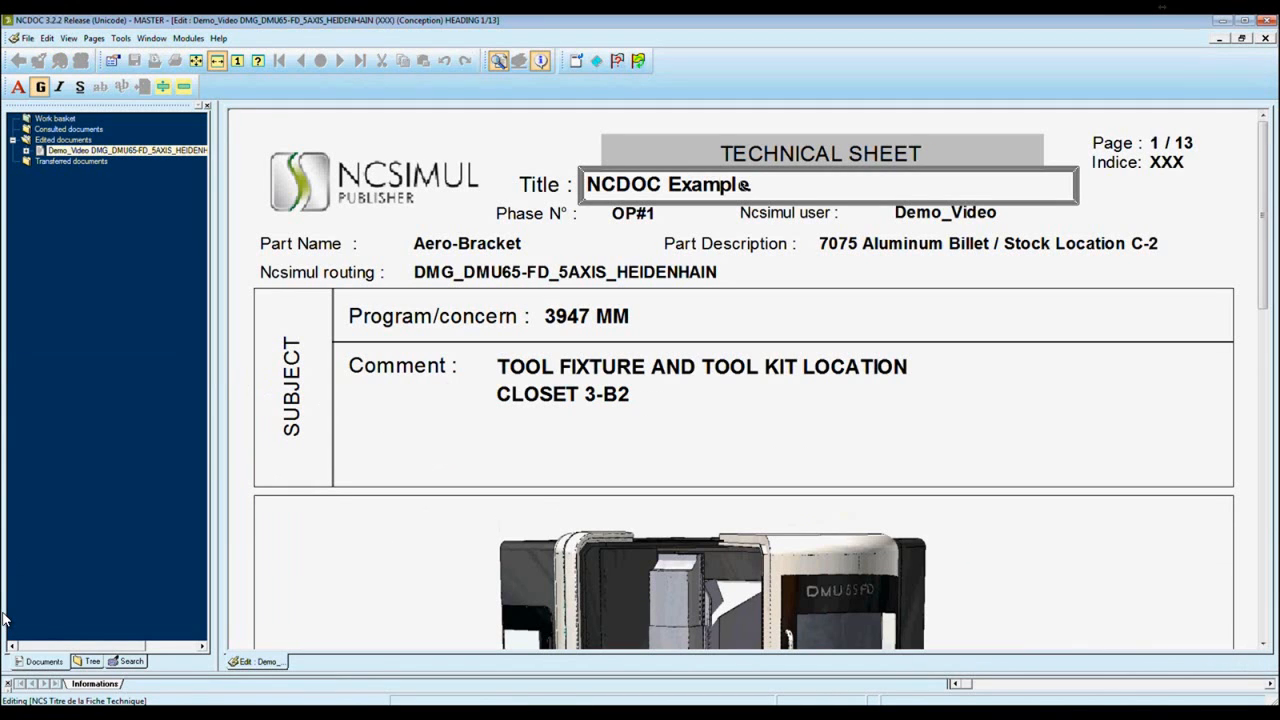
pyautogui.press('Backspace')
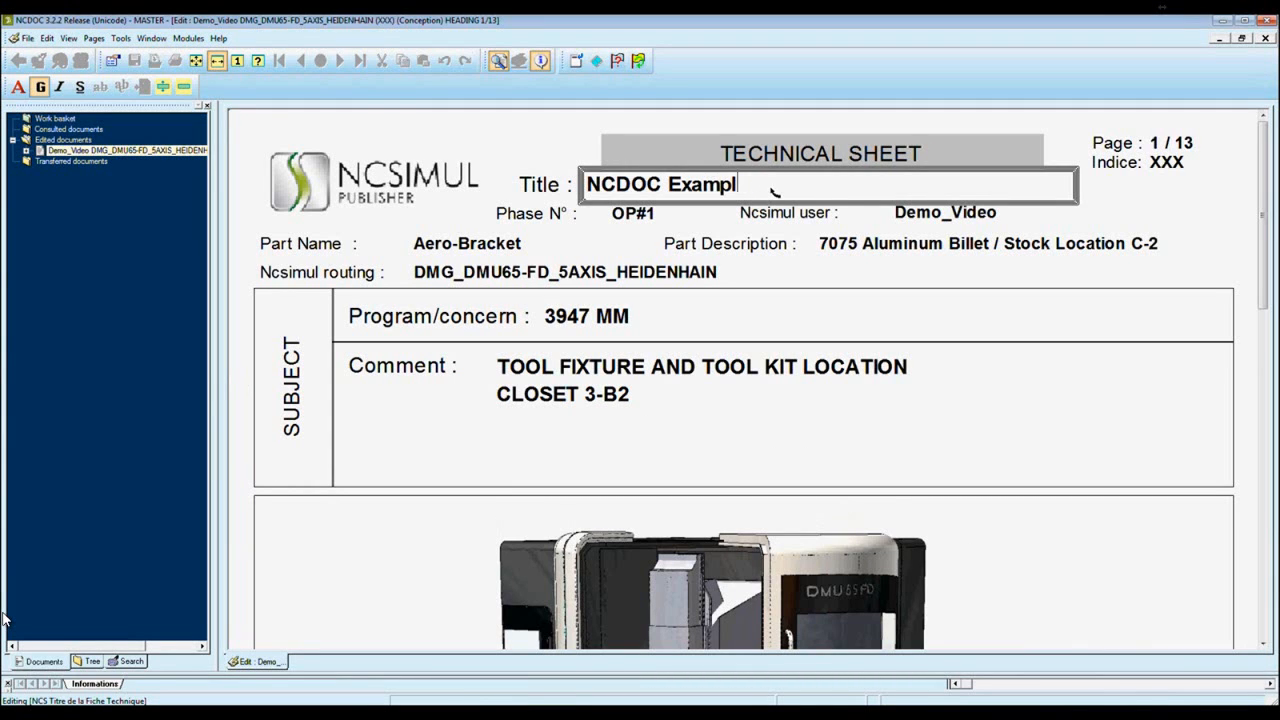
pyautogui.write('e')
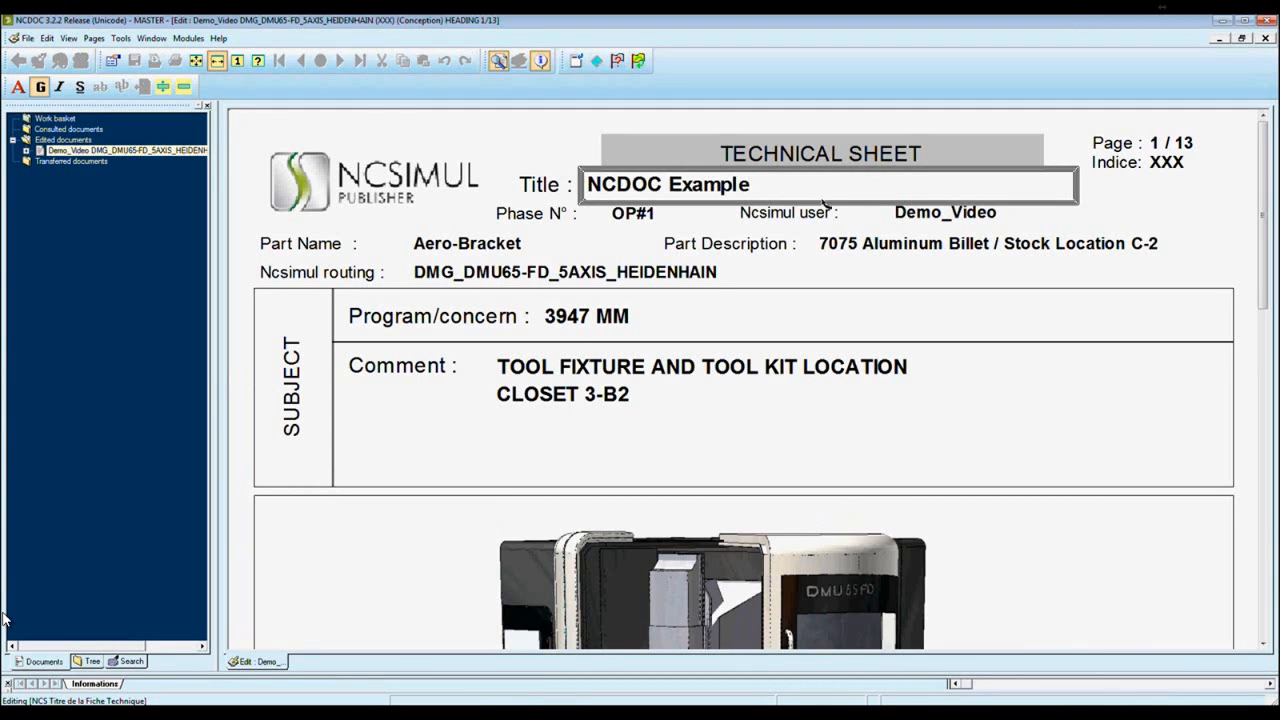
pyautogui.moveTo(596, 232)
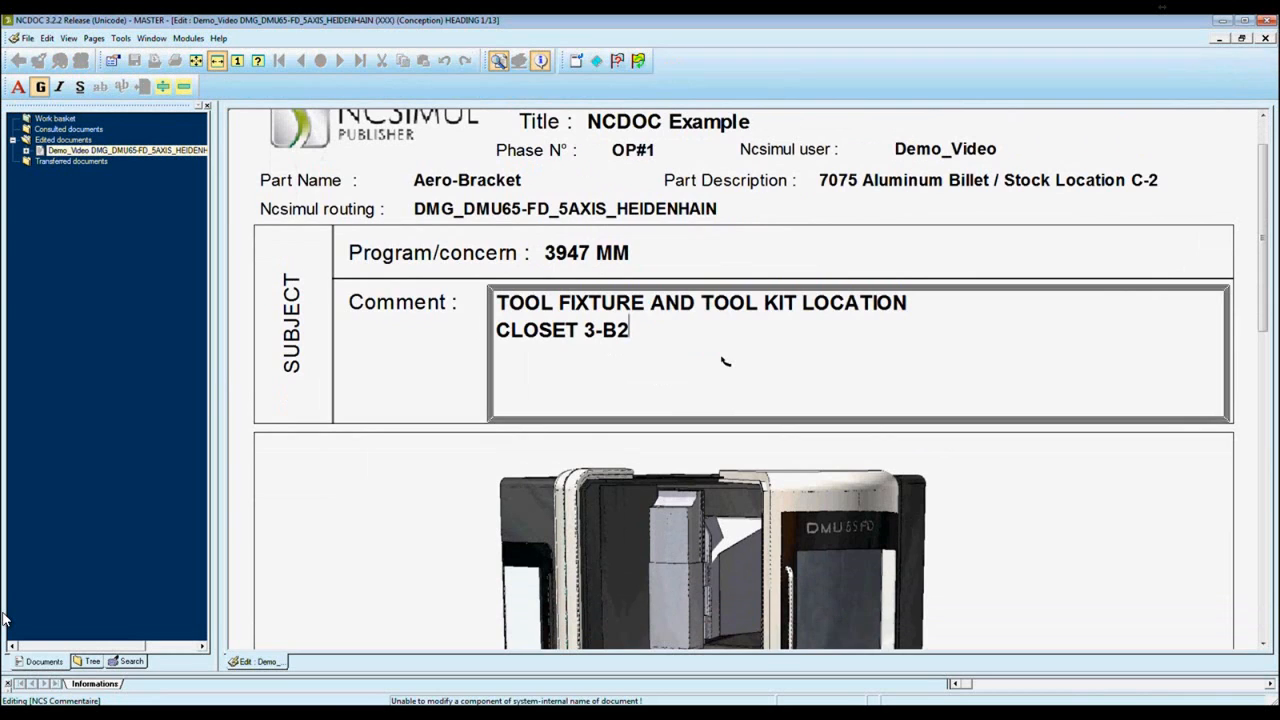
# Review the sheet's pages, including the fixture and program origin page and the tool sheets
pyautogui.scroll(-3)
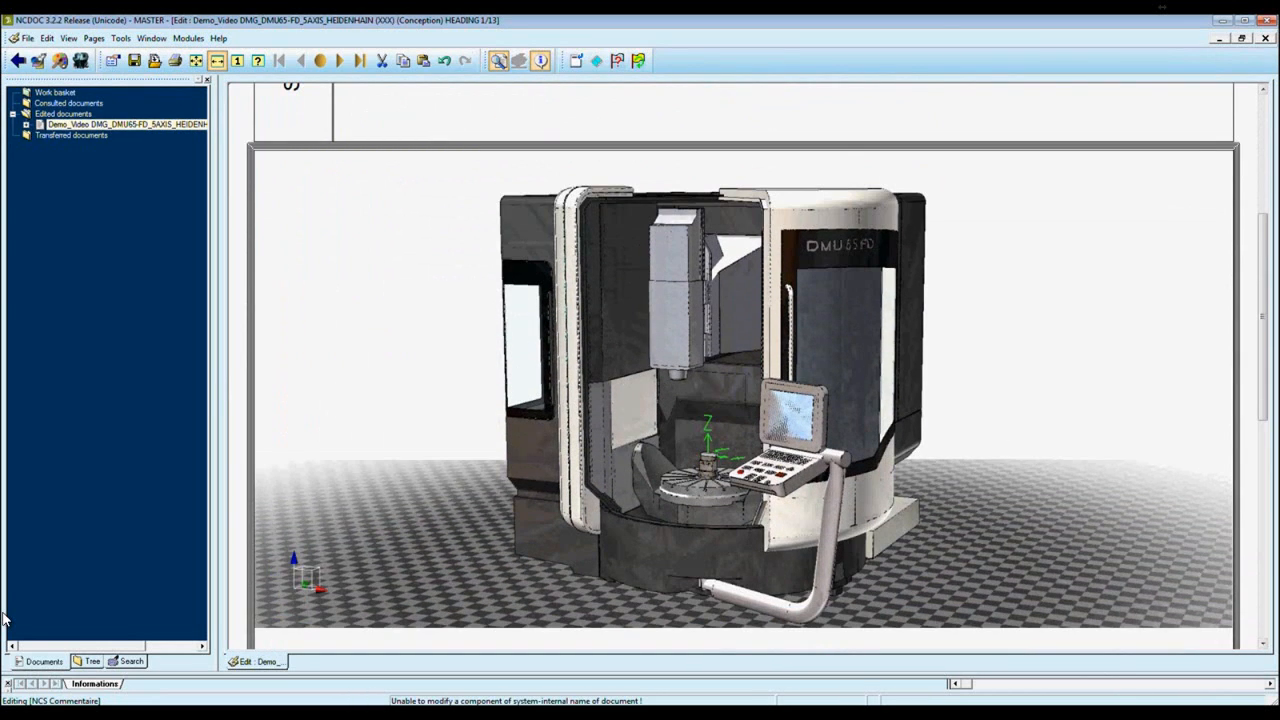
pyautogui.click(340, 60)
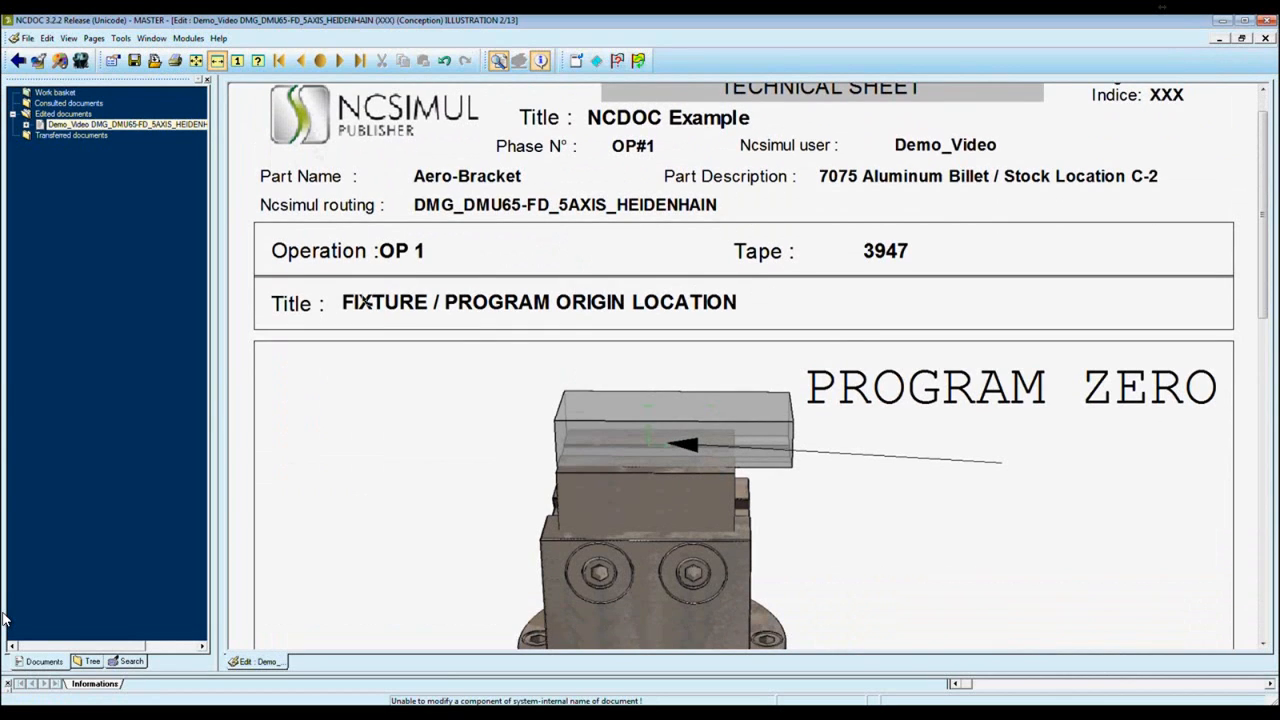
pyautogui.moveTo(696, 302)
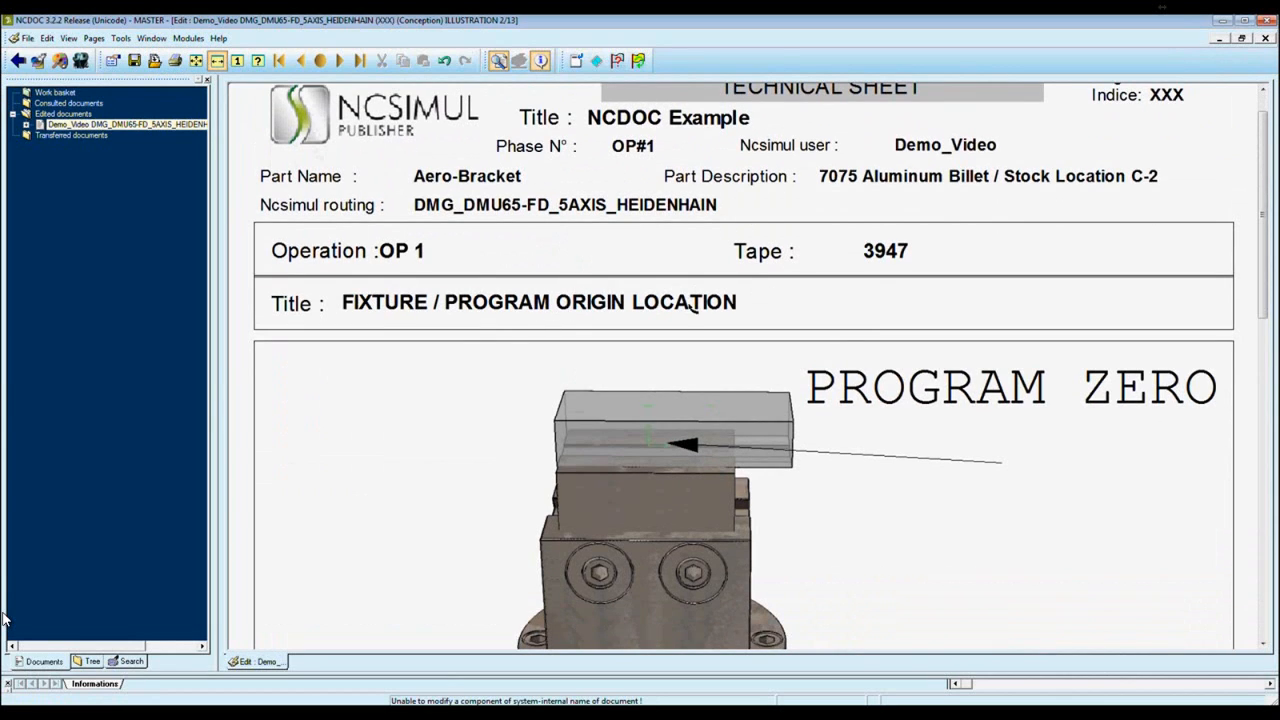
pyautogui.scroll(-3)
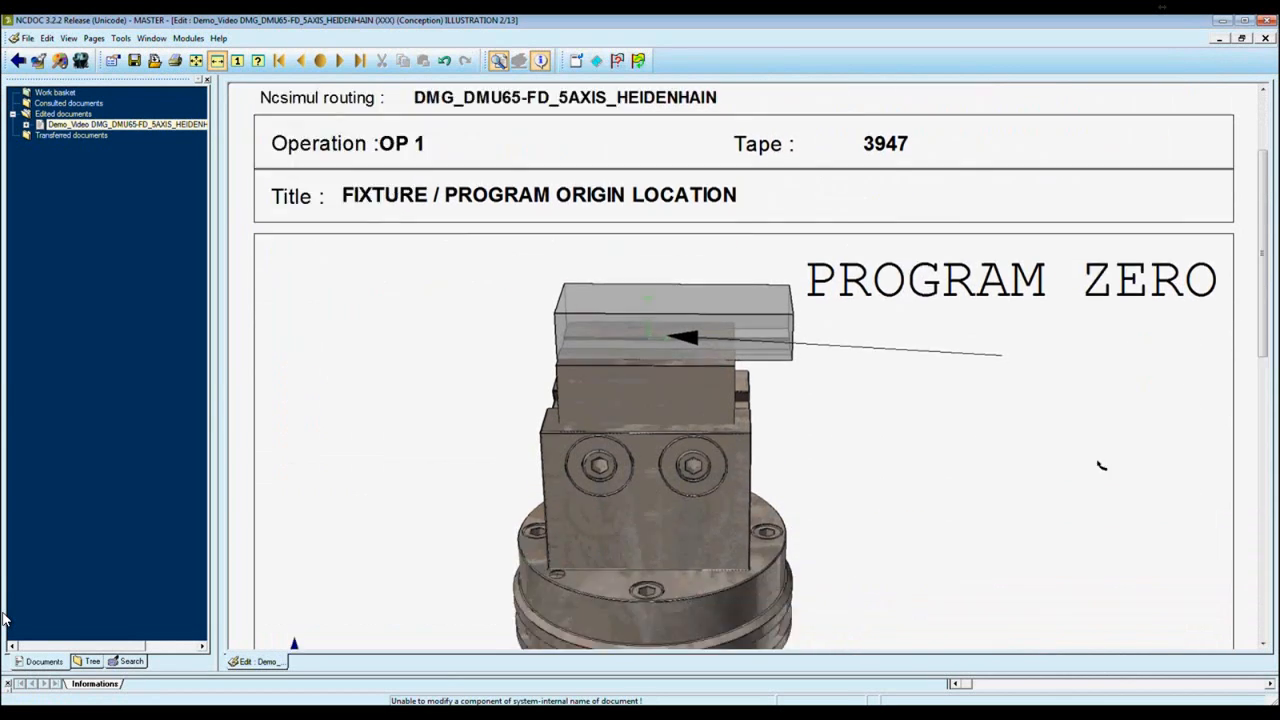
pyautogui.scroll(-3)
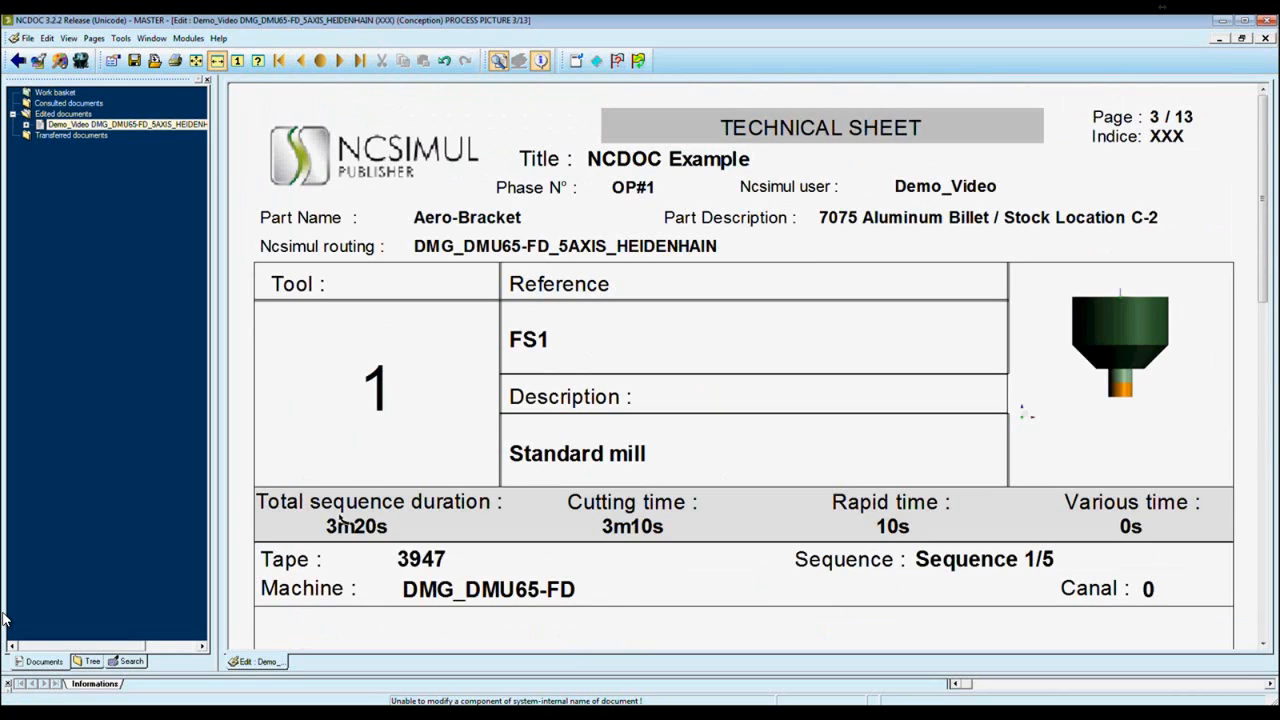
pyautogui.moveTo(624, 512)
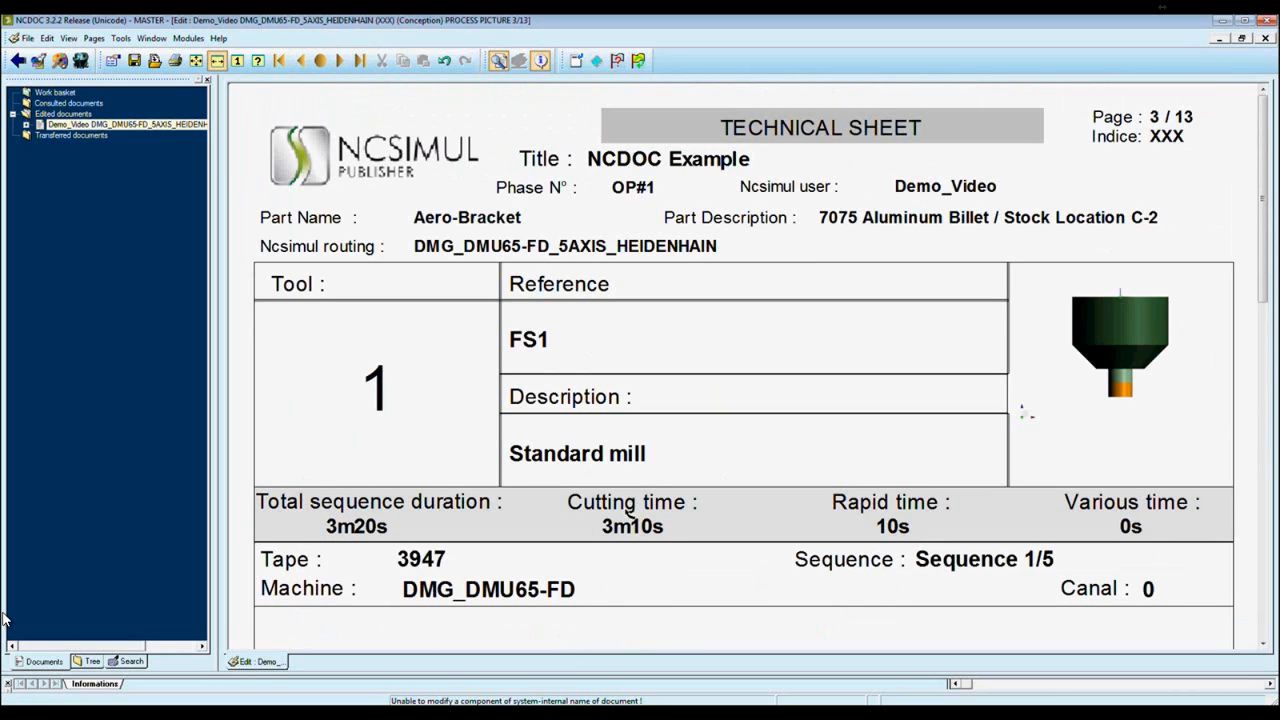
pyautogui.moveTo(1140, 520)
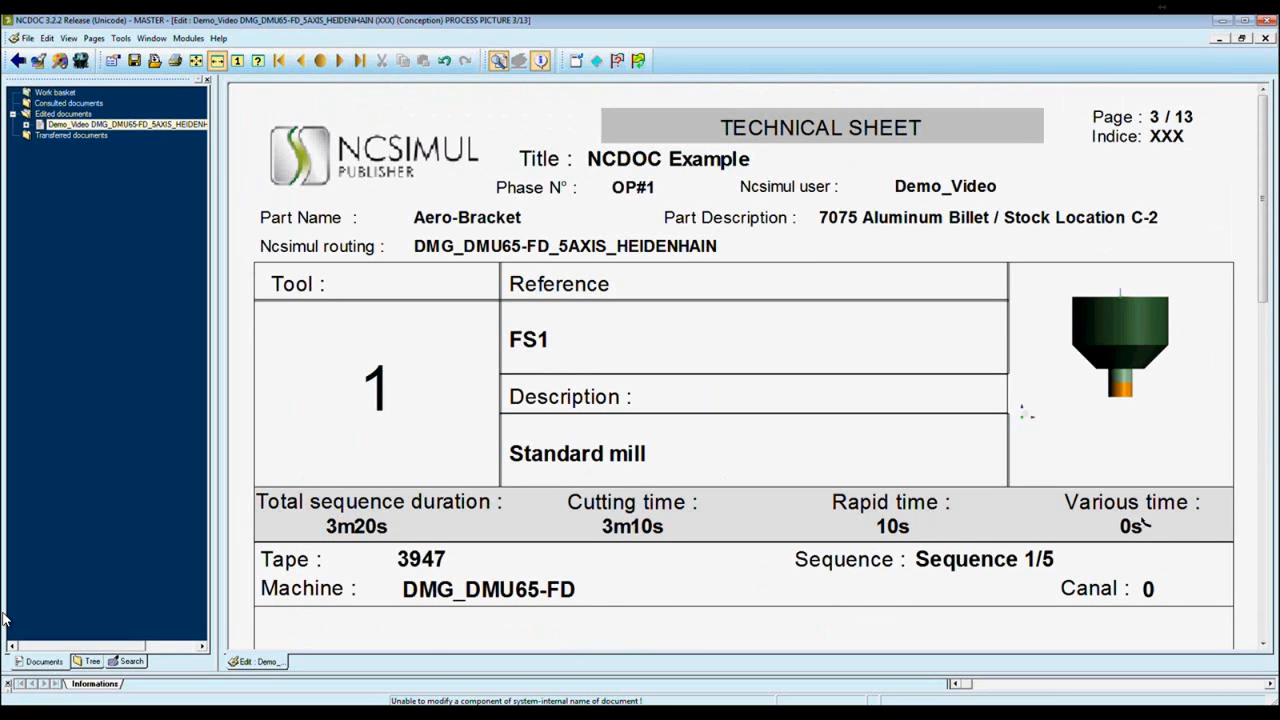
pyautogui.scroll(-3)
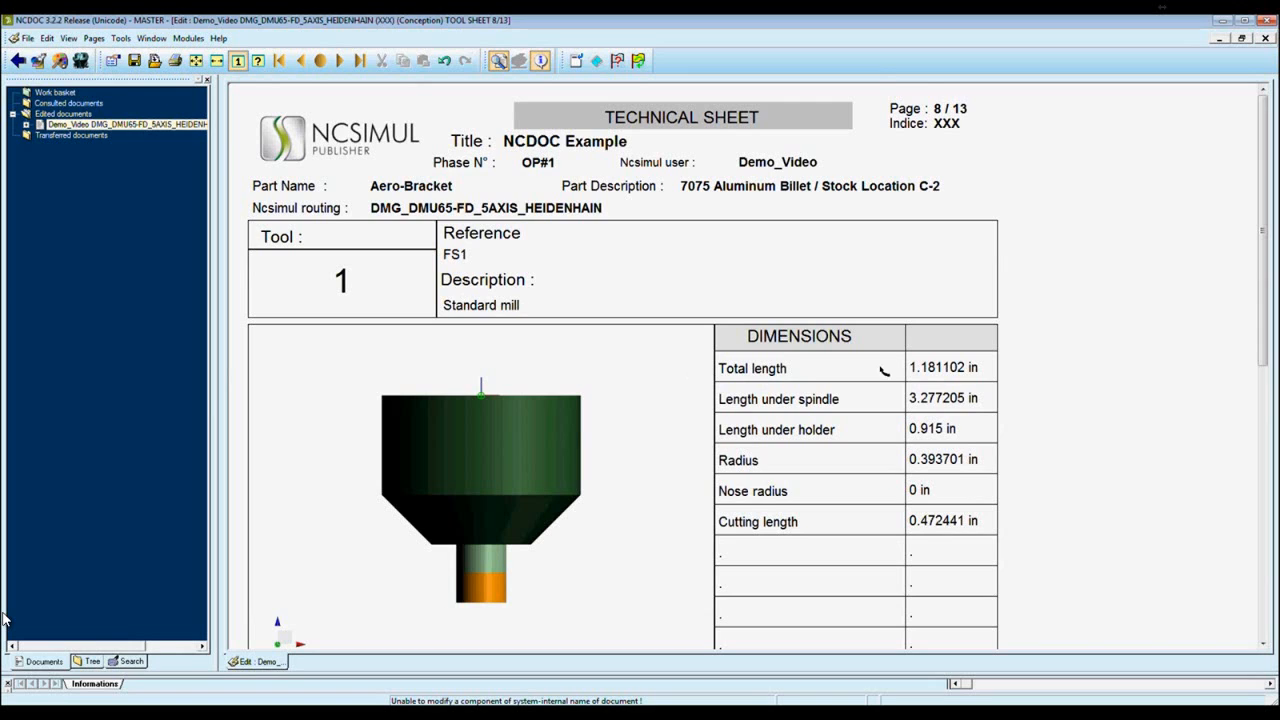
pyautogui.moveTo(948, 408)
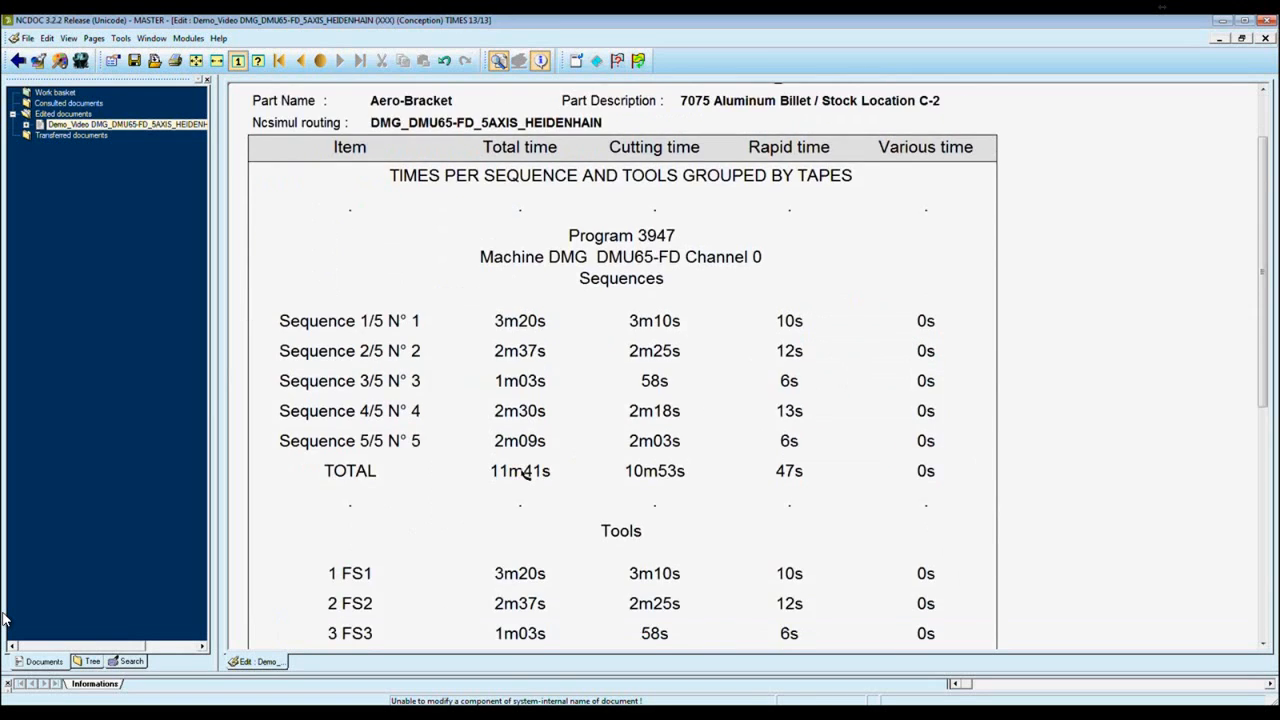
pyautogui.scroll(-3)
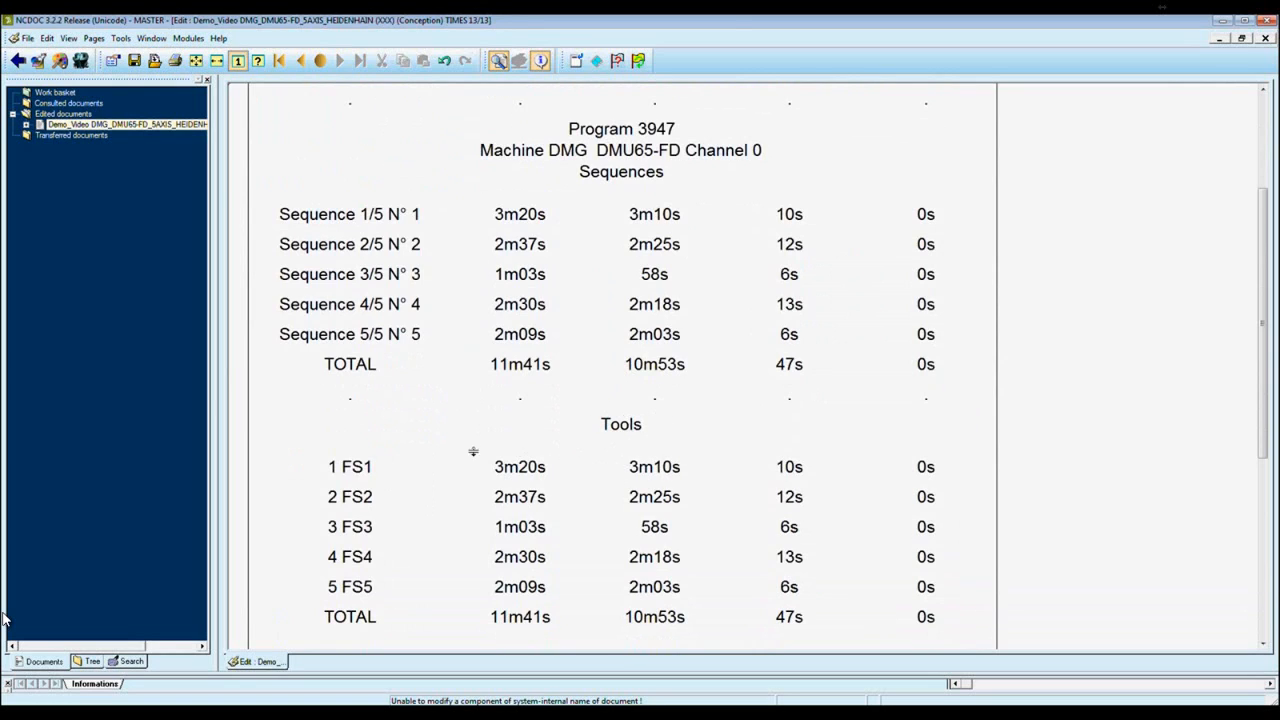
pyautogui.moveTo(490, 468)
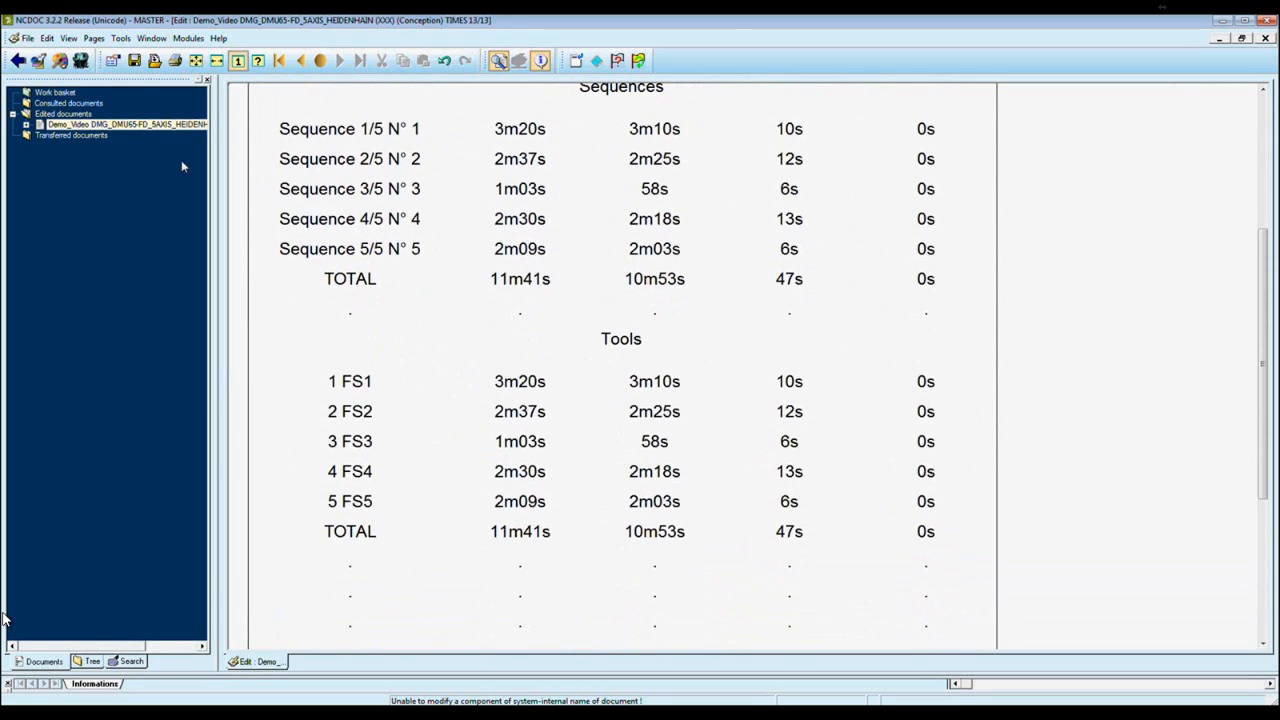
# Save the NCDOC sheet so its PDF is generated and acknowledge the PDF-created message
pyautogui.click(28, 38)
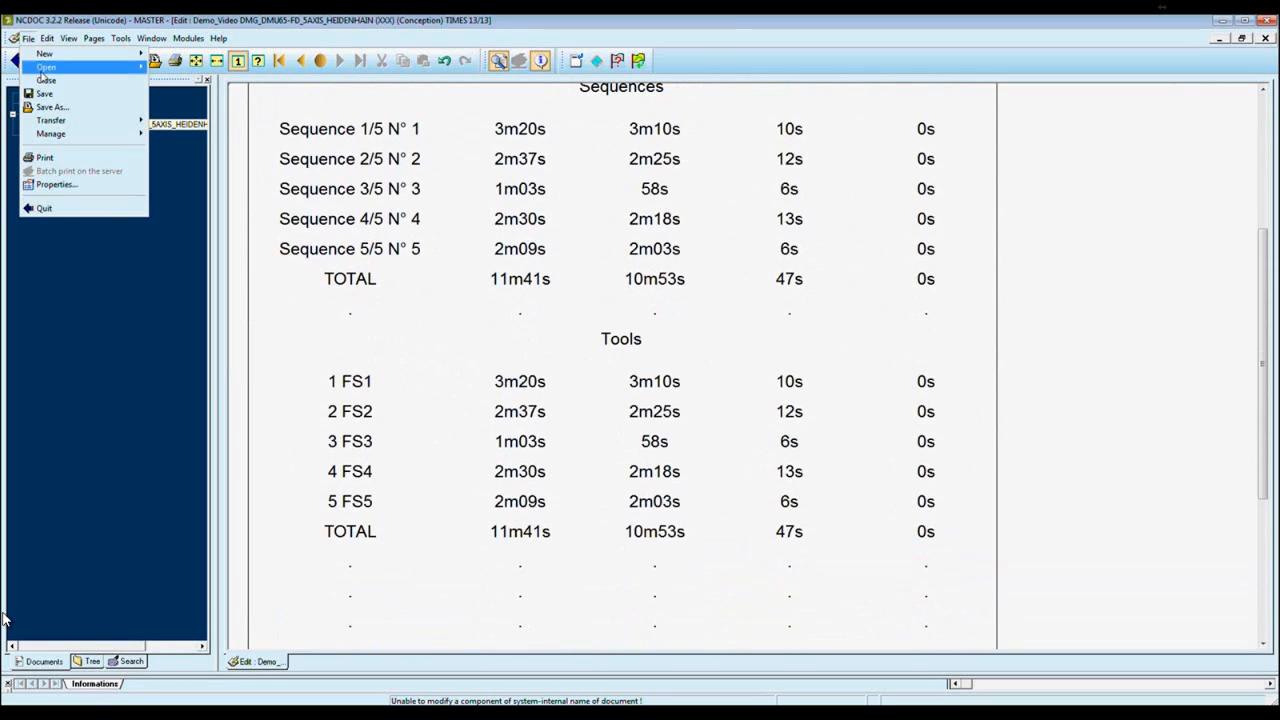
pyautogui.click(44, 94)
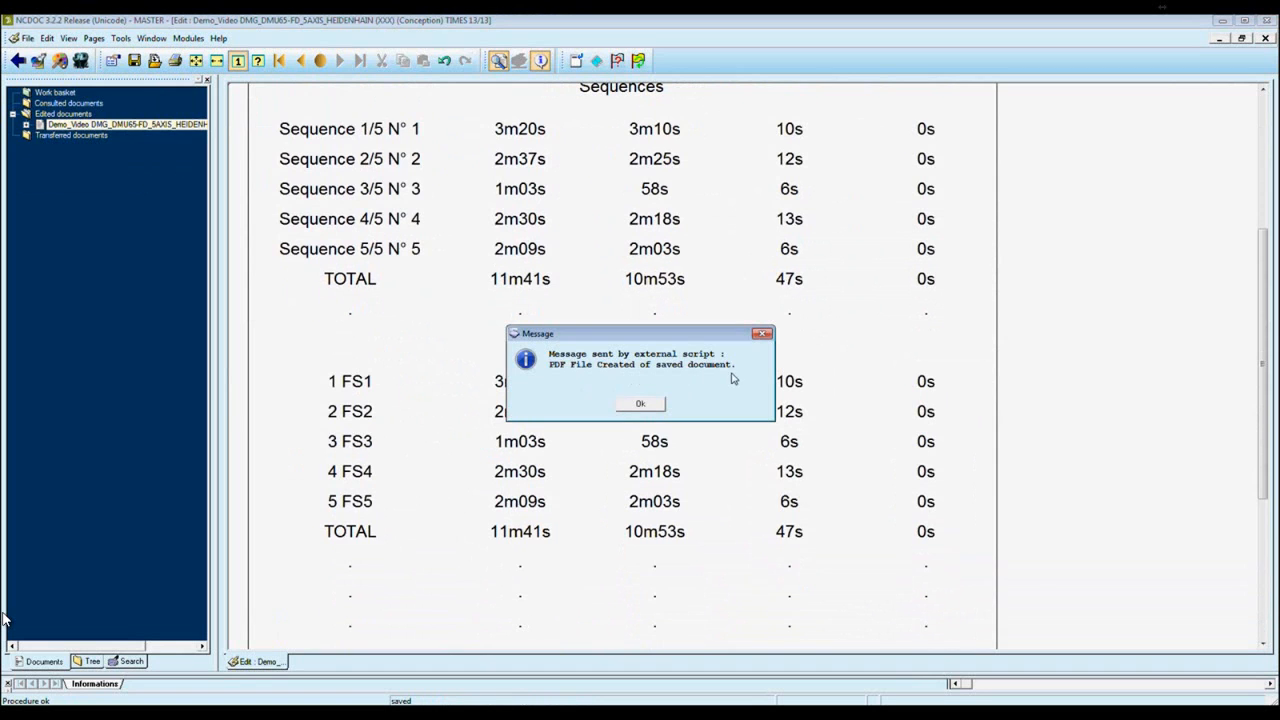
pyautogui.click(640, 404)
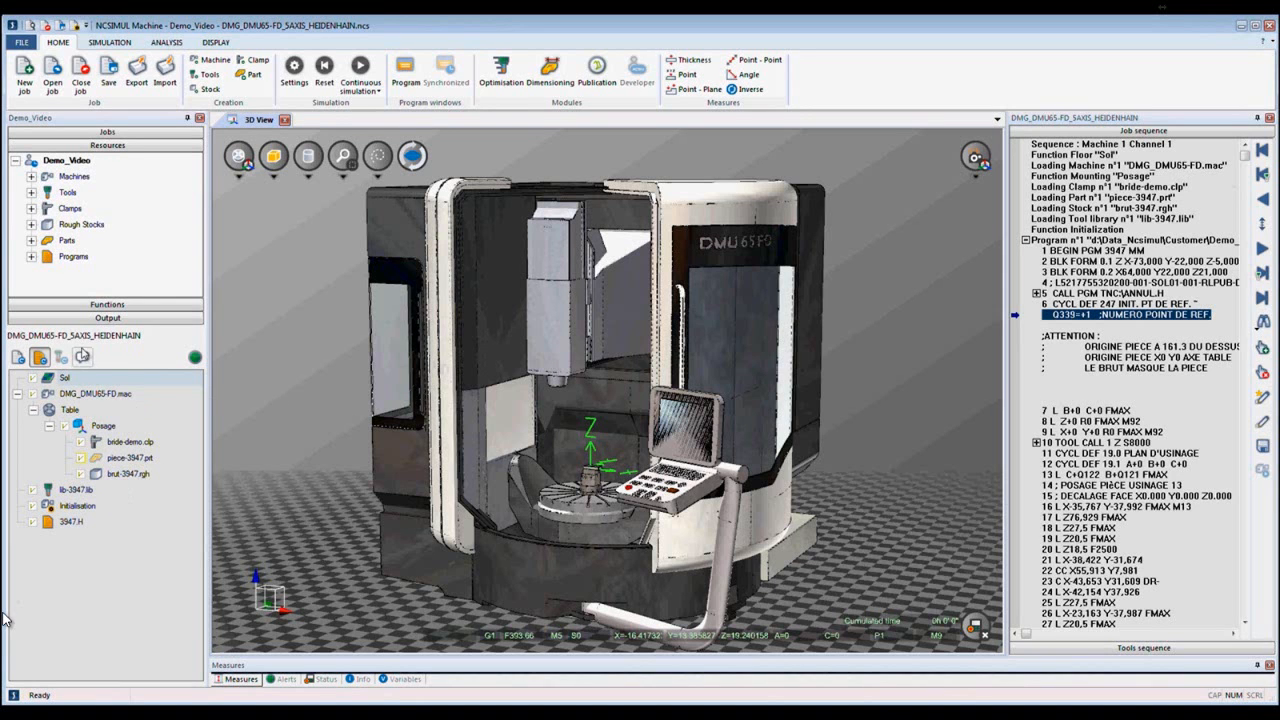
# Open the published PDF technical sheet in Adobe Reader
pyautogui.click(108, 158)
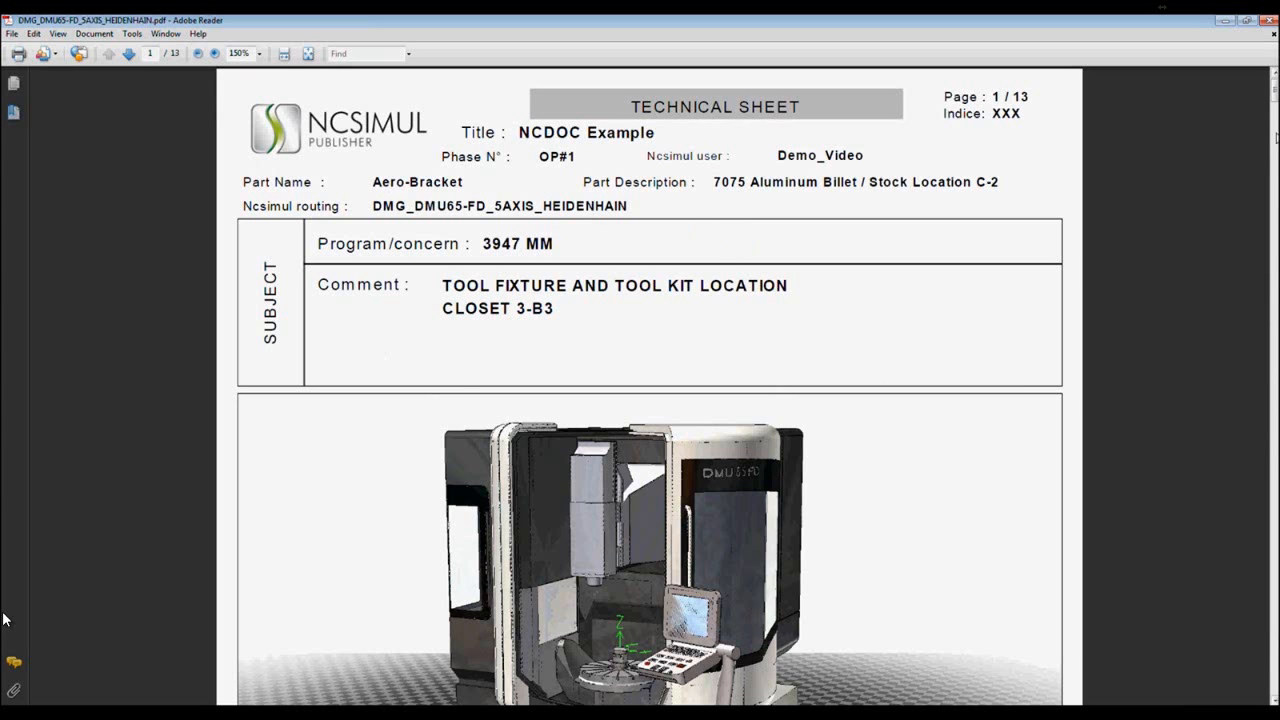
# Page through the sheets for tools 1–3 to the 'Times per sequence and tools' table totalling 11m41s
pyautogui.scroll(-3)
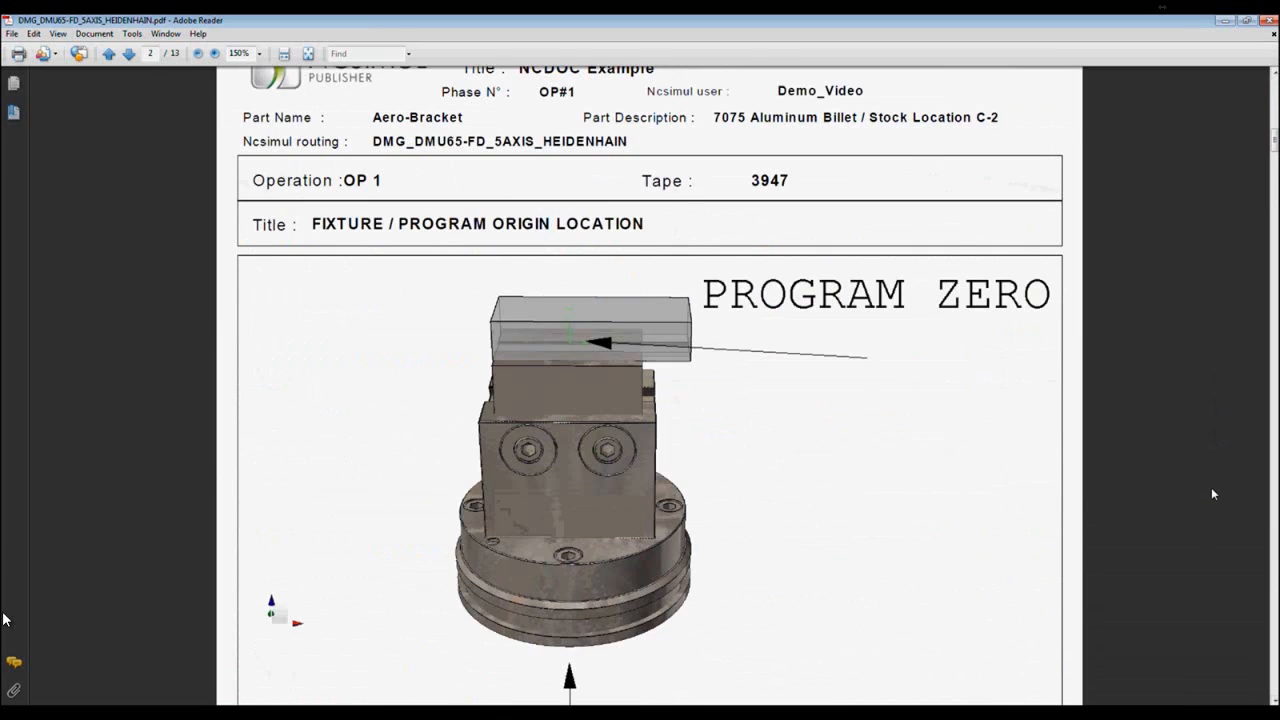
pyautogui.click(128, 54)
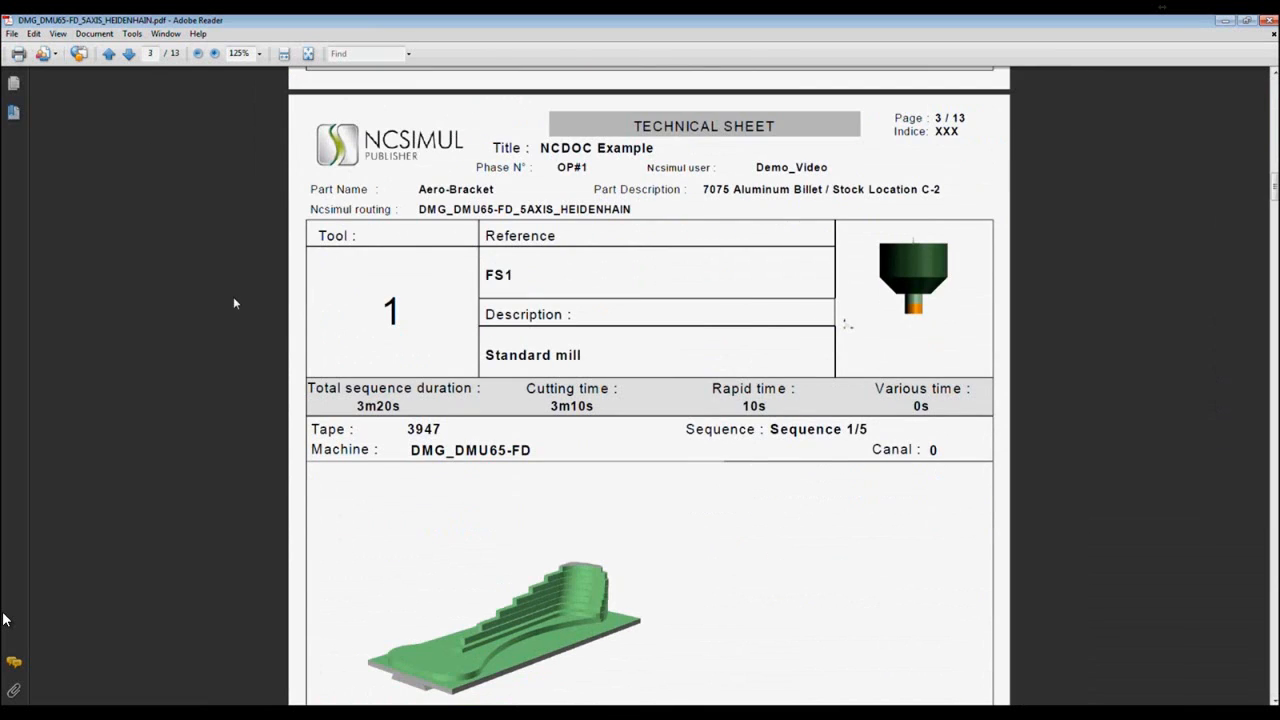
pyautogui.click(128, 52)
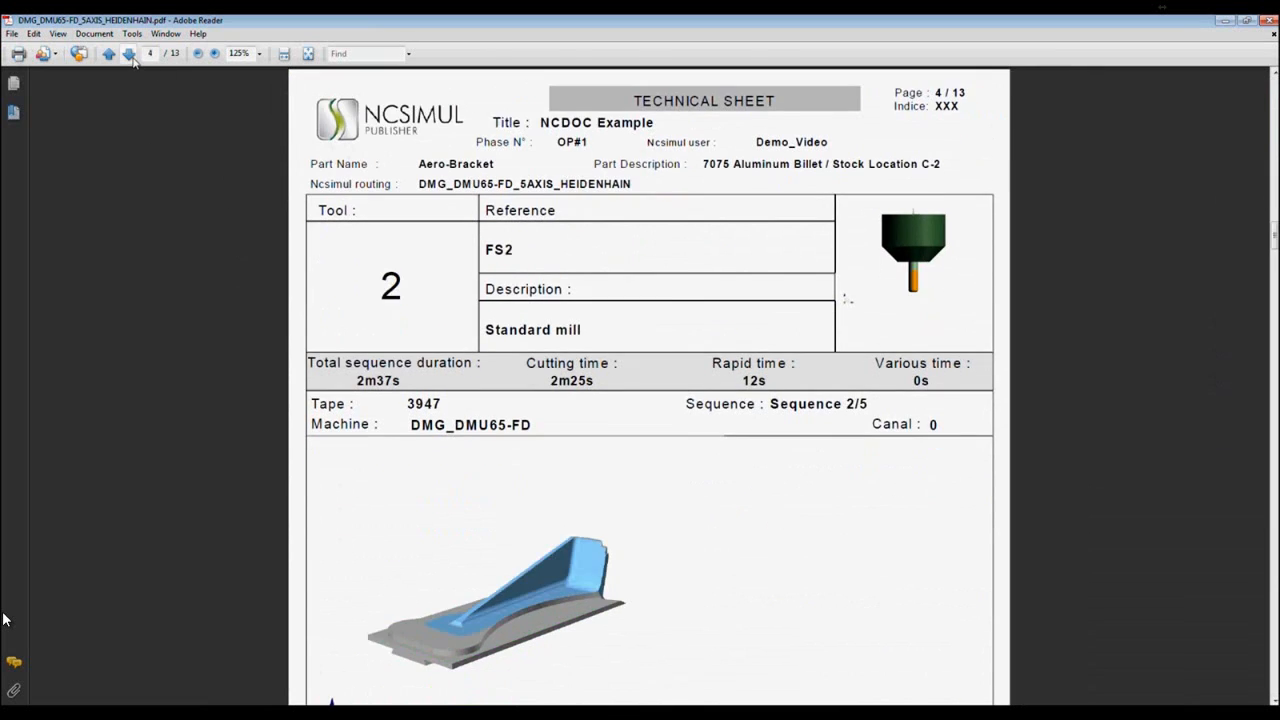
pyautogui.click(128, 52)
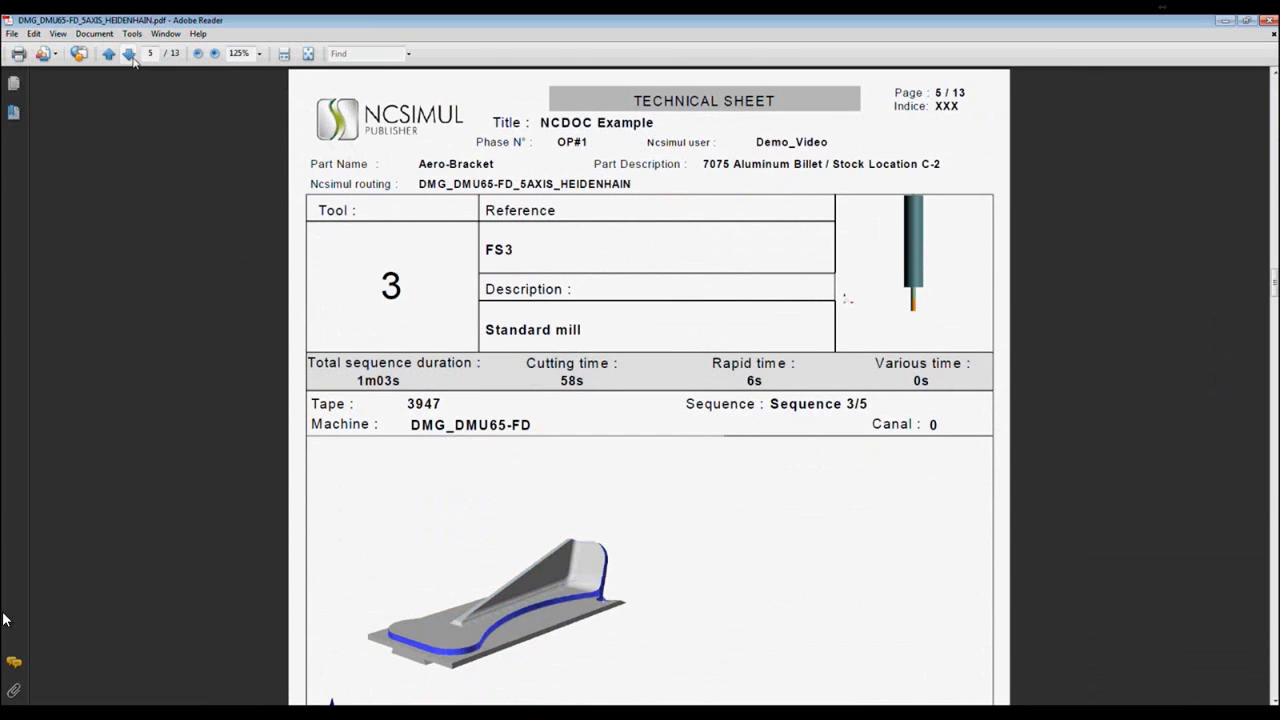
pyautogui.click(128, 52)
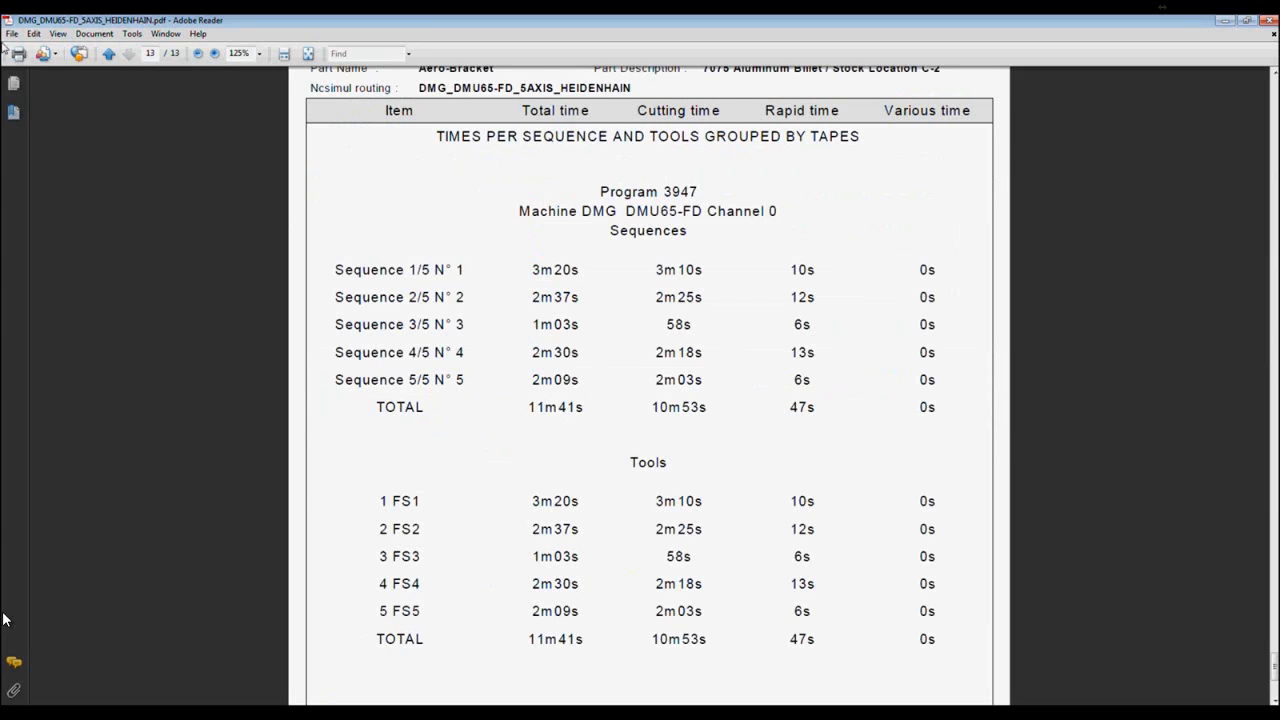
pyautogui.scroll(-3)
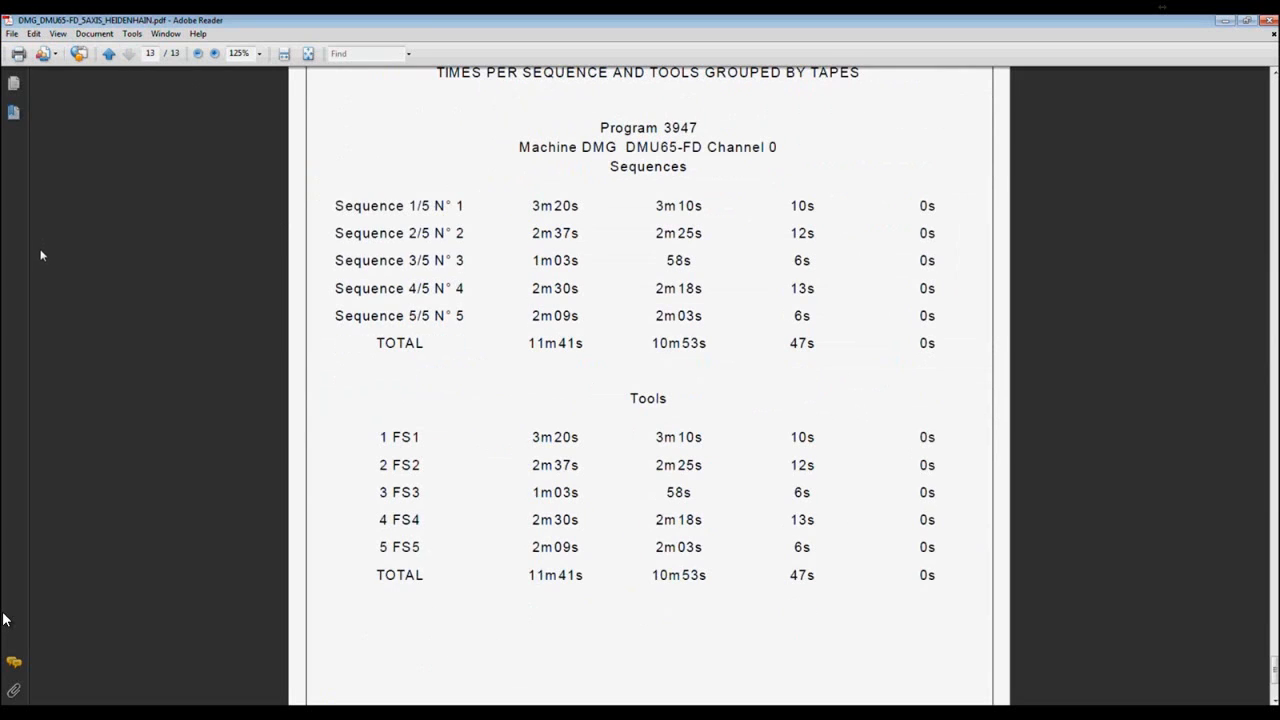
pyautogui.moveTo(618, 218)
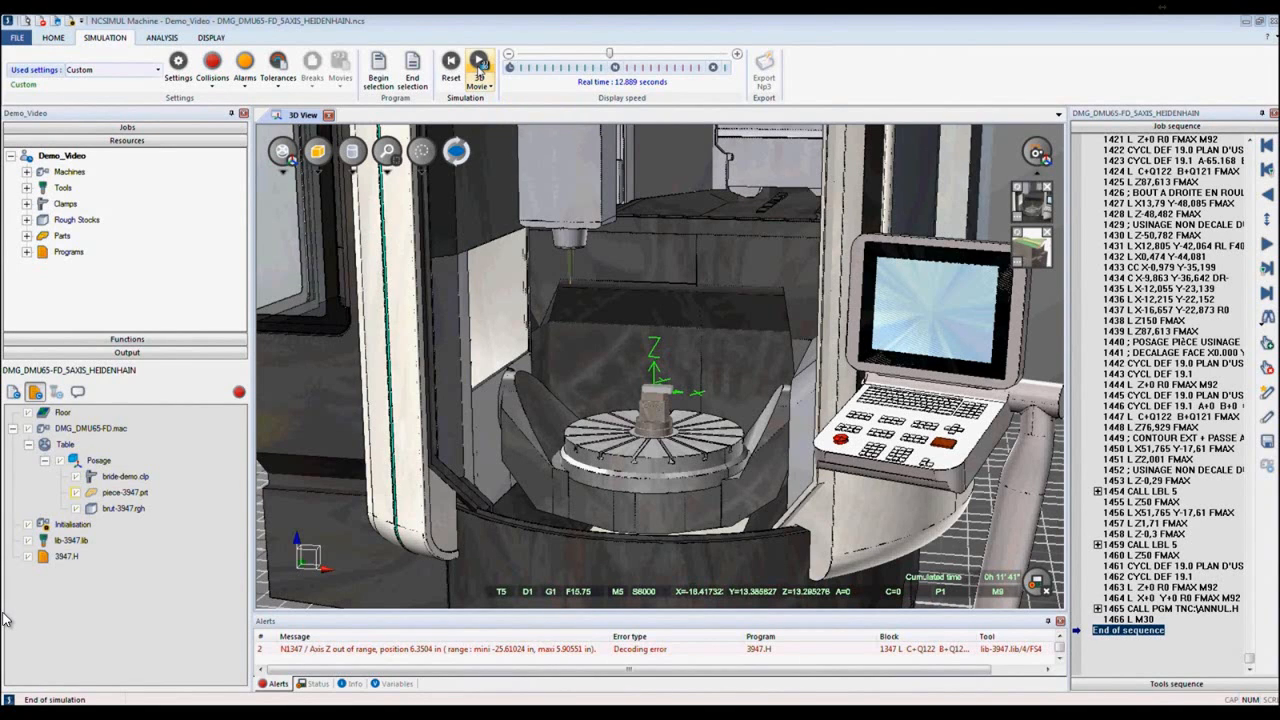
# Open the Player recording from the job's Output > Media items
pyautogui.click(480, 60)
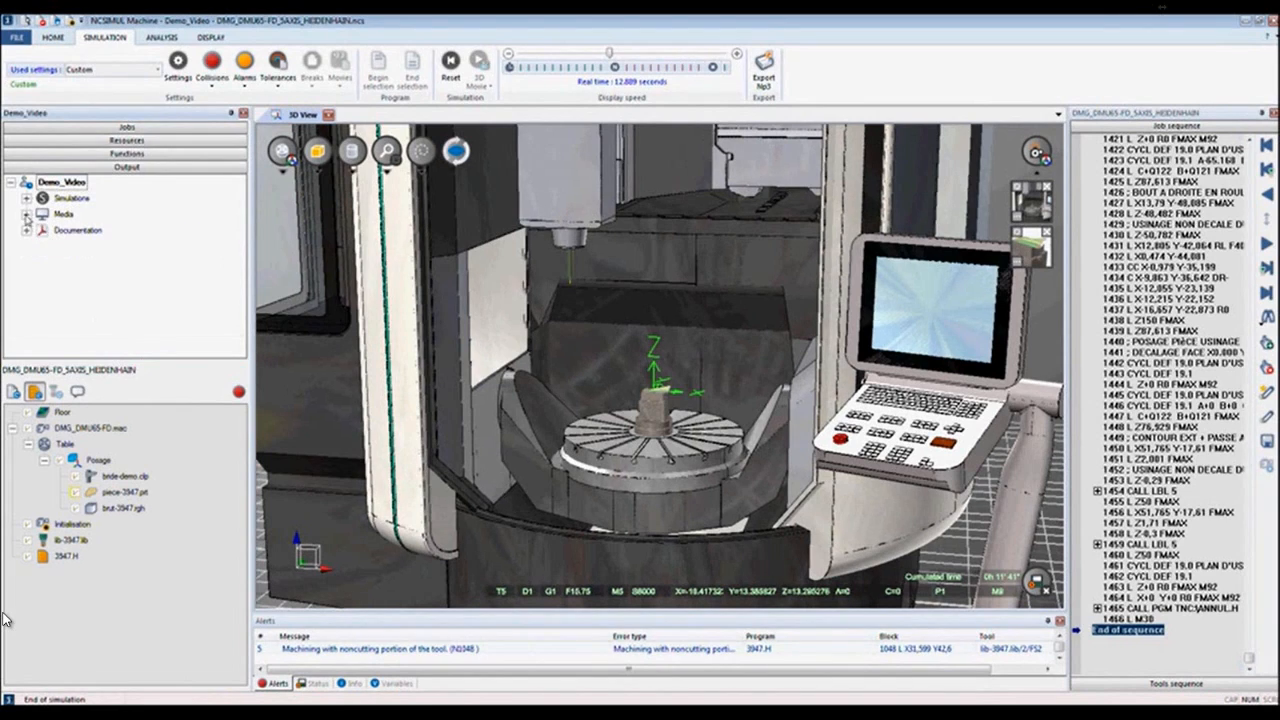
pyautogui.click(32, 214)
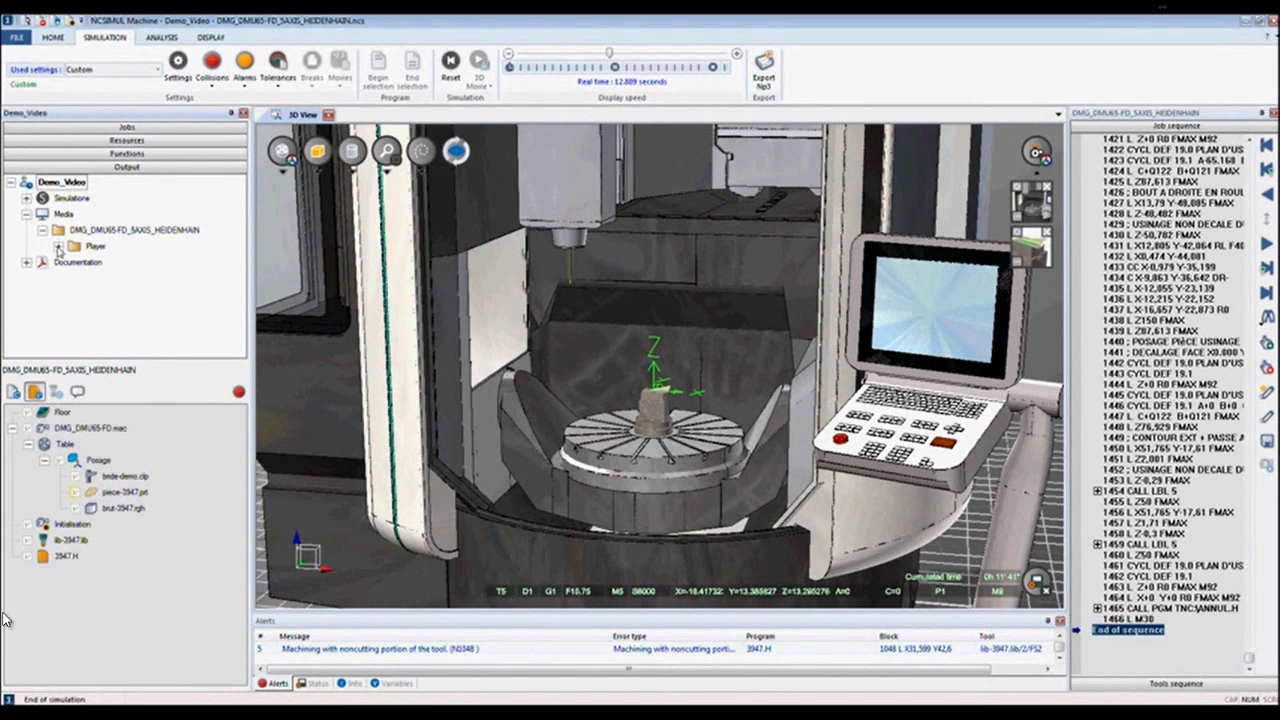
pyautogui.click(60, 248)
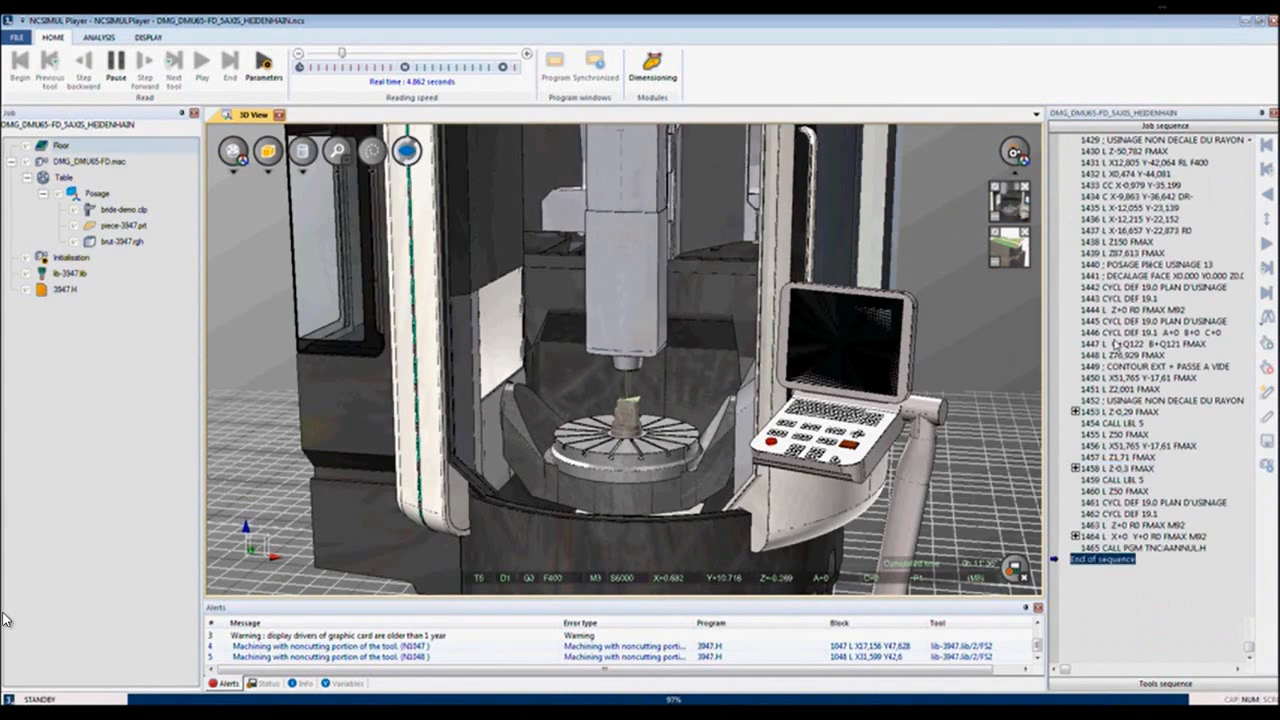
# After the NP3 playback finishes, switch to the Analysis measurement tools
pyautogui.click(100, 36)
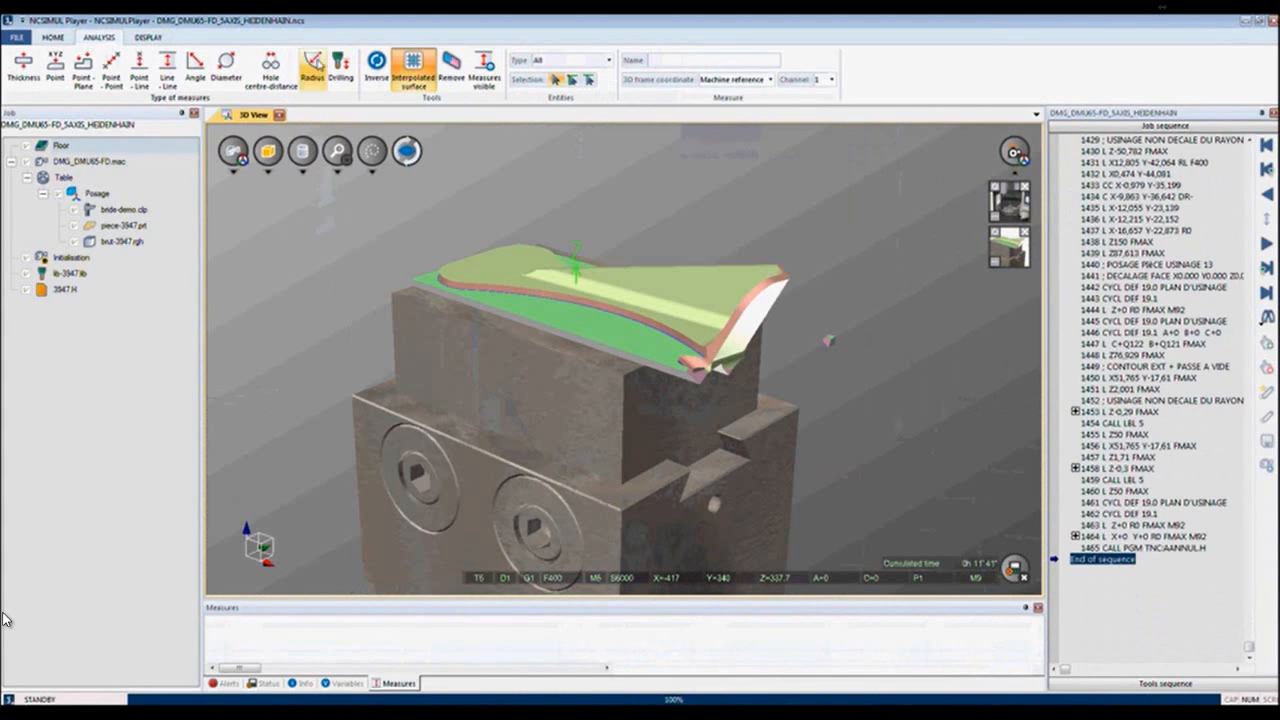
pyautogui.moveTo(82, 70)
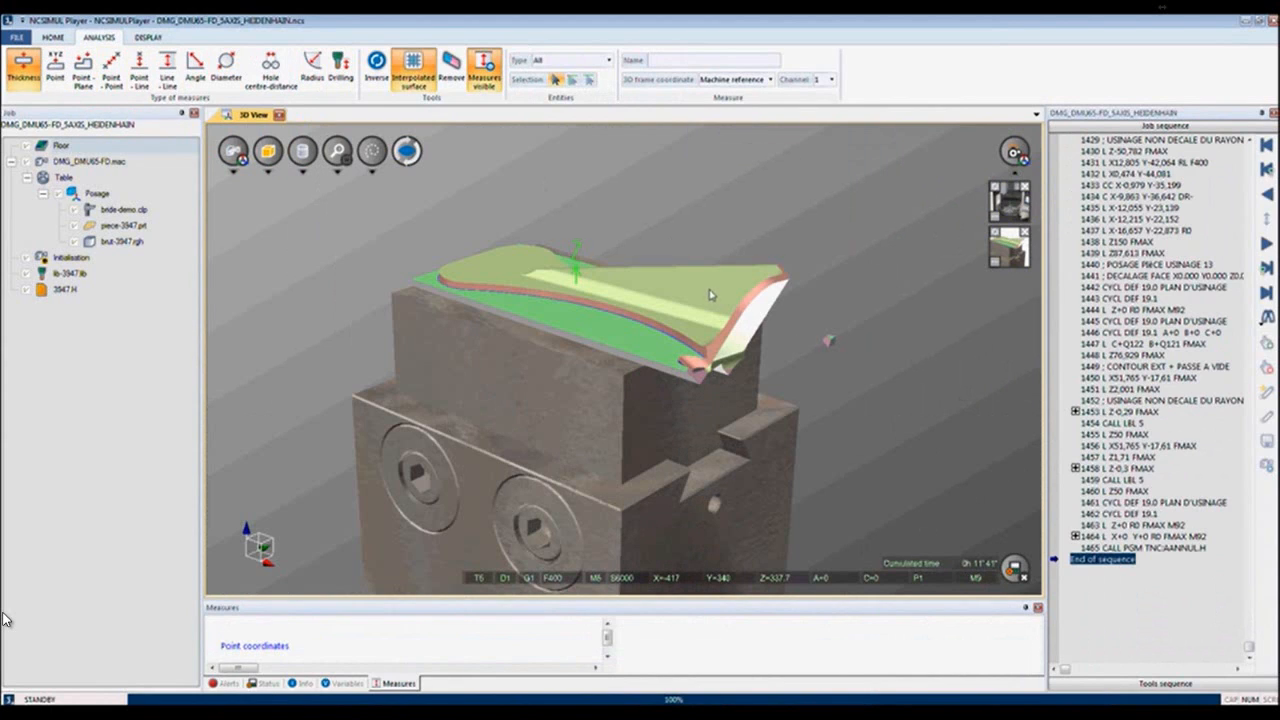
# Measure the part's wall thickness (about 1.563 mm) and a point-to-plane distance on it
pyautogui.click(710, 296)
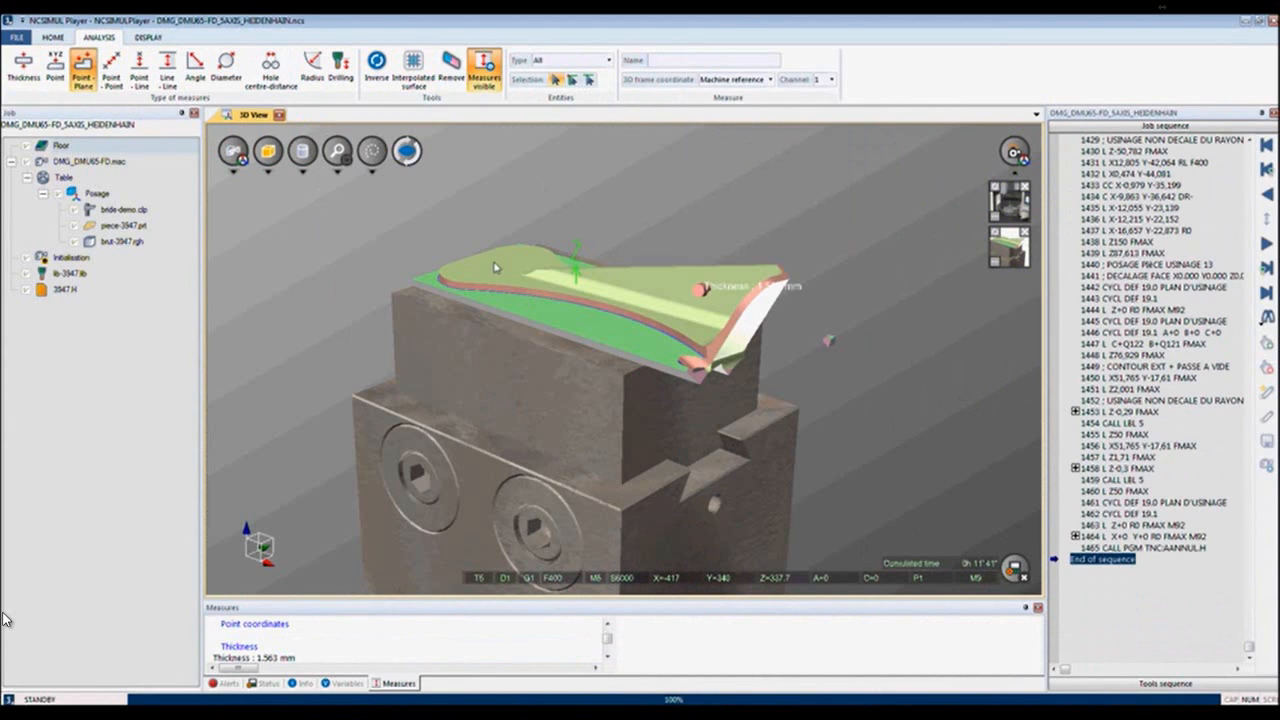
pyautogui.click(372, 150)
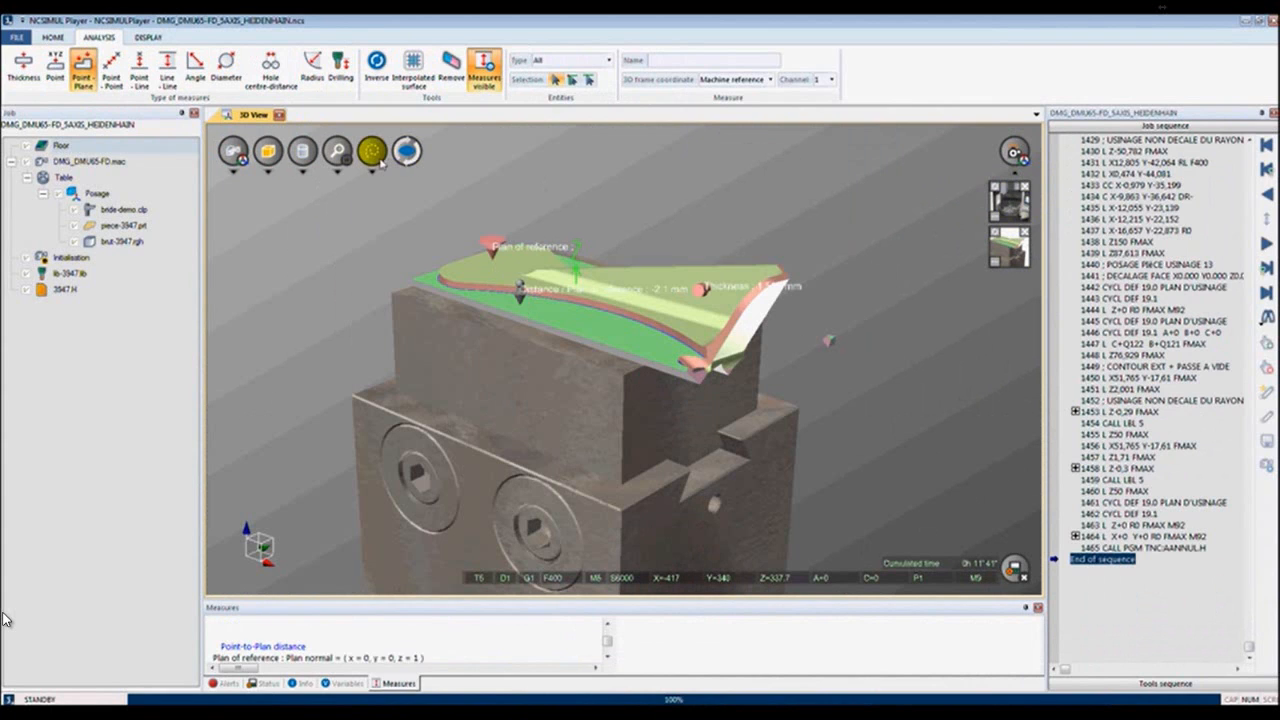
pyautogui.click(372, 150)
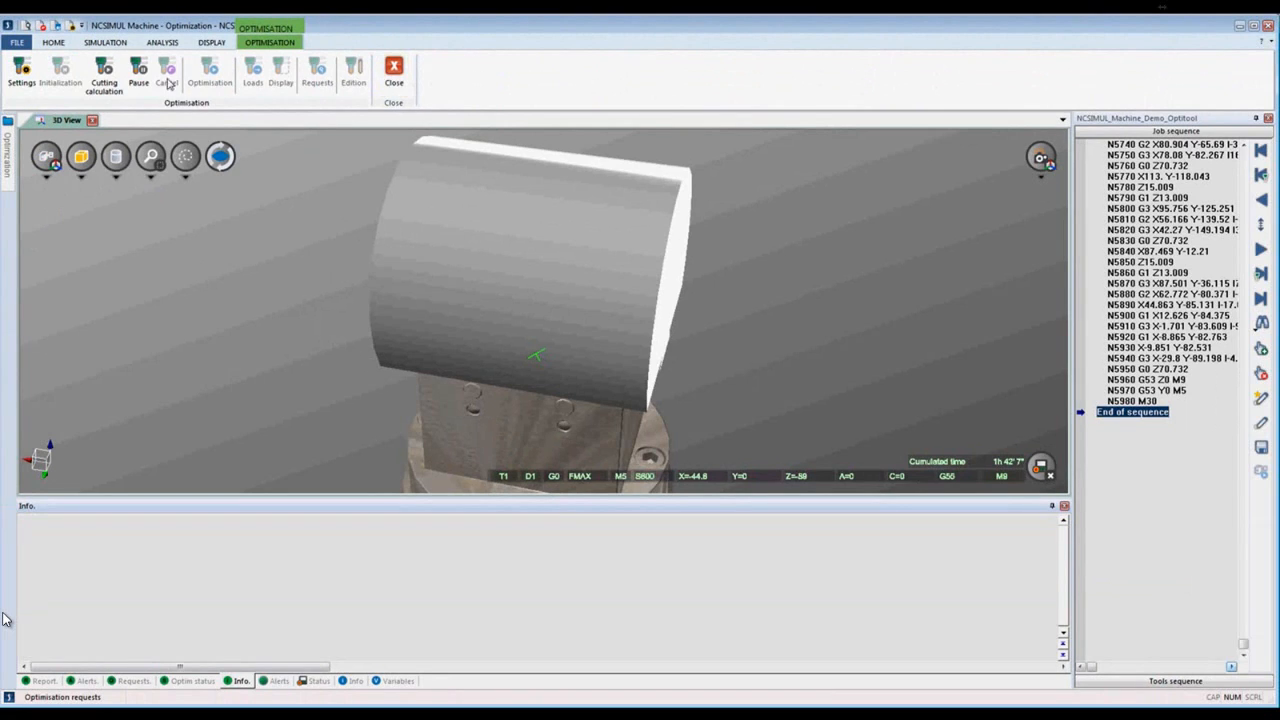
pyautogui.moveTo(104, 72)
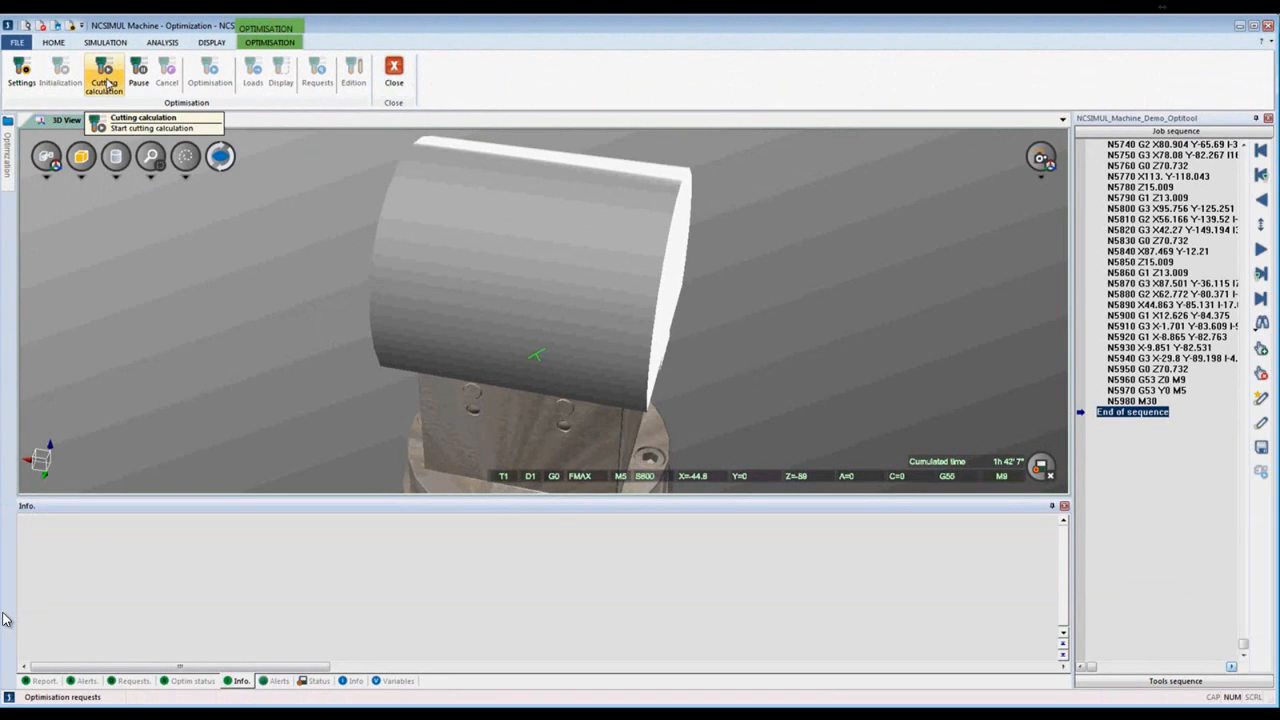
# Run the cutting calculation on the optimisation job and show its Info report
pyautogui.click(104, 70)
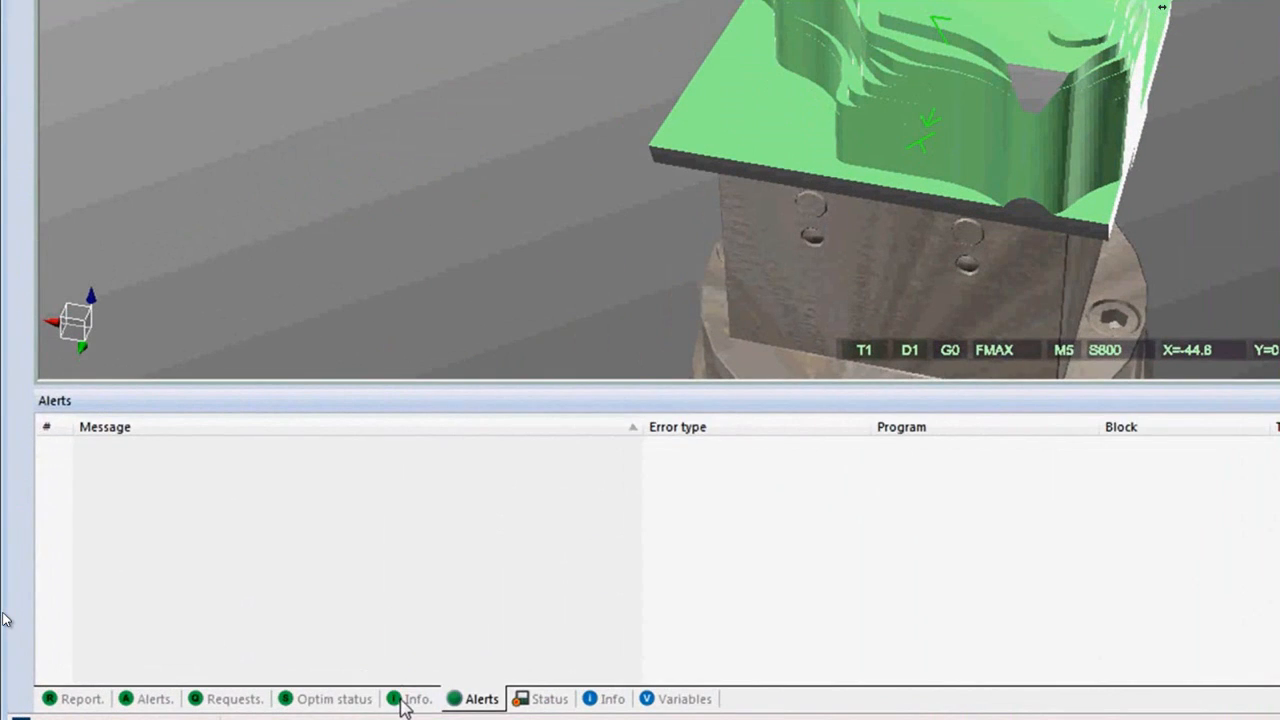
pyautogui.click(416, 698)
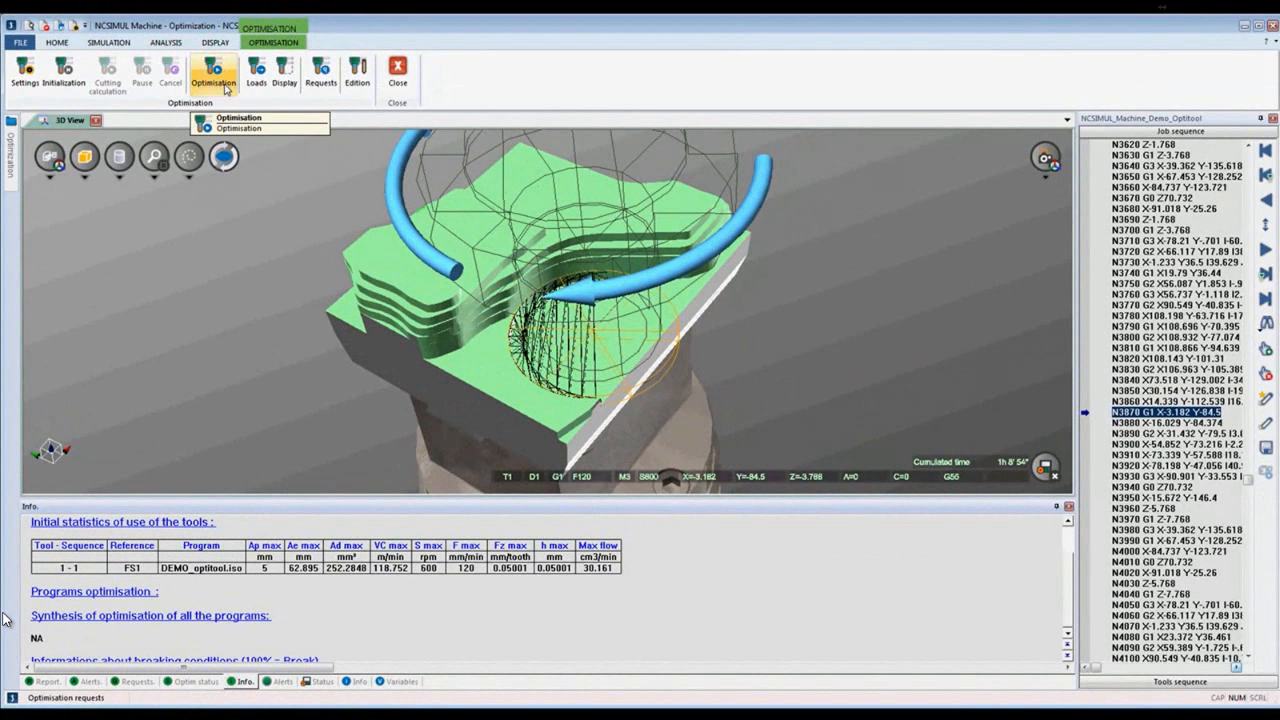
# Define an adaptive cutting-conditions optimisation for tool FS1 and run it
pyautogui.click(238, 116)
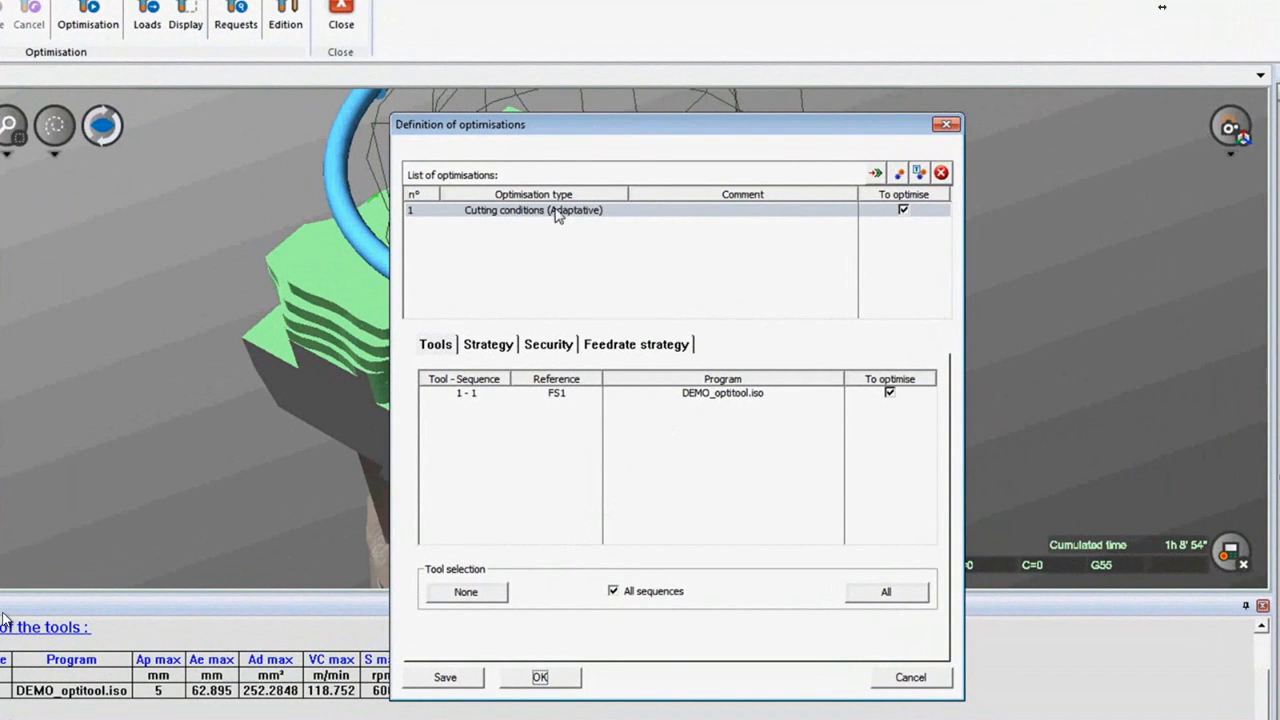
pyautogui.moveTo(492, 390)
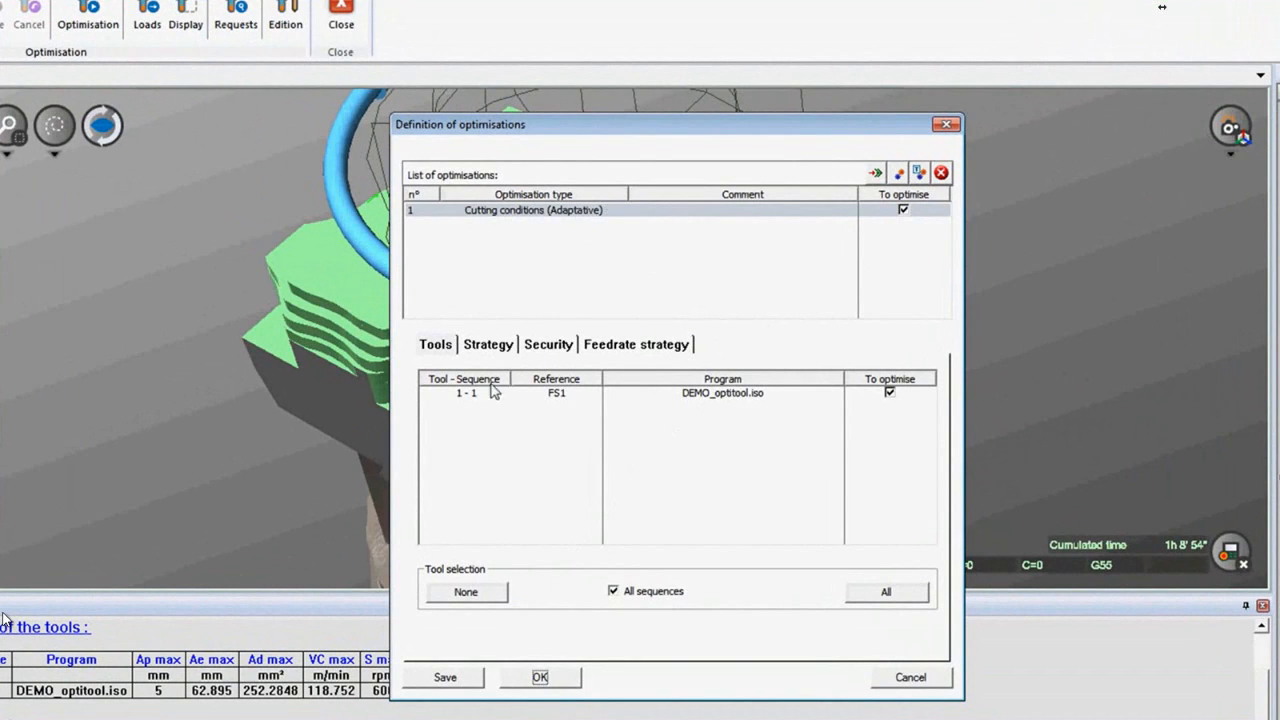
pyautogui.moveTo(896, 390)
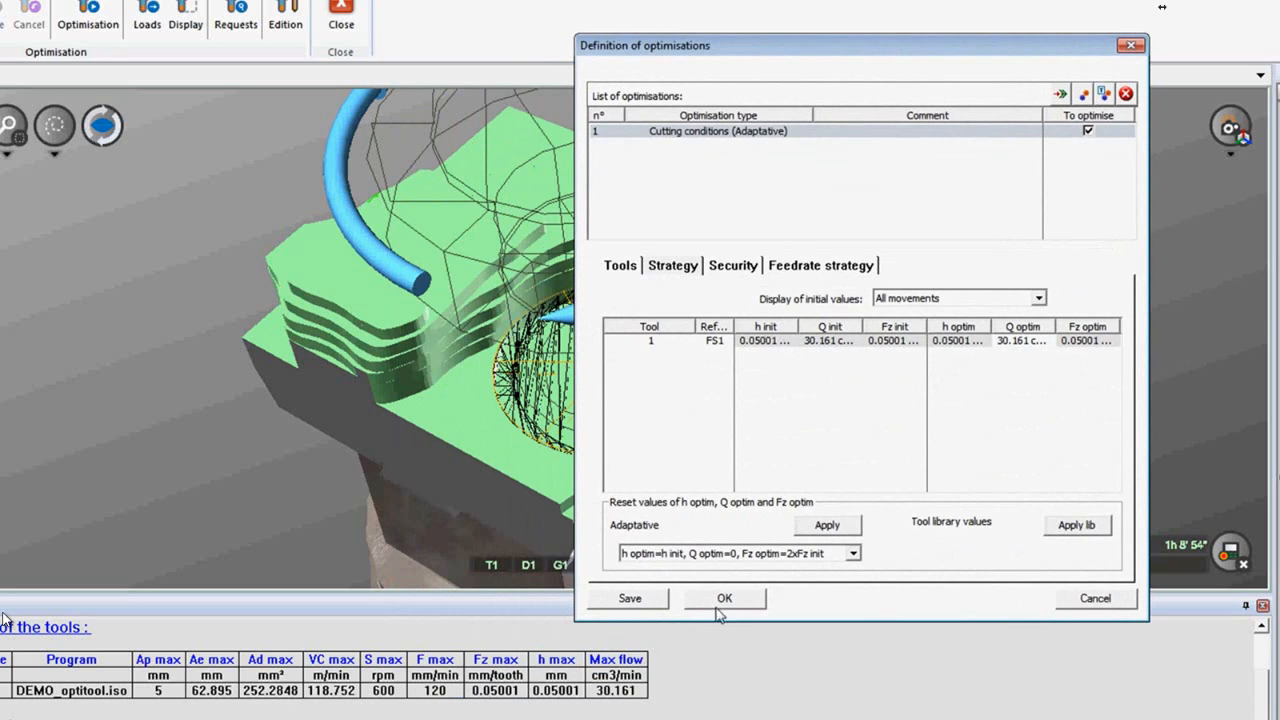
pyautogui.moveTo(1016, 352)
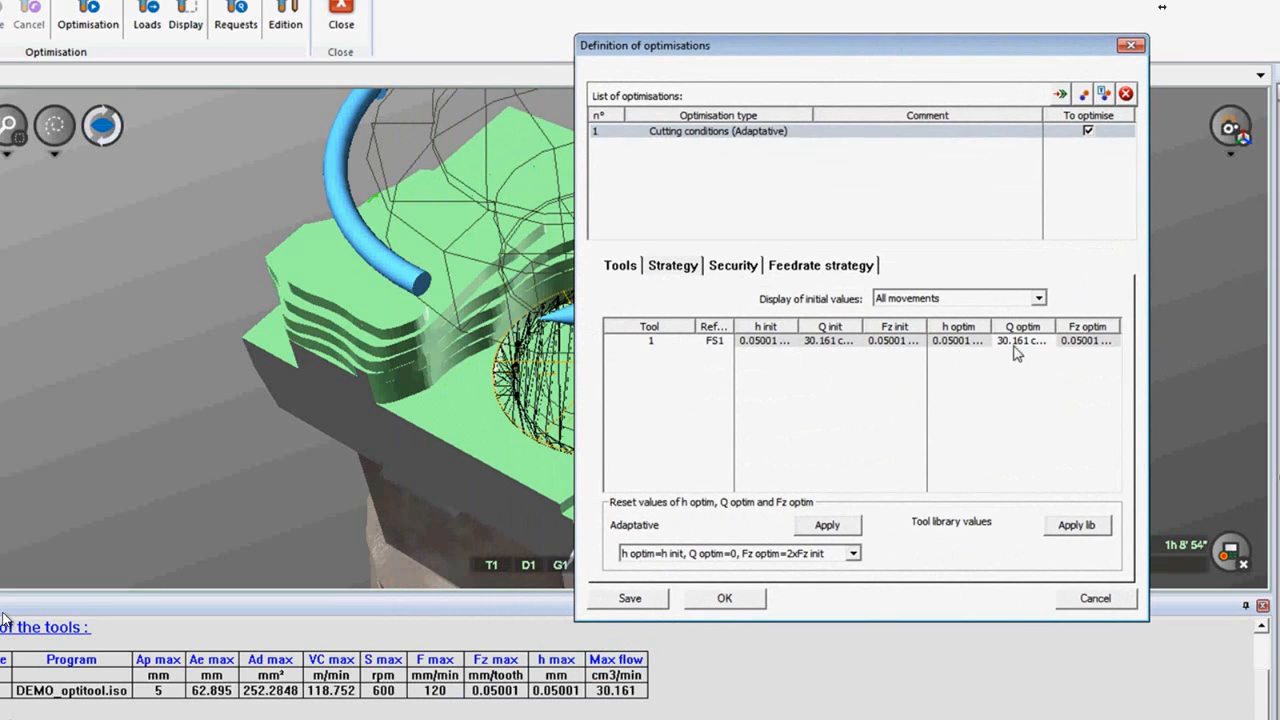
pyautogui.click(724, 598)
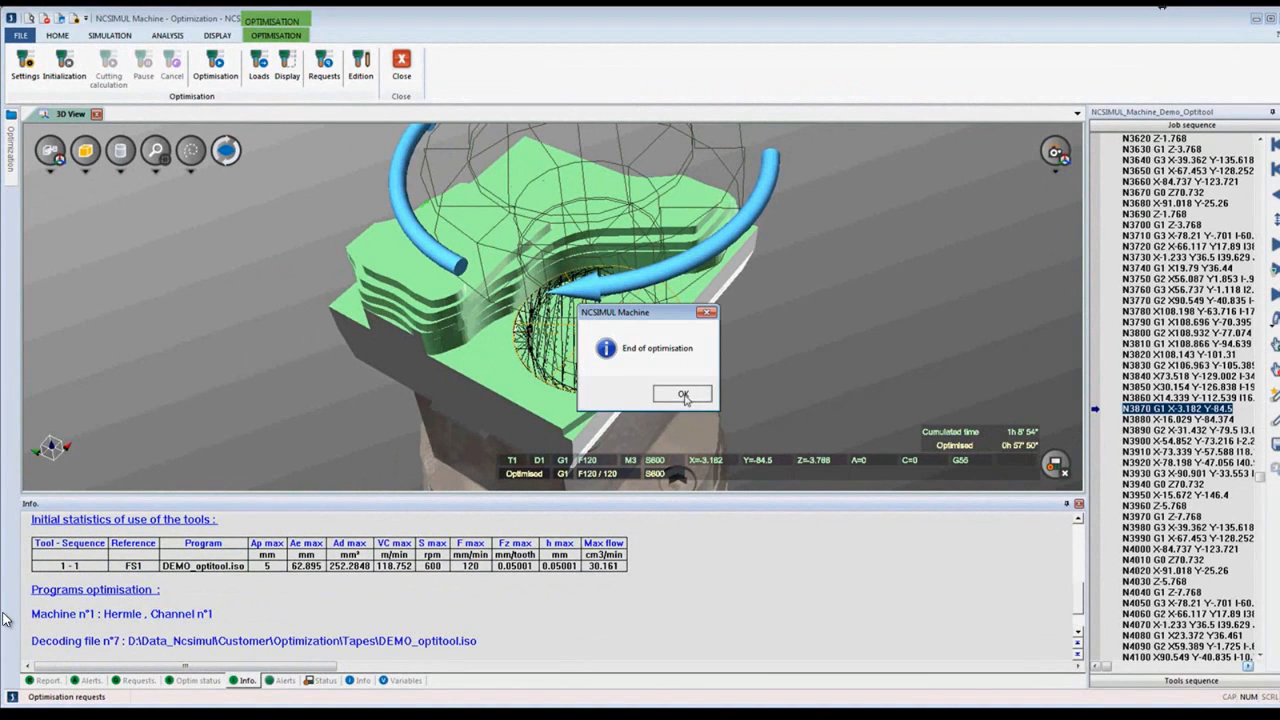
# Acknowledge the end-of-optimisation notice to reveal the synthesis saving 16'3" overall
pyautogui.click(682, 392)
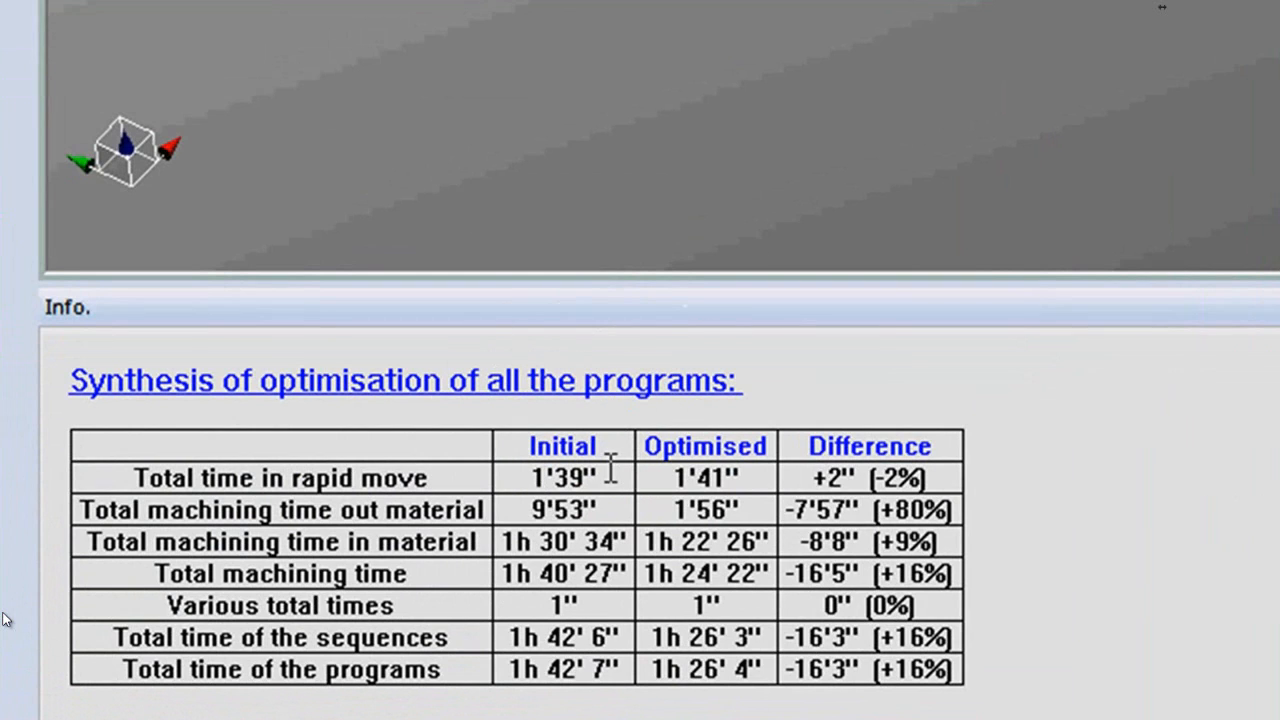
pyautogui.moveTo(830, 476)
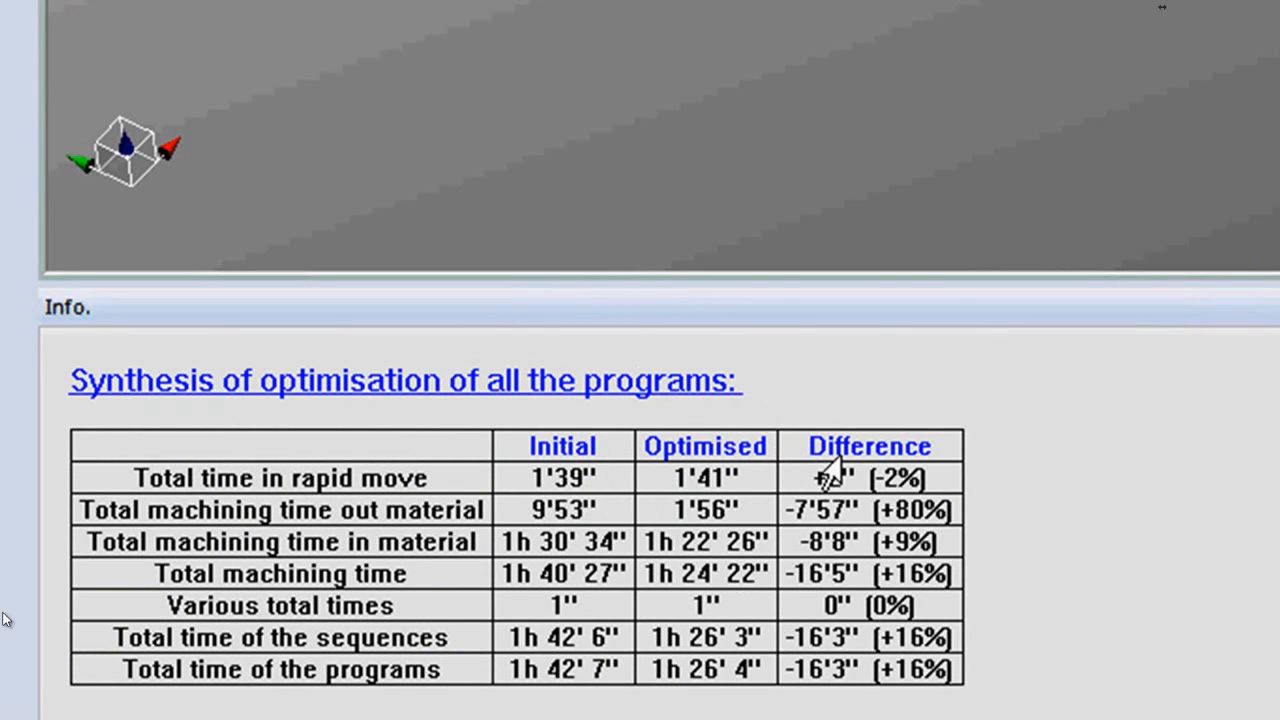